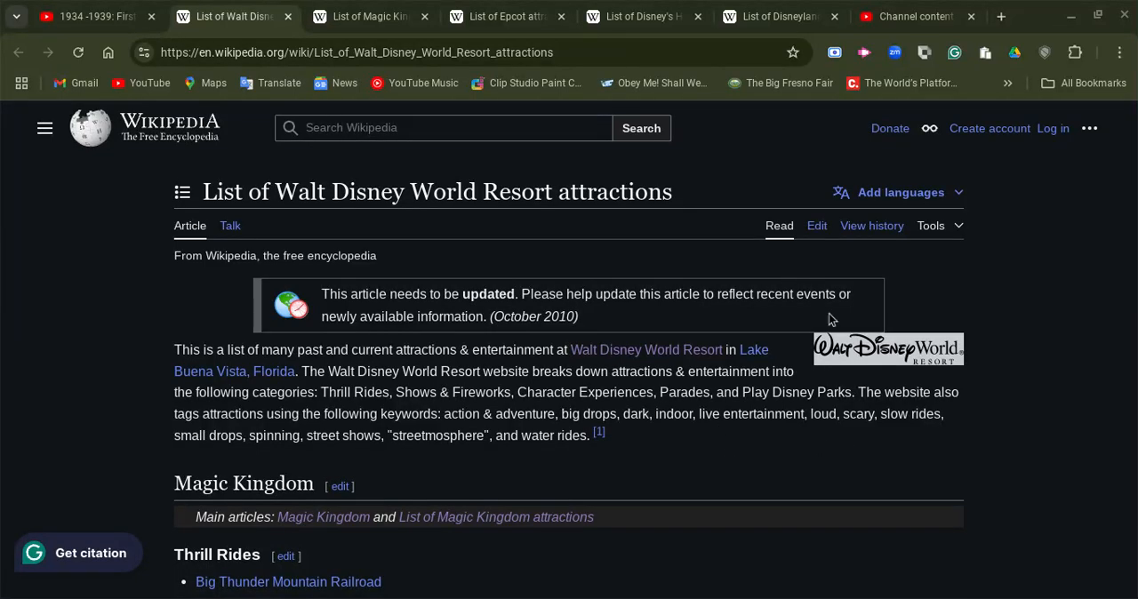
pyautogui.moveTo(708, 267)
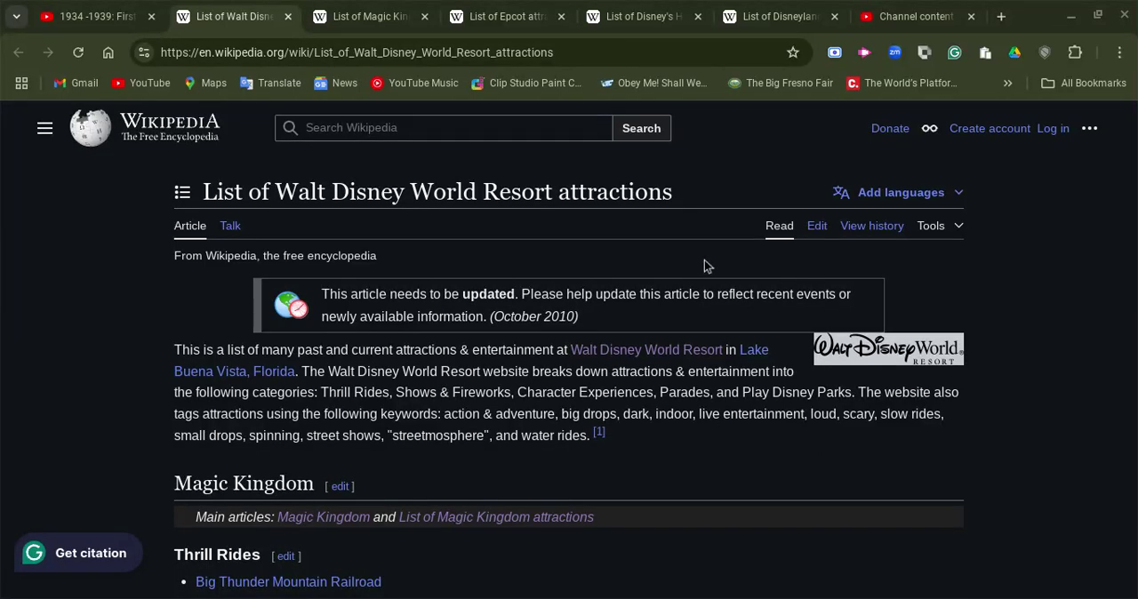
pyautogui.moveTo(720, 263)
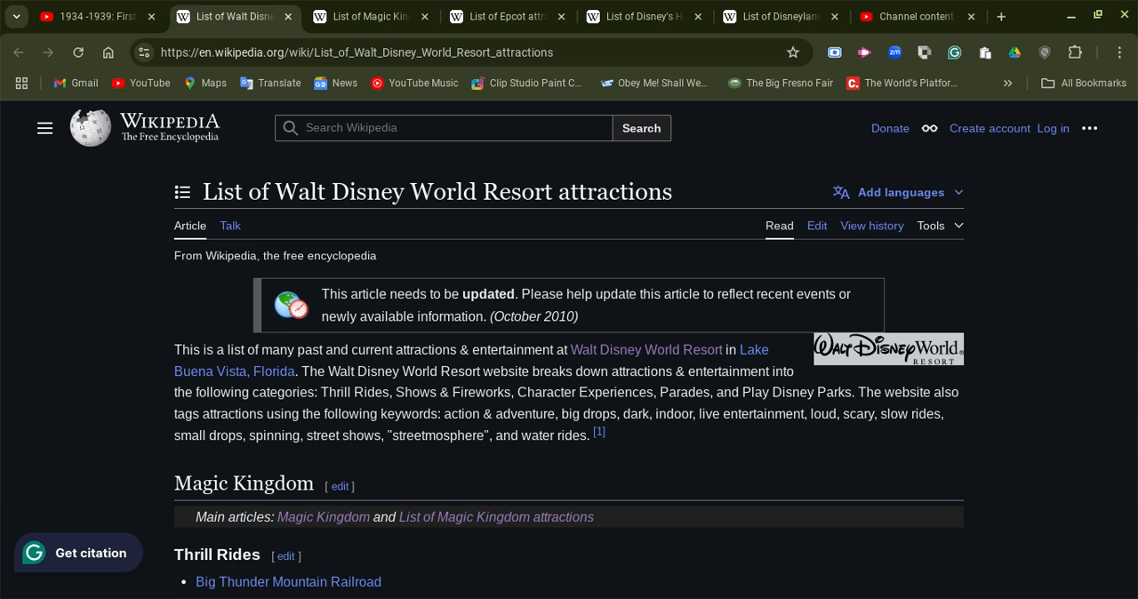
pyautogui.moveTo(128, 409)
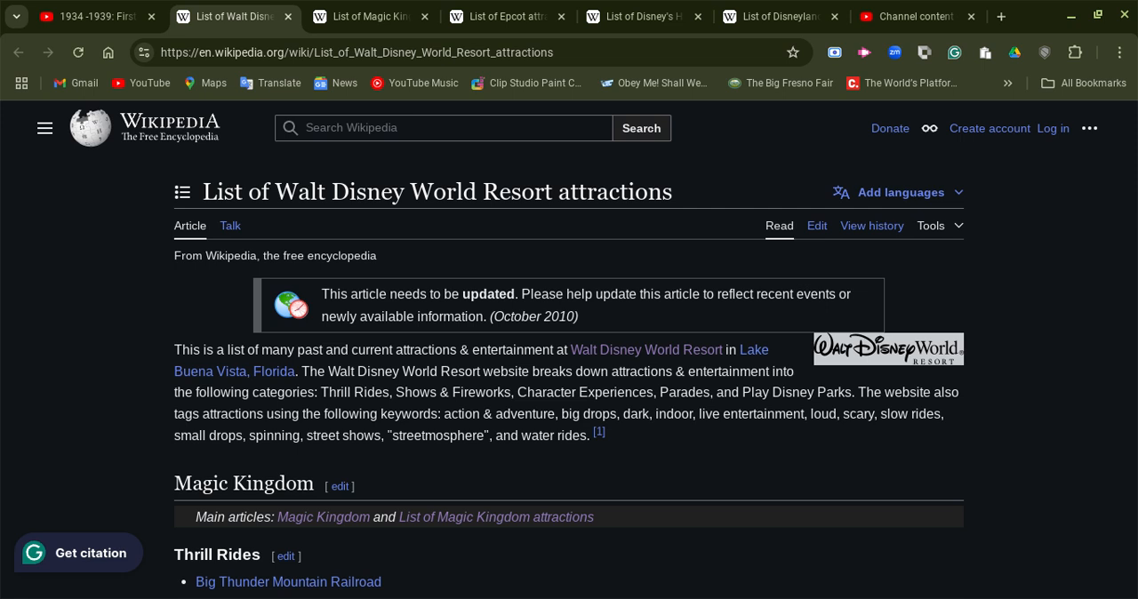
# Step: Scroll down past the Magic Kingdom, Epcot and Hollywood Studios sections of the attractions list
pyautogui.scroll(-3)
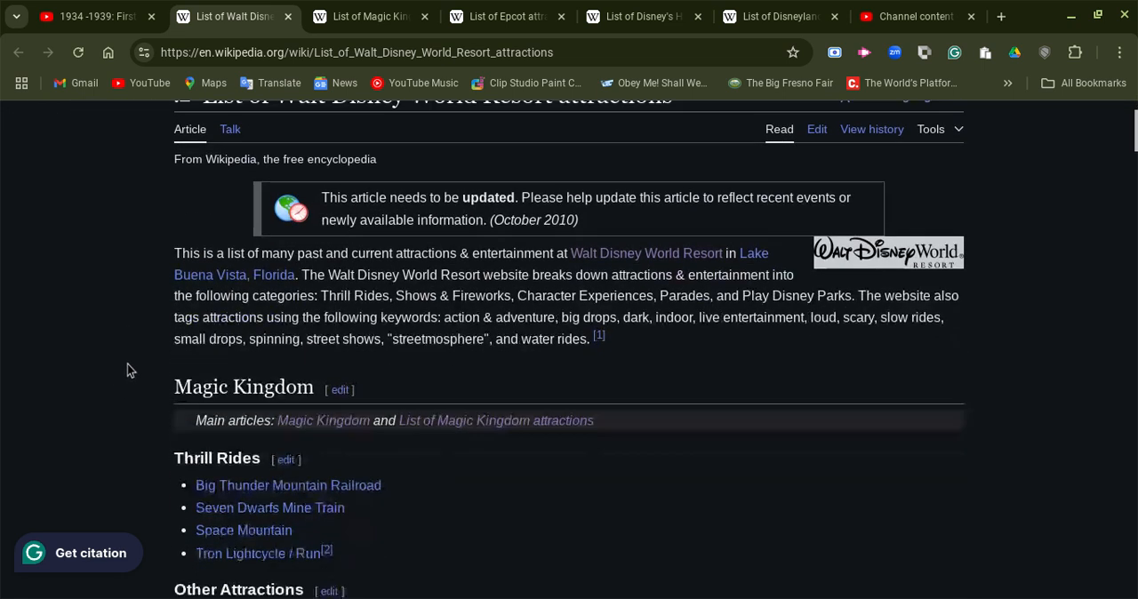
pyautogui.scroll(-3)
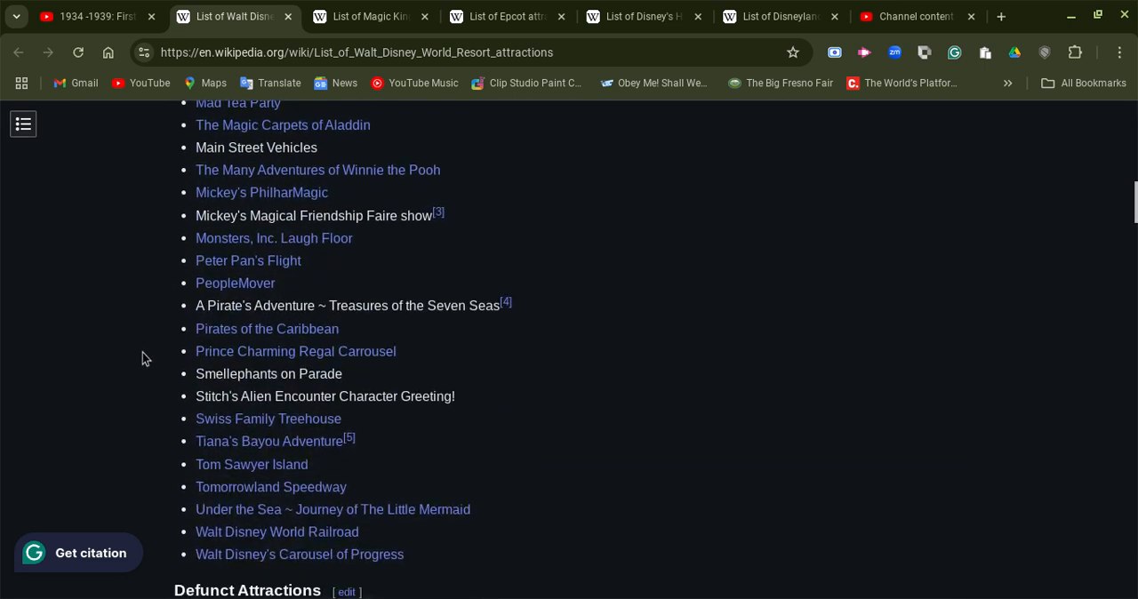
pyautogui.scroll(-3)
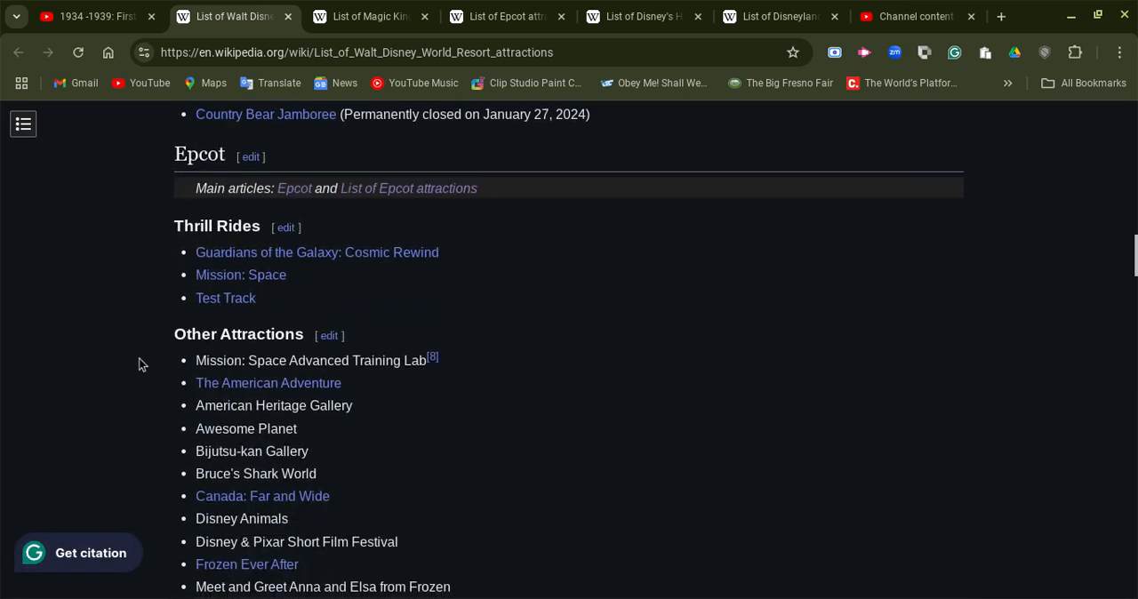
pyautogui.scroll(-3)
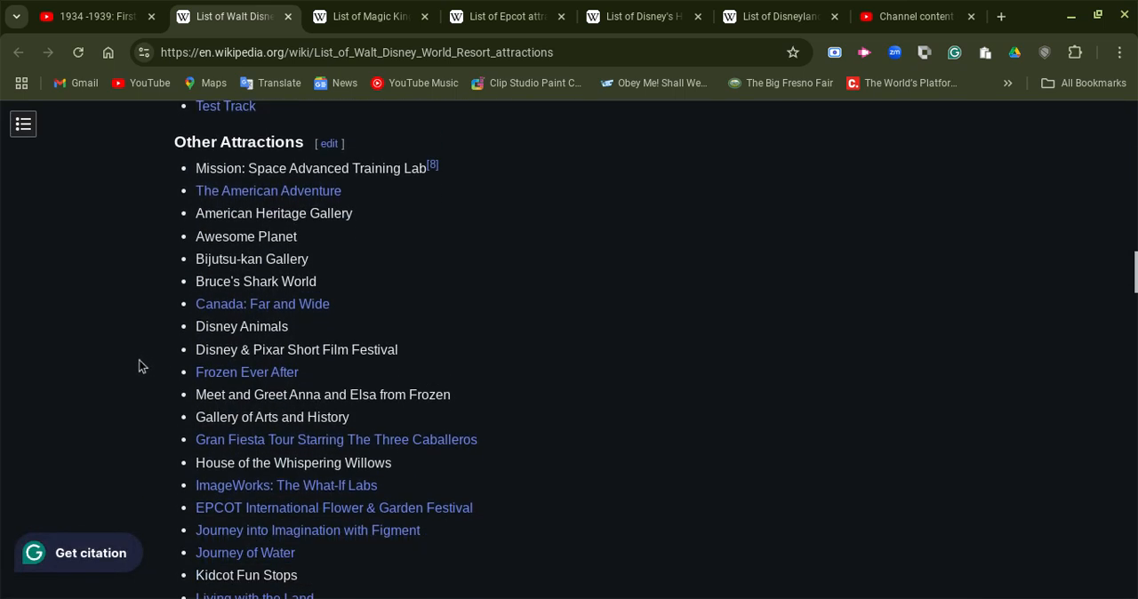
pyautogui.scroll(-3)
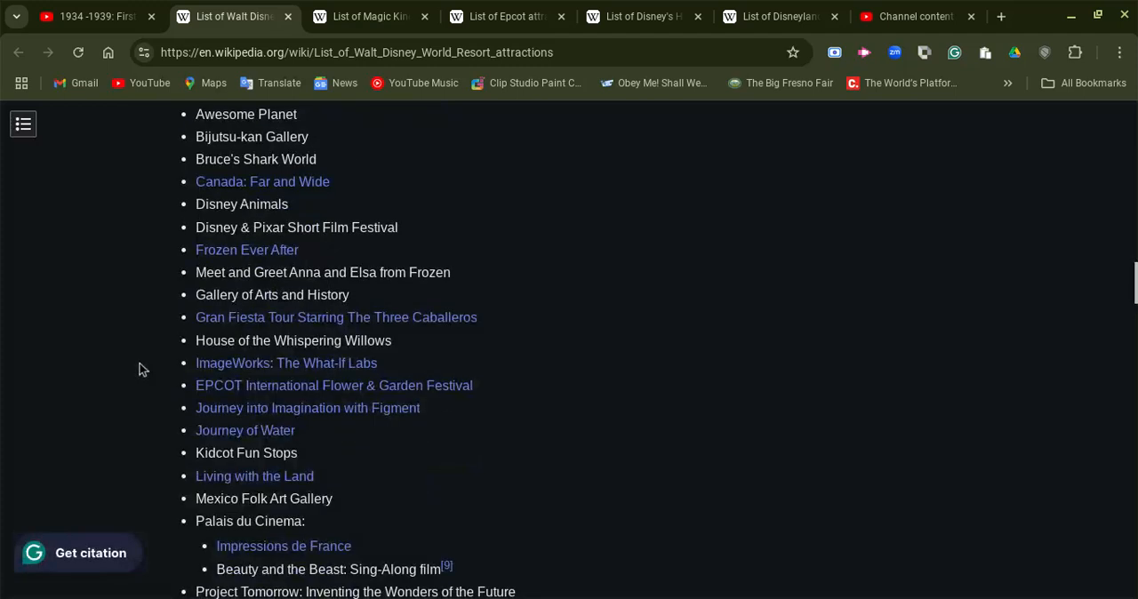
pyautogui.scroll(-3)
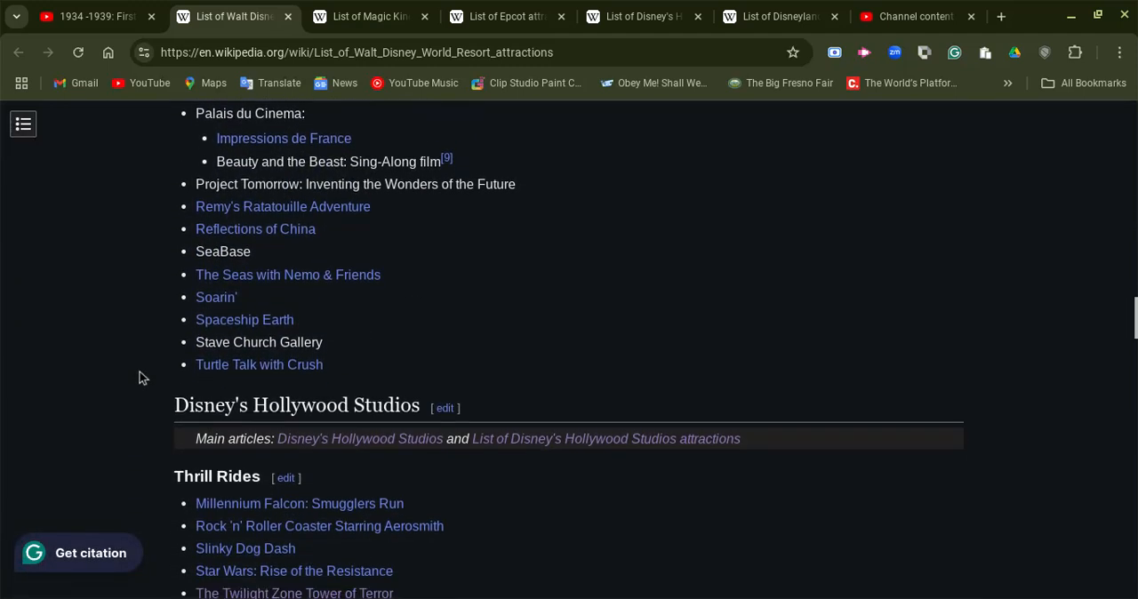
pyautogui.scroll(-3)
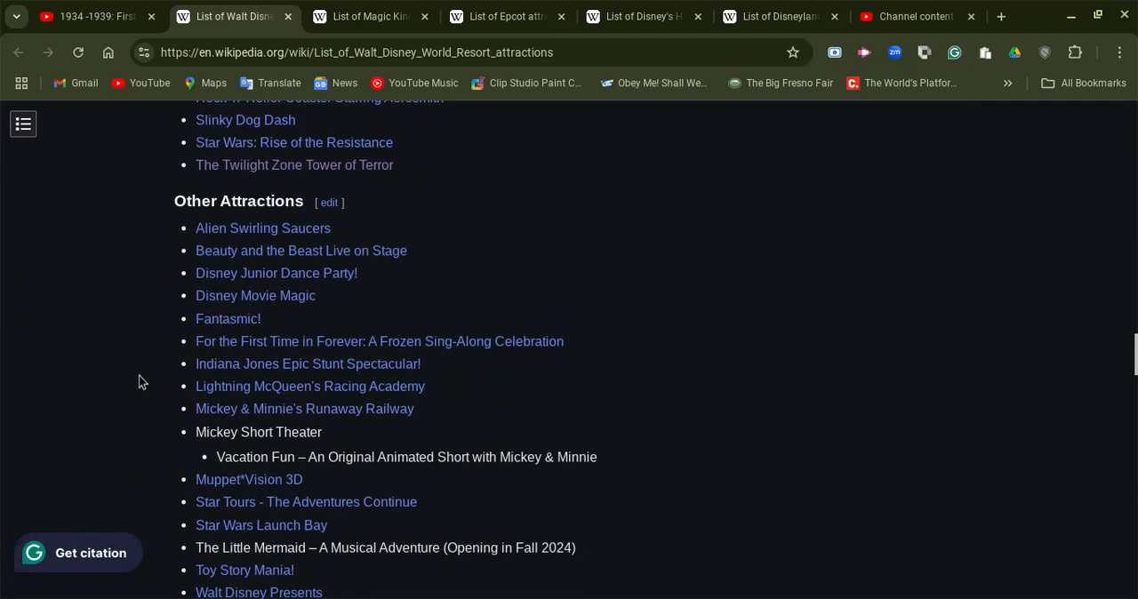
pyautogui.scroll(-3)
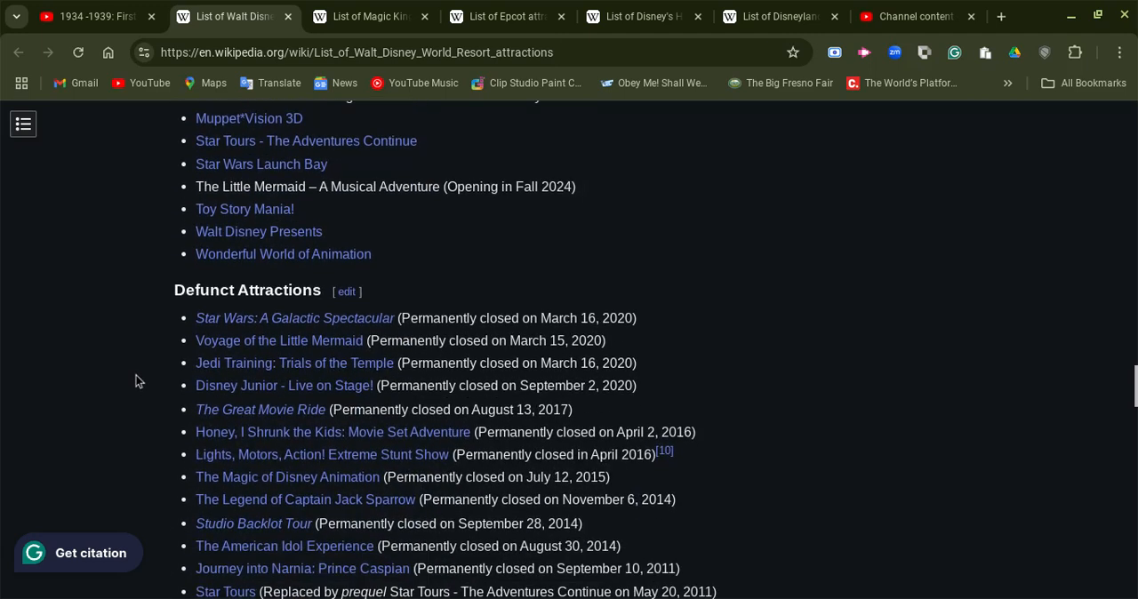
pyautogui.scroll(-3)
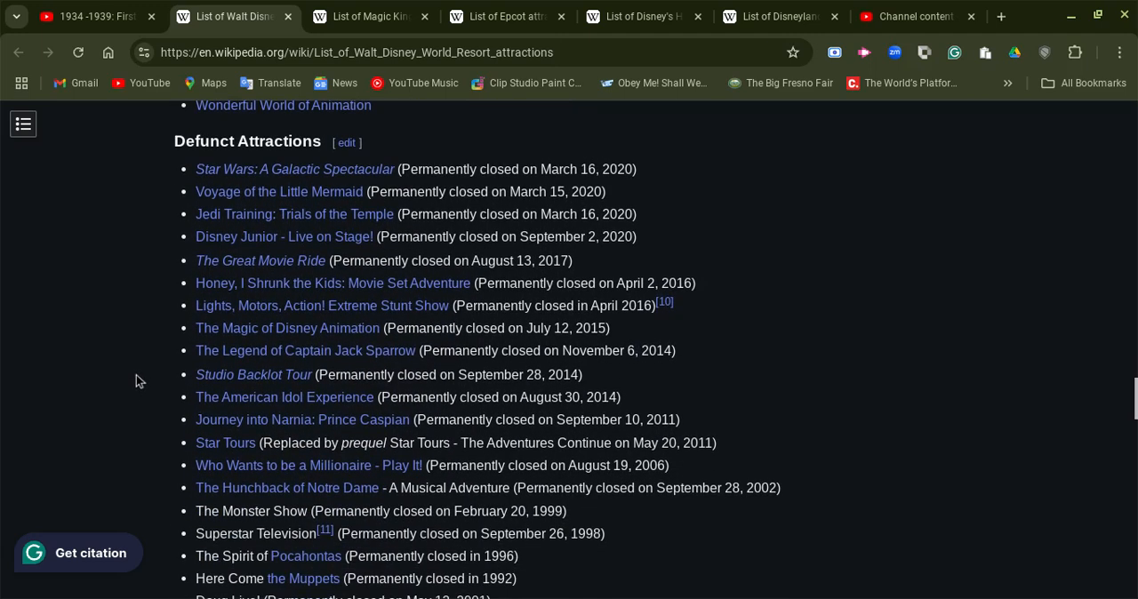
pyautogui.moveTo(124, 370)
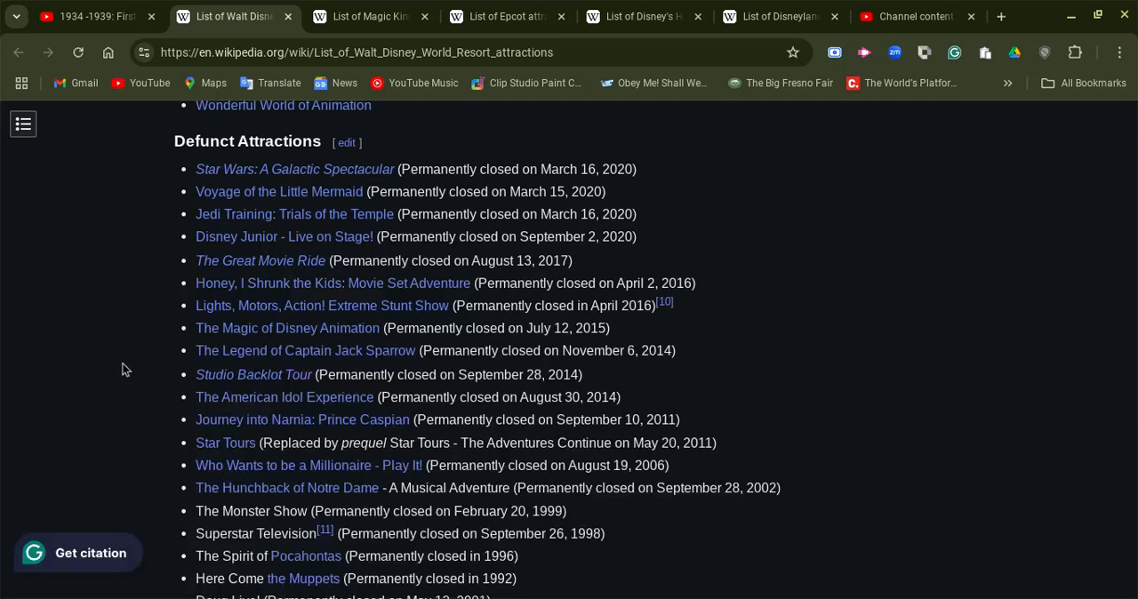
pyautogui.moveTo(124, 260)
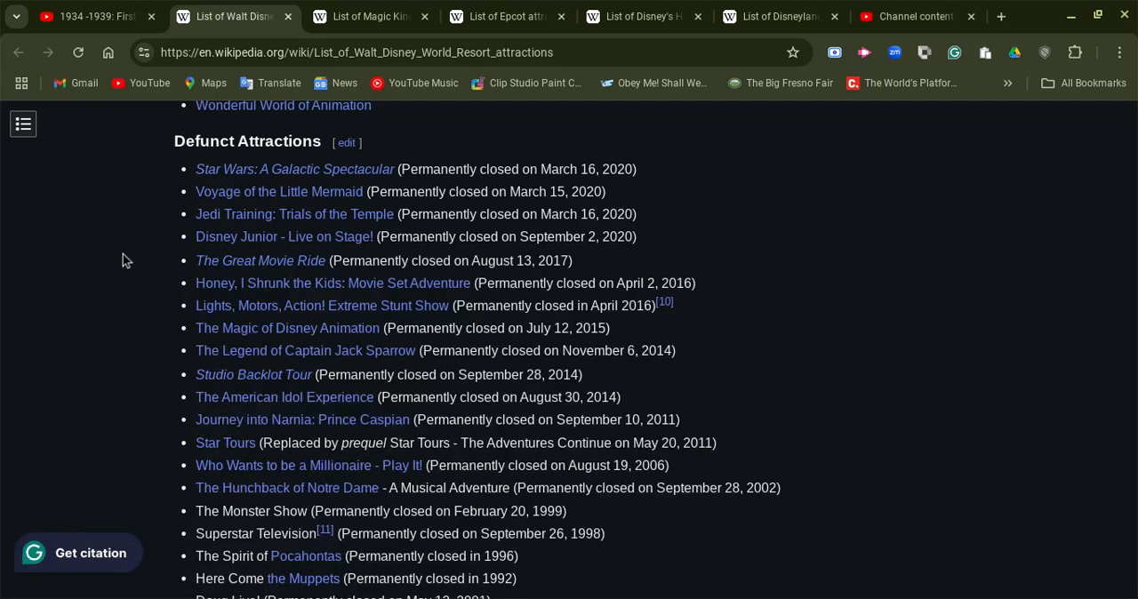
# Step: Settle the view on Disney's Animal Kingdom thrill rides and other attractions
pyautogui.scroll(3)
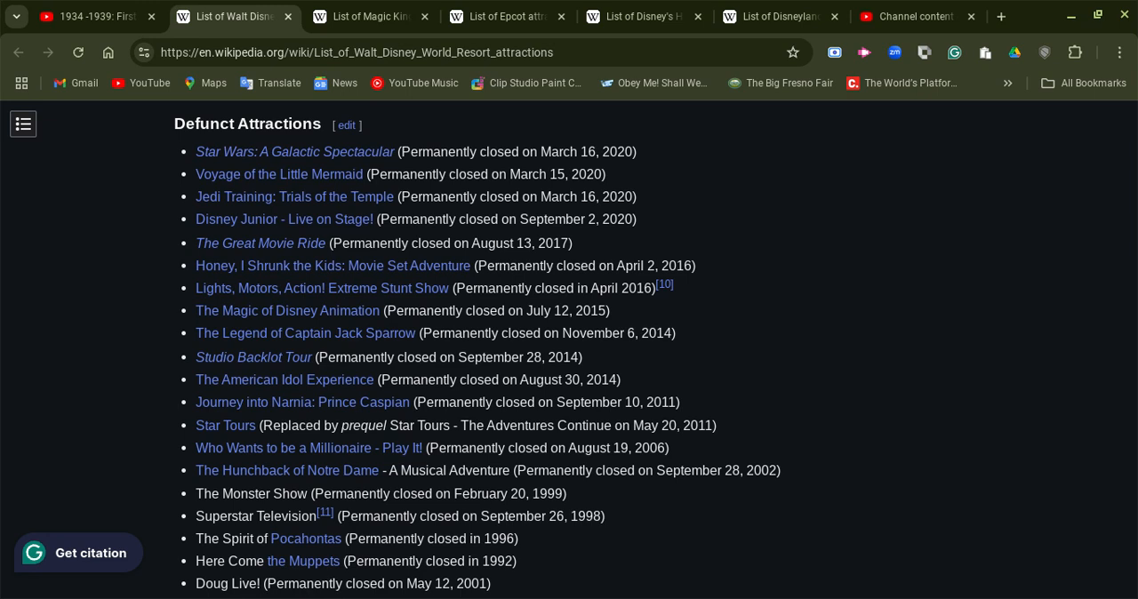
pyautogui.scroll(-3)
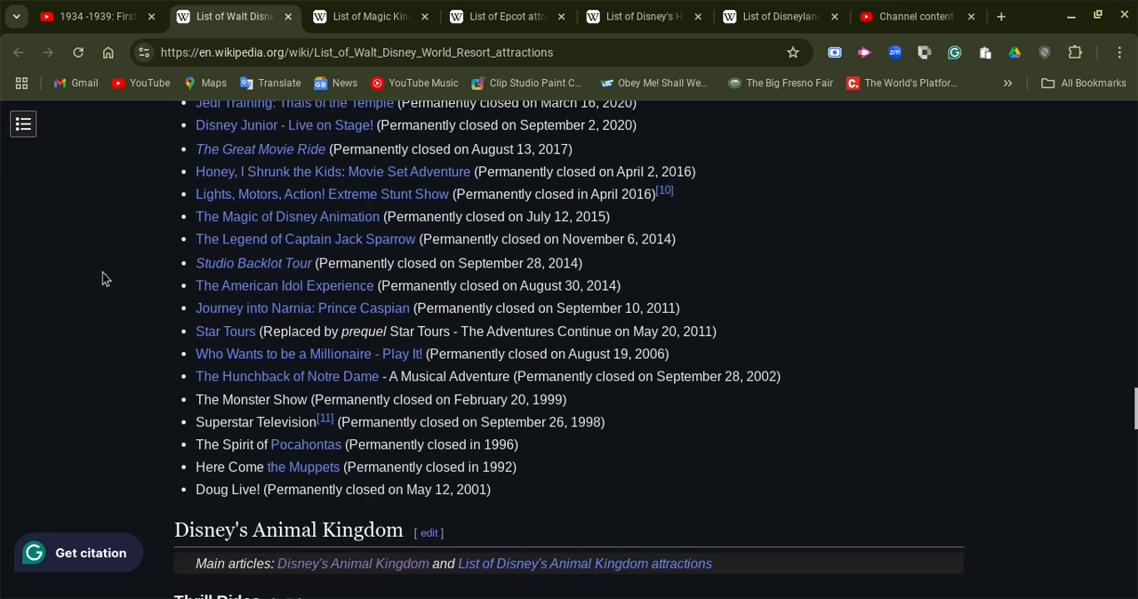
pyautogui.scroll(3)
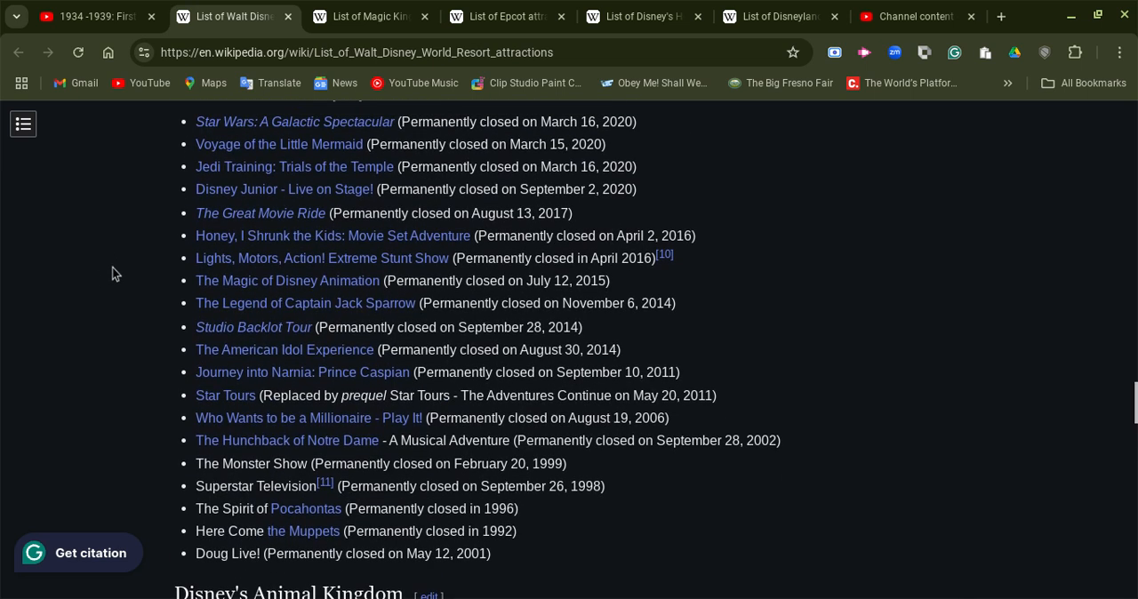
pyautogui.scroll(-3)
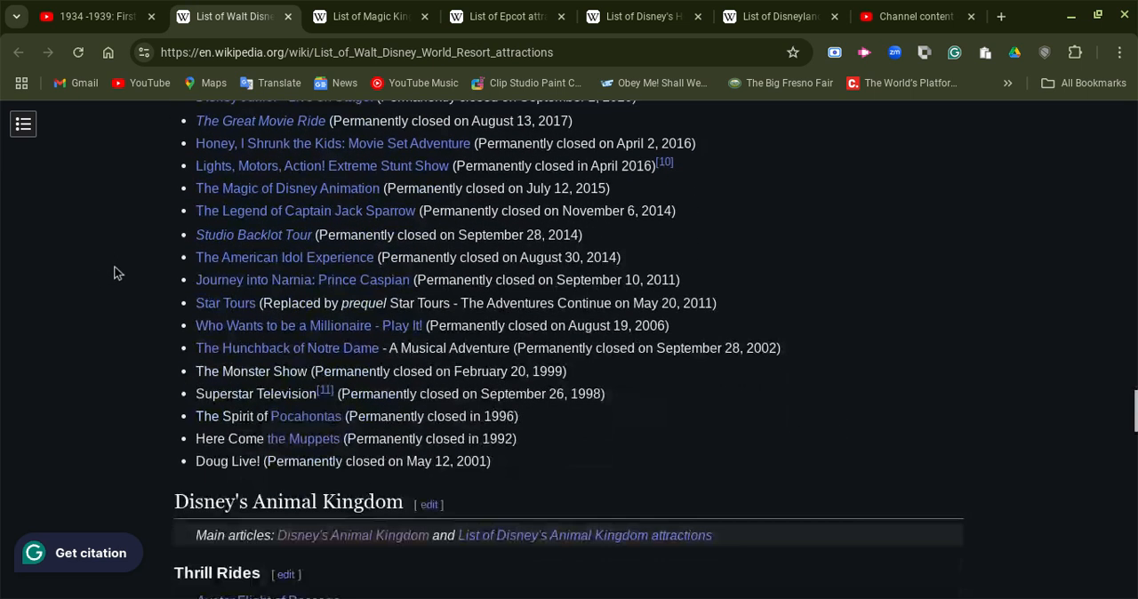
pyautogui.scroll(-3)
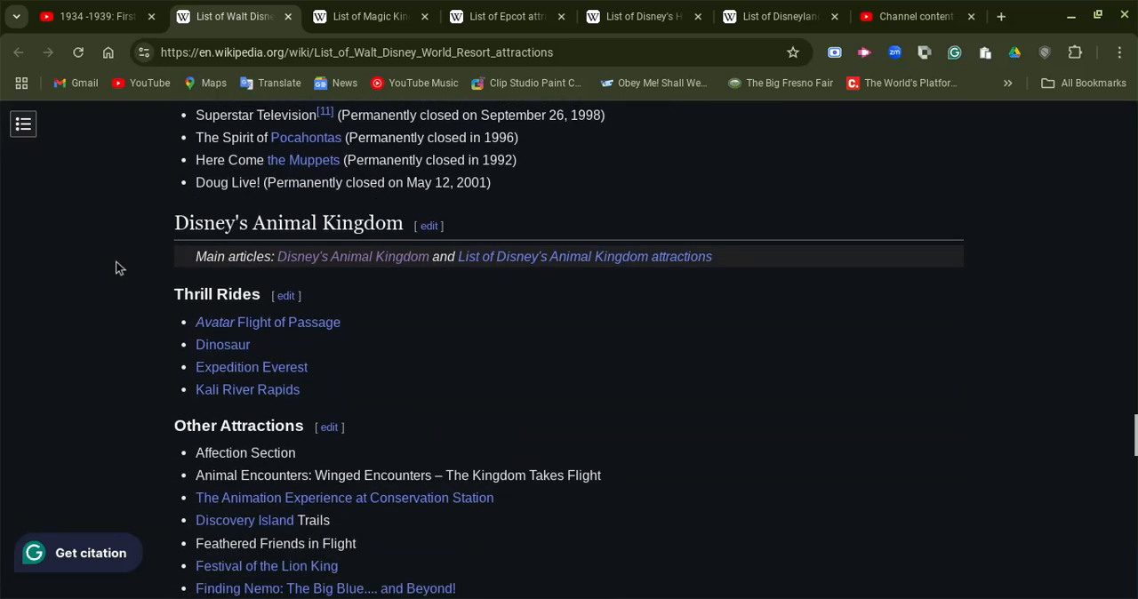
pyautogui.scroll(-3)
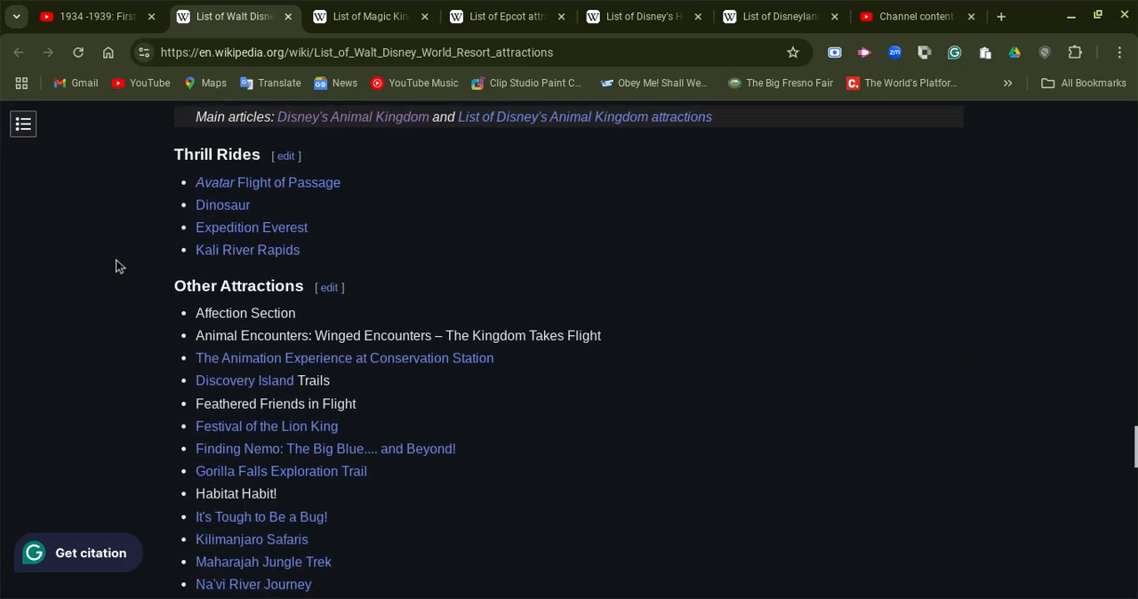
pyautogui.scroll(3)
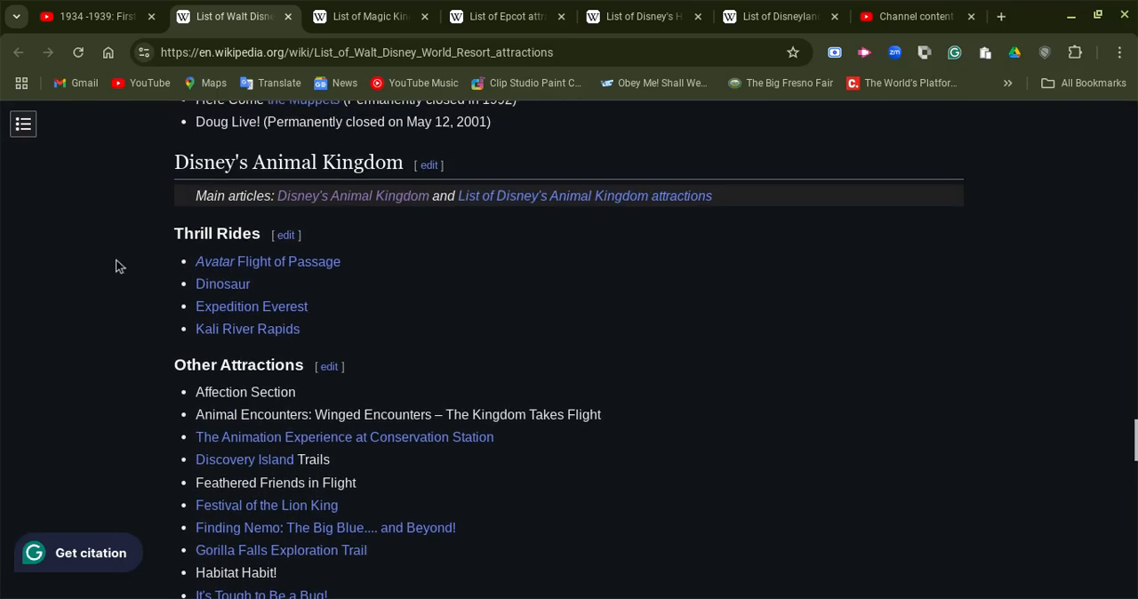
pyautogui.moveTo(519, 217)
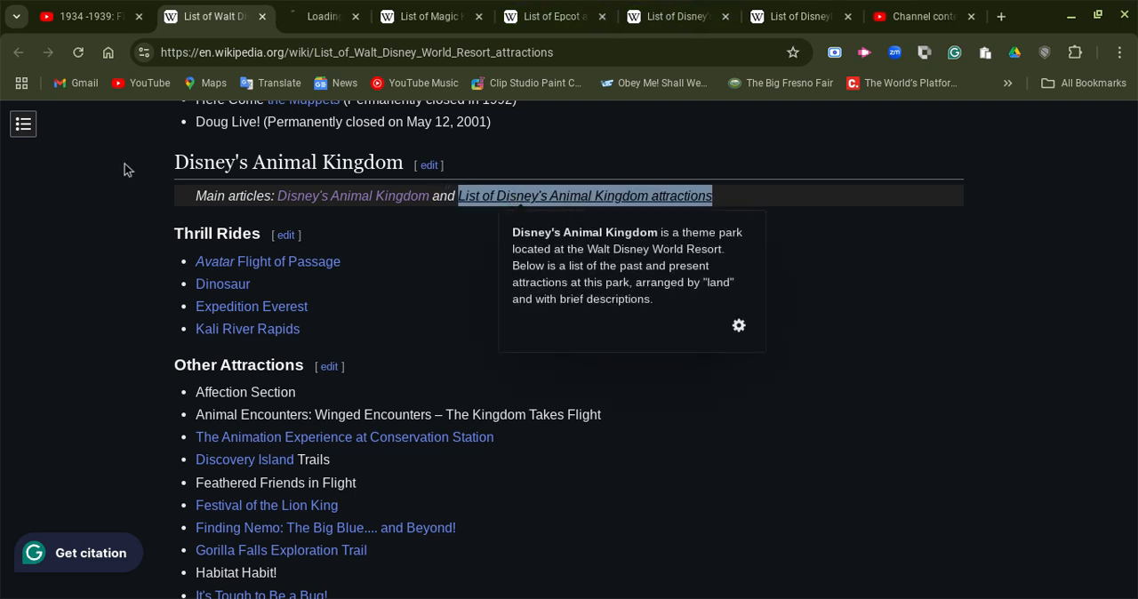
# Step: Scroll down to the Disney Springs section and open the Disney Springs article in a new tab
pyautogui.scroll(-3)
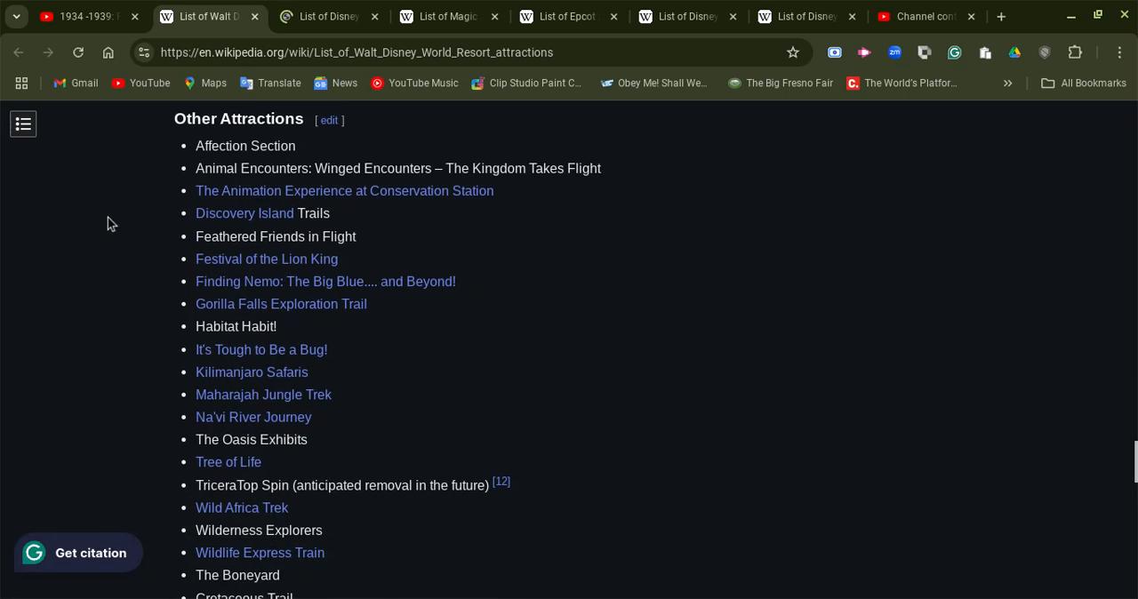
pyautogui.scroll(-3)
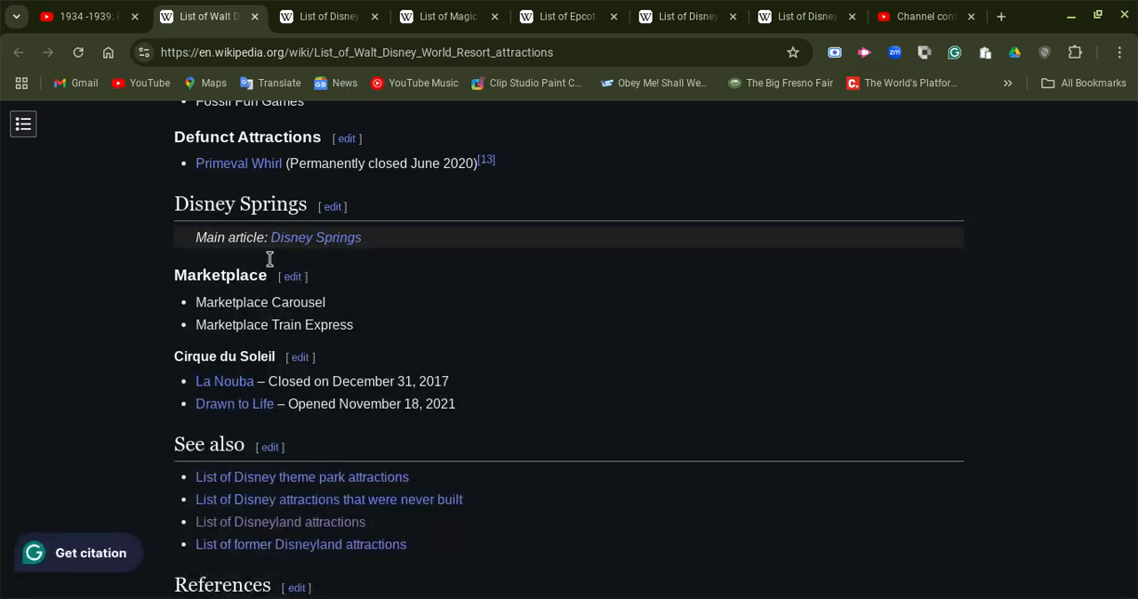
pyautogui.moveTo(316, 238)
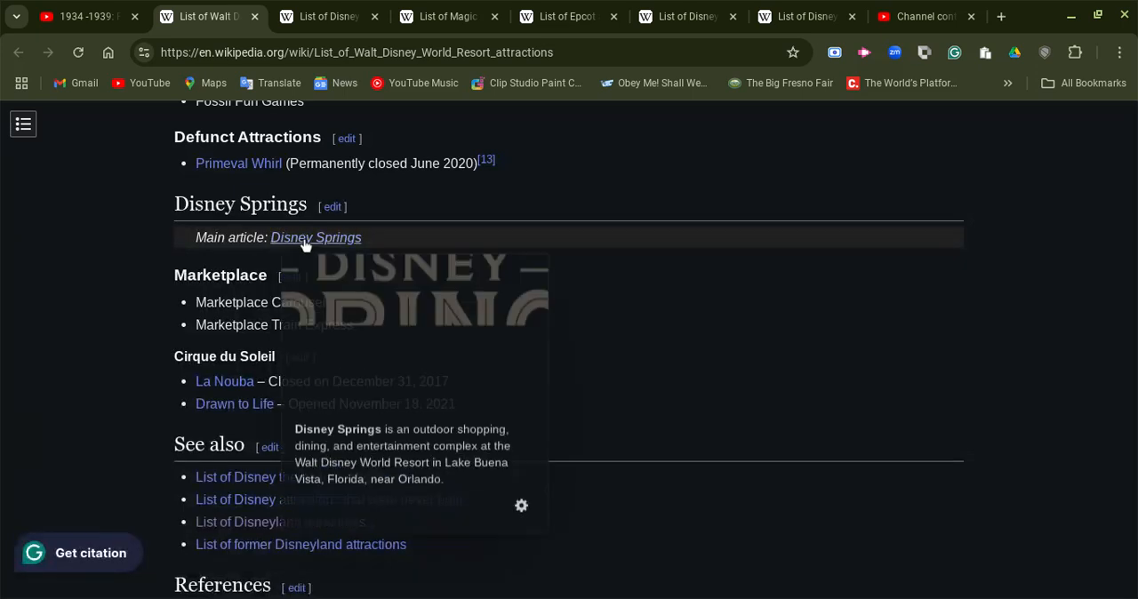
pyautogui.click(317, 238)
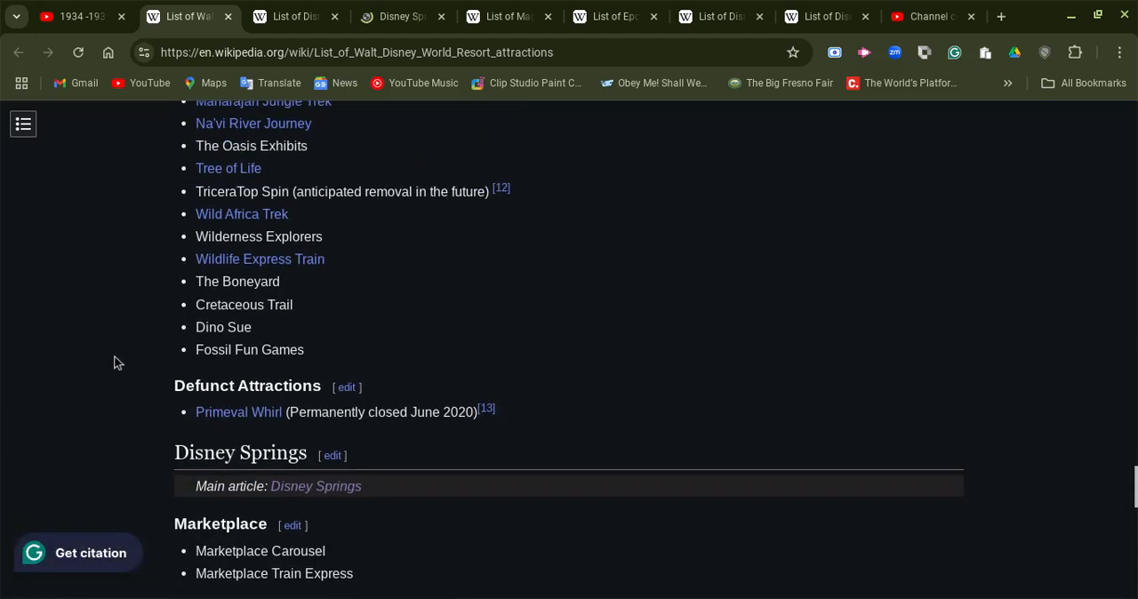
# Step: Scroll back up from the references to Magic Kingdom's Defunct Attractions and the Epcot heading
pyautogui.scroll(3)
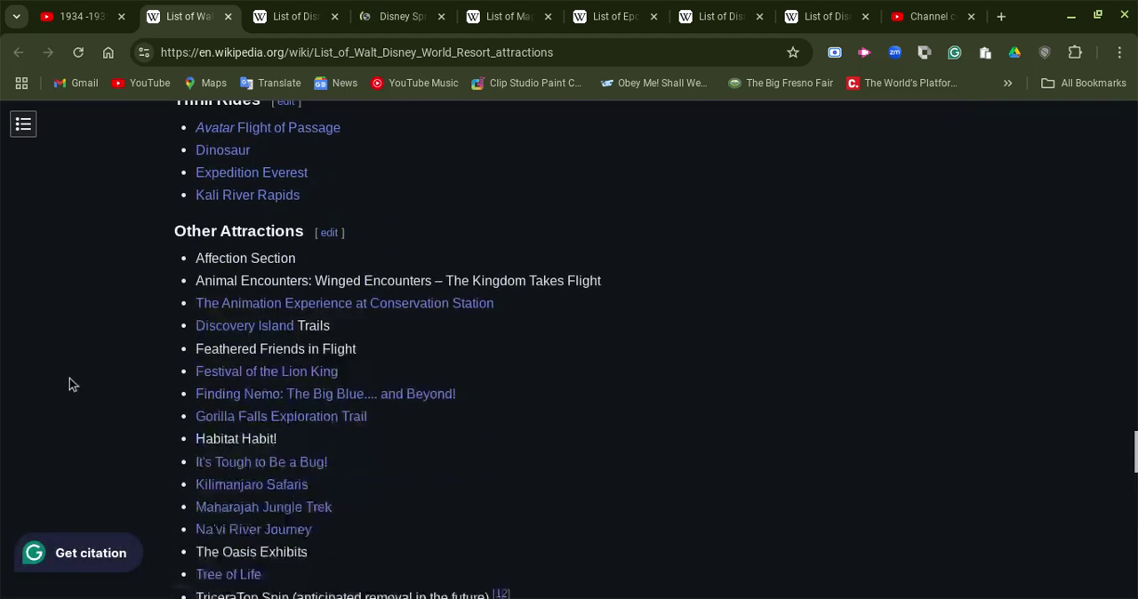
pyautogui.scroll(-3)
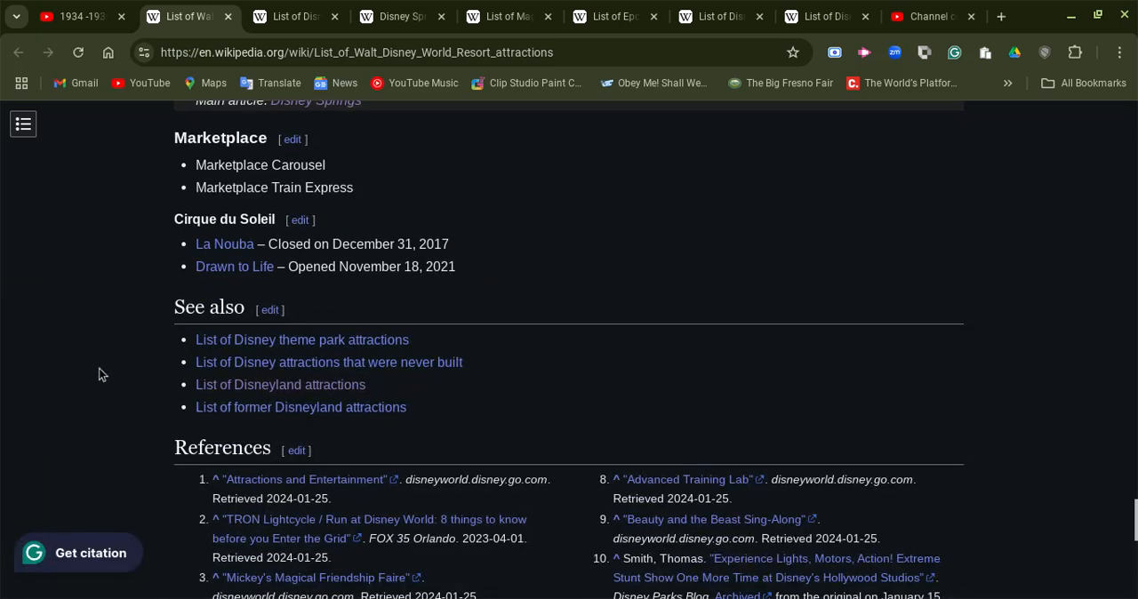
pyautogui.scroll(-3)
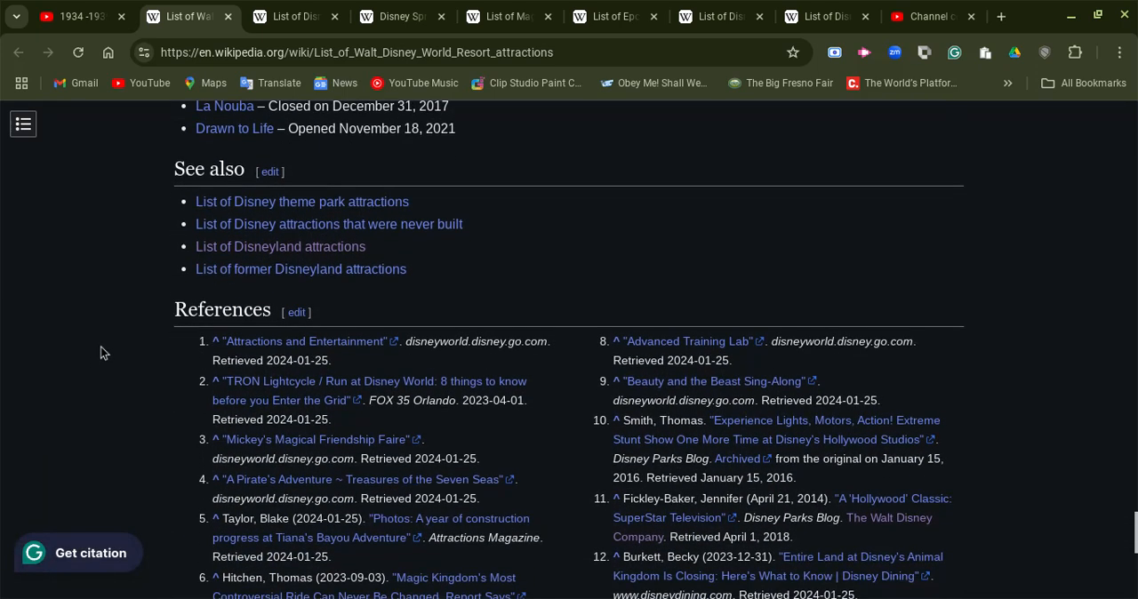
pyautogui.scroll(3)
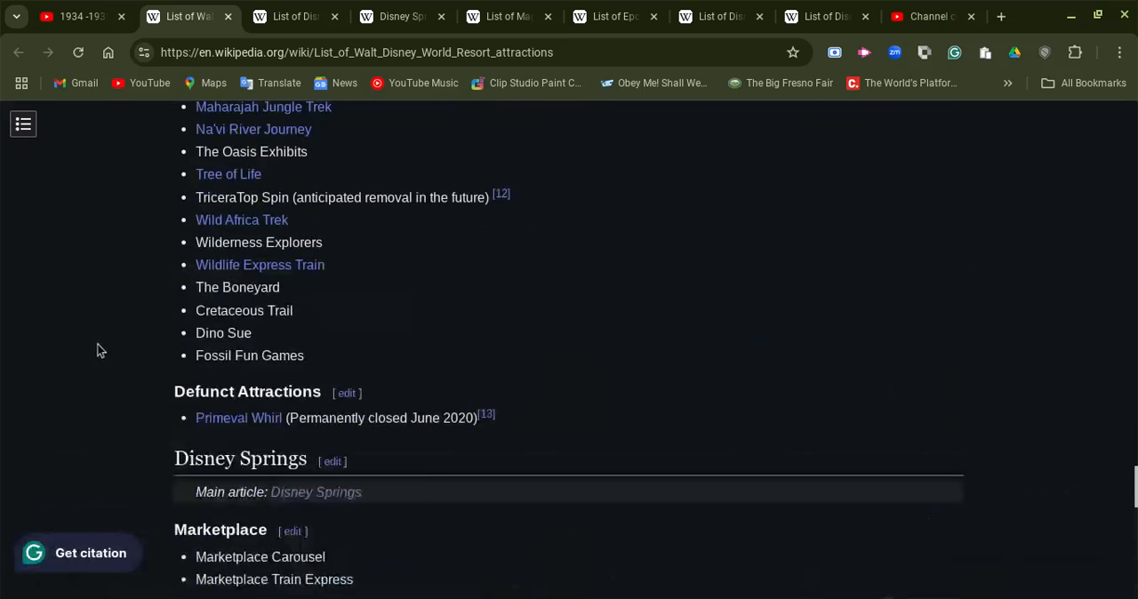
pyautogui.scroll(3)
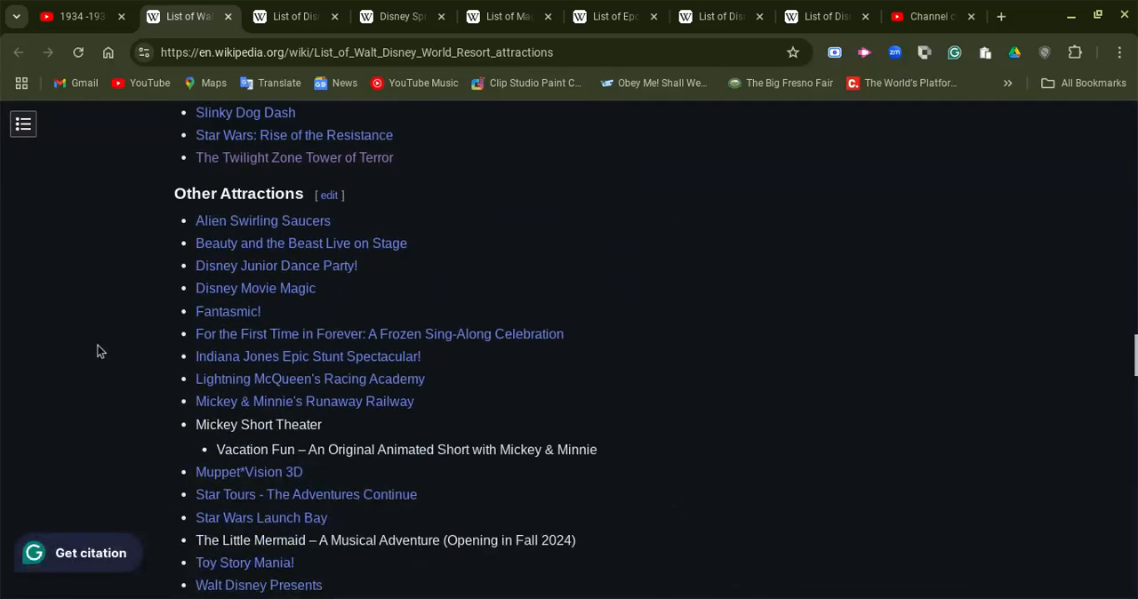
pyautogui.scroll(-3)
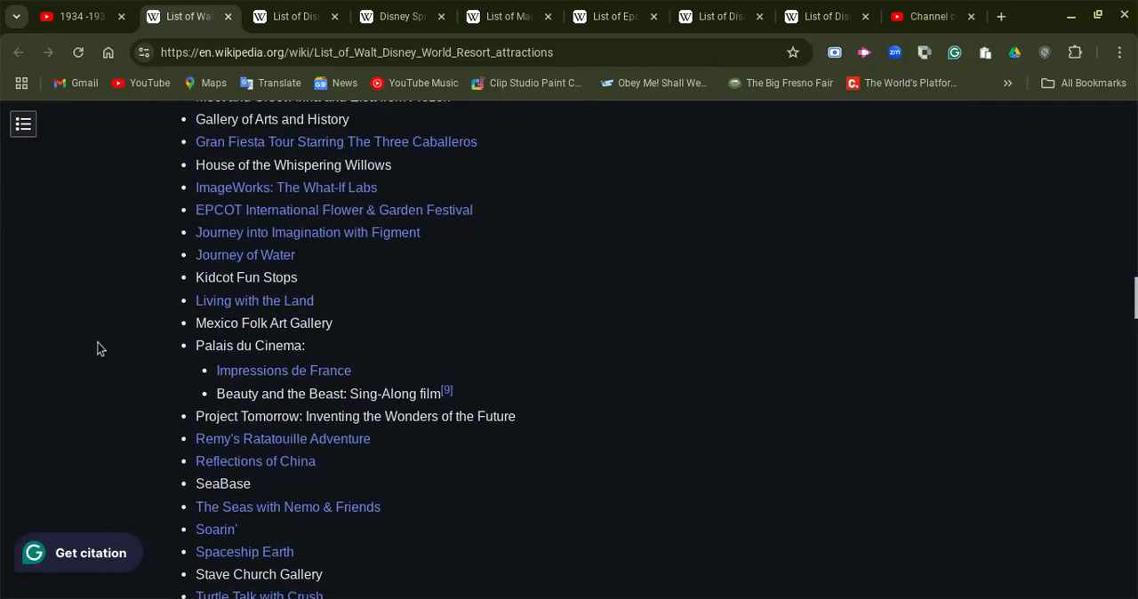
pyautogui.scroll(3)
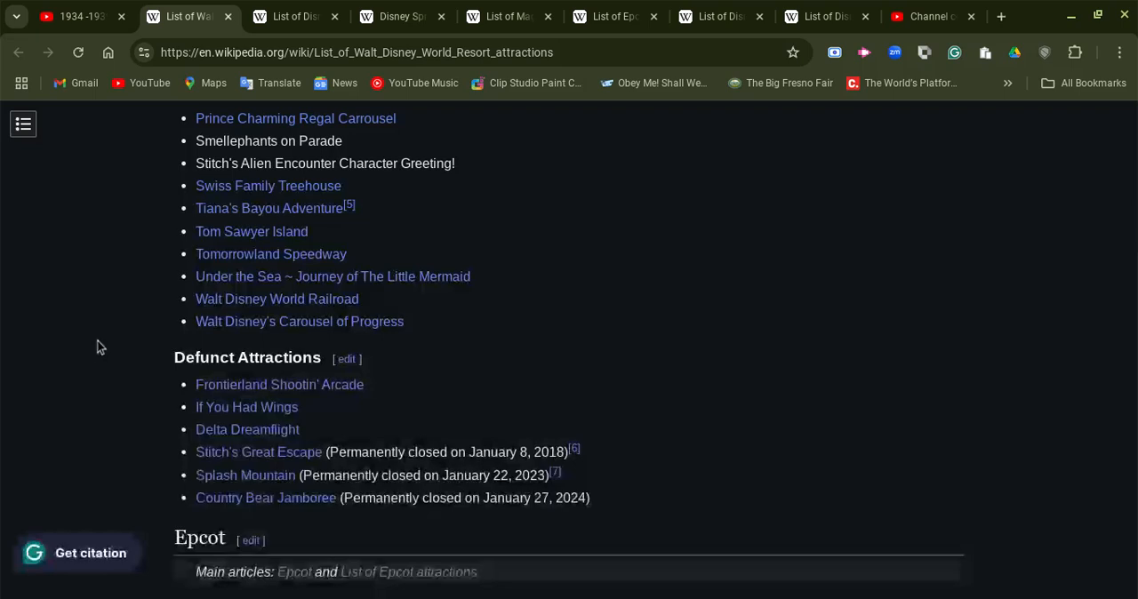
pyautogui.moveTo(245, 475)
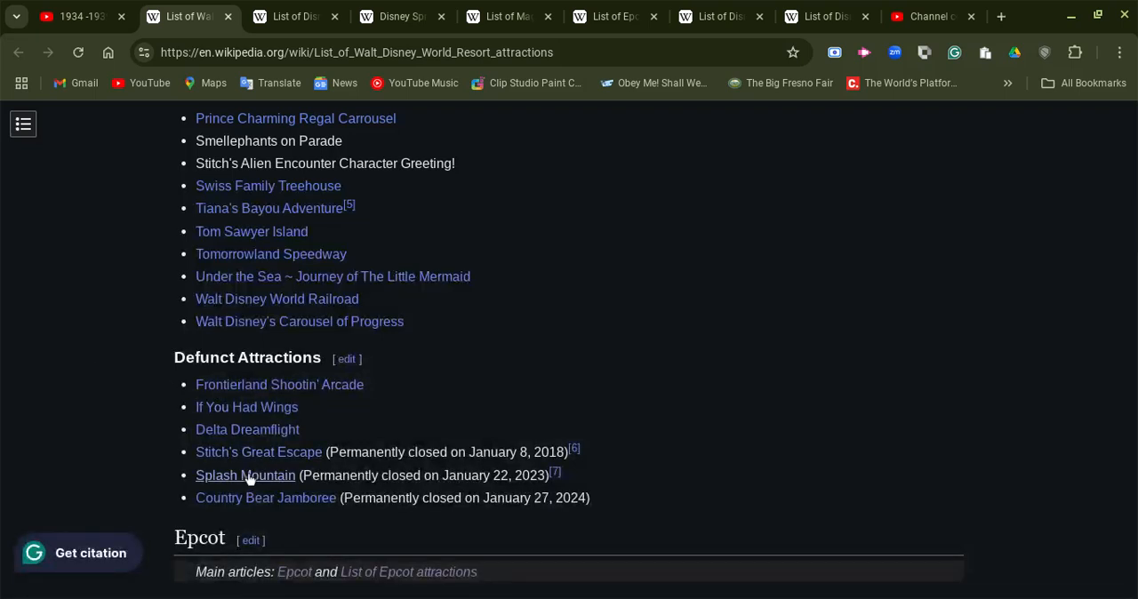
pyautogui.moveTo(245, 477)
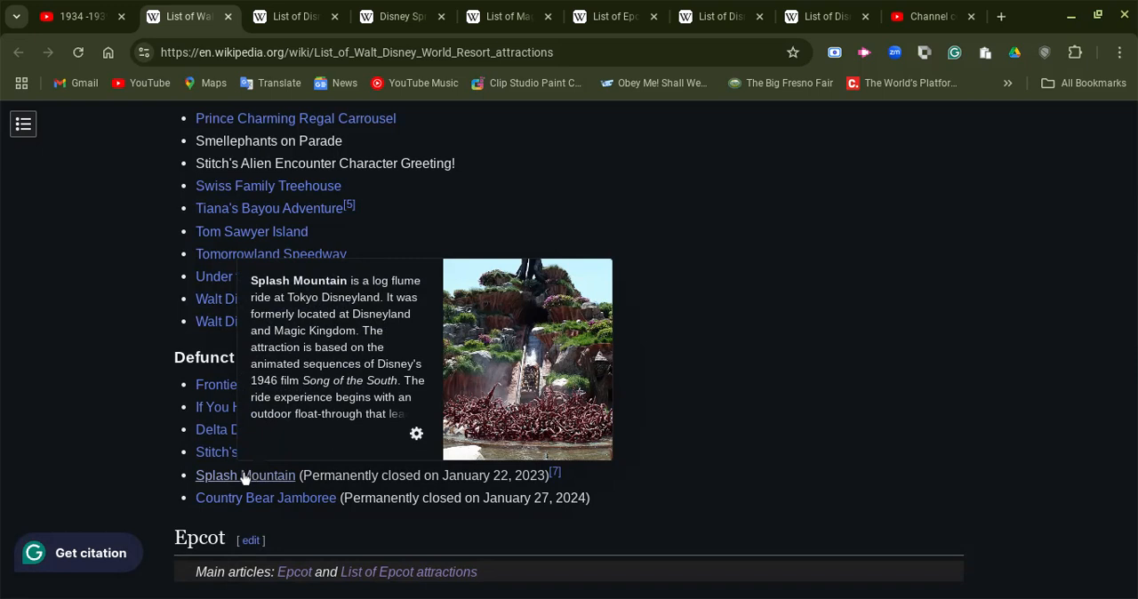
pyautogui.moveTo(245, 478)
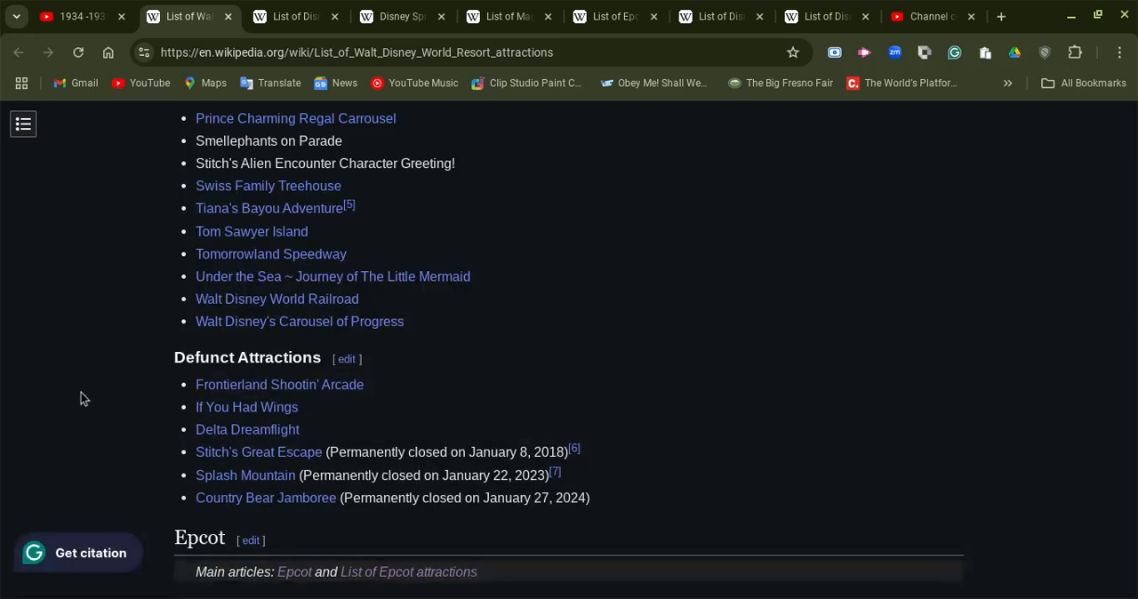
# Step: Scroll up from the Splash Mountain and Tiana's Bayou Adventure links into Magic Kingdom's Other Attractions list
pyautogui.scroll(3)
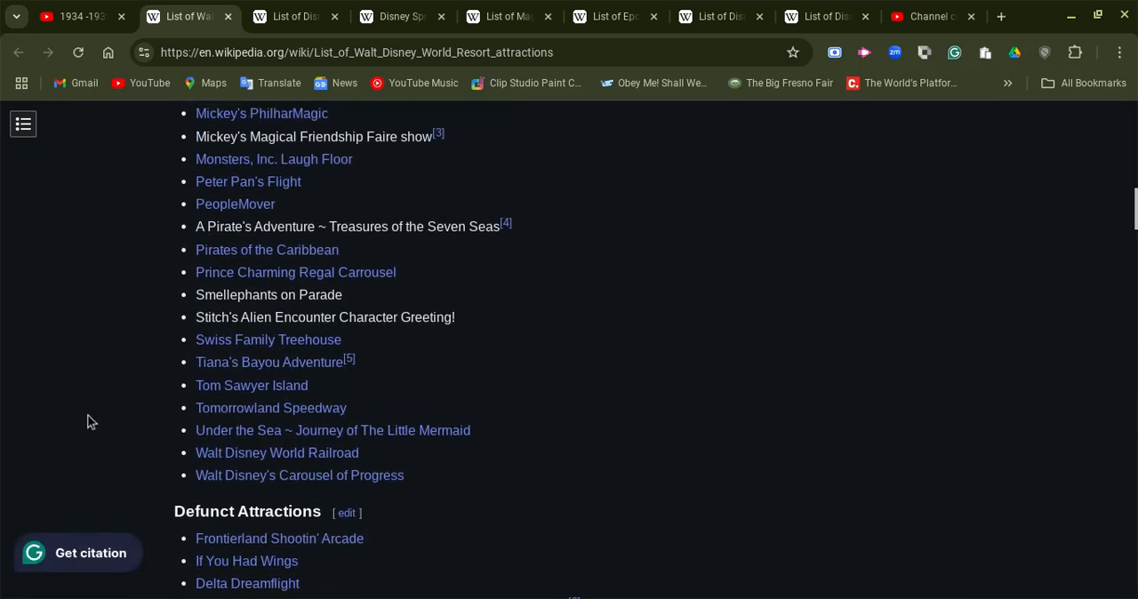
pyautogui.scroll(3)
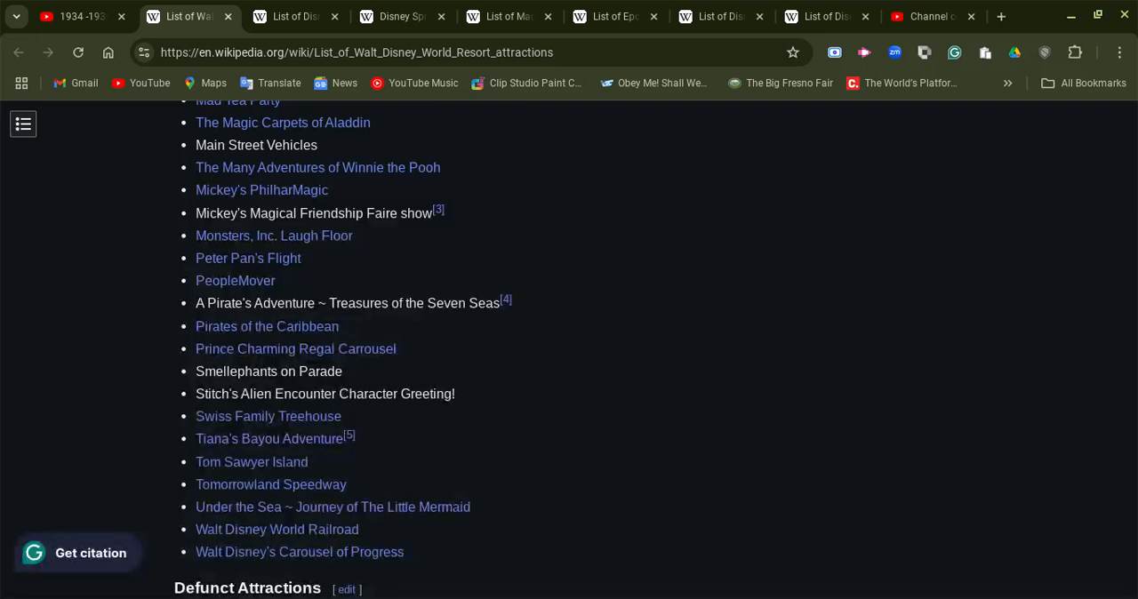
pyautogui.moveTo(82, 415)
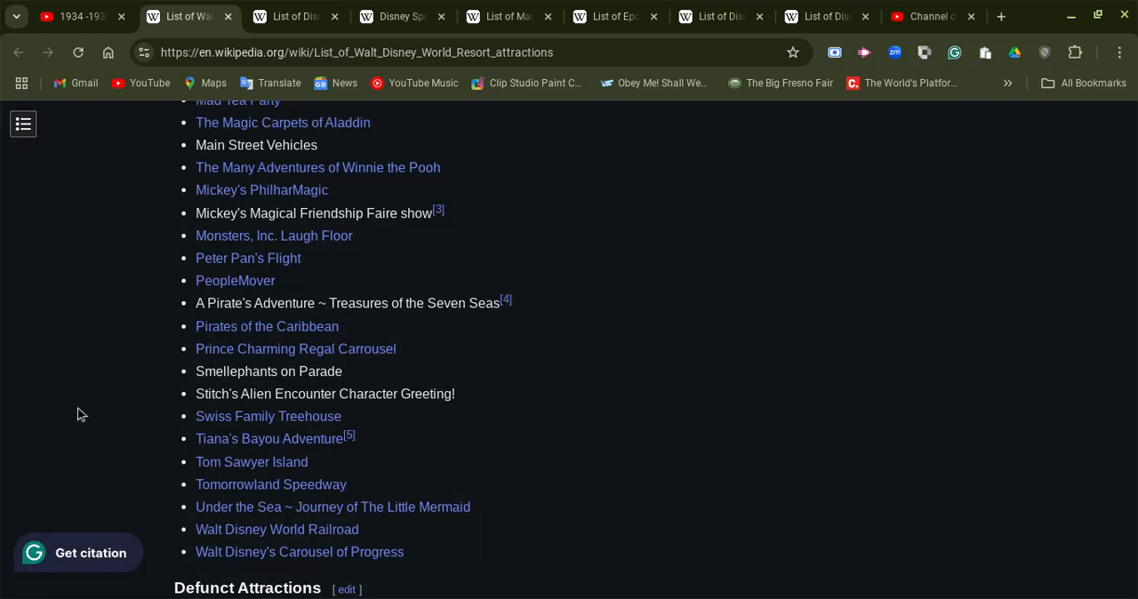
pyautogui.moveTo(98, 413)
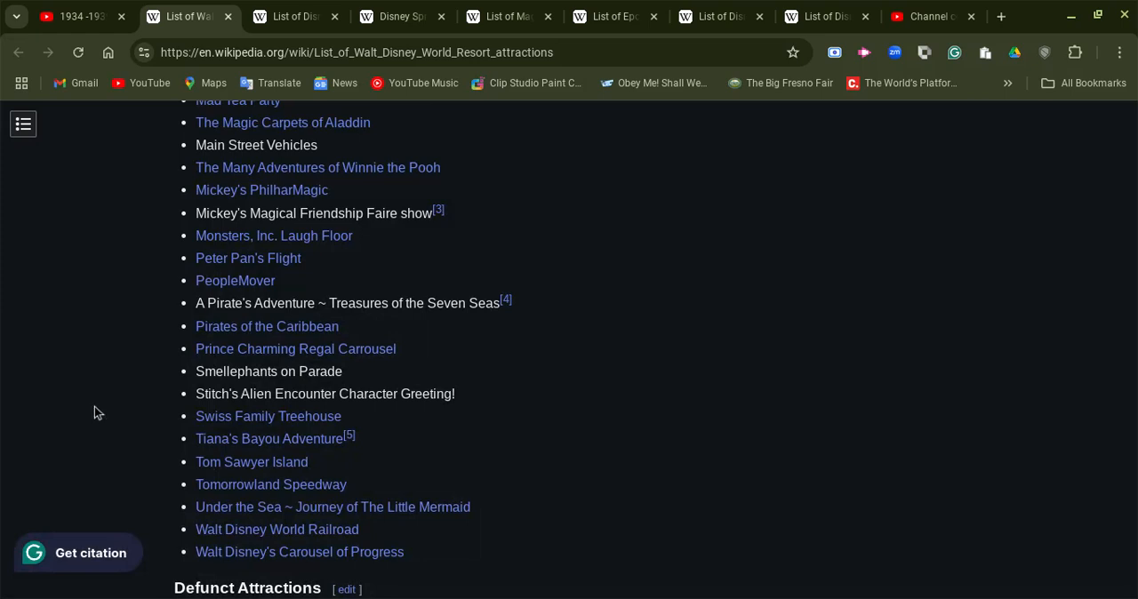
pyautogui.scroll(3)
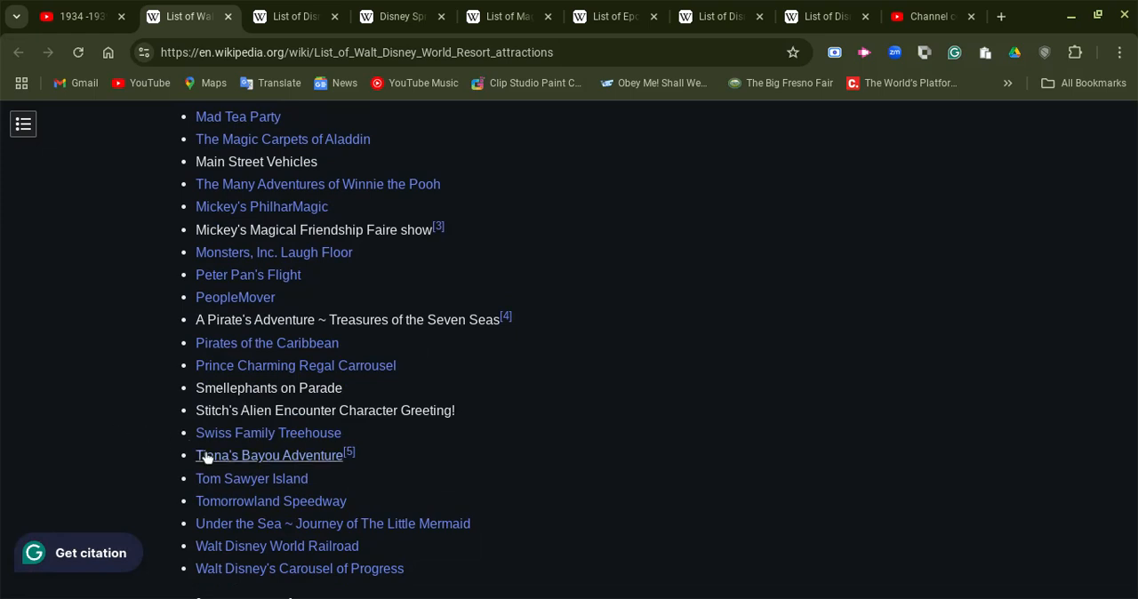
pyautogui.moveTo(271, 455)
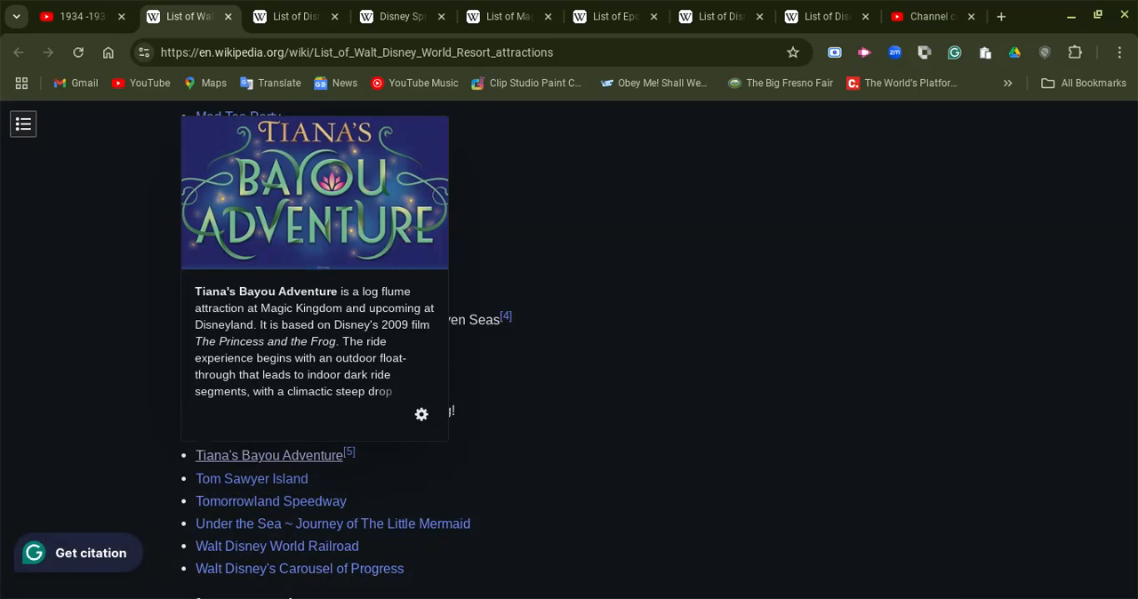
pyautogui.moveTo(121, 413)
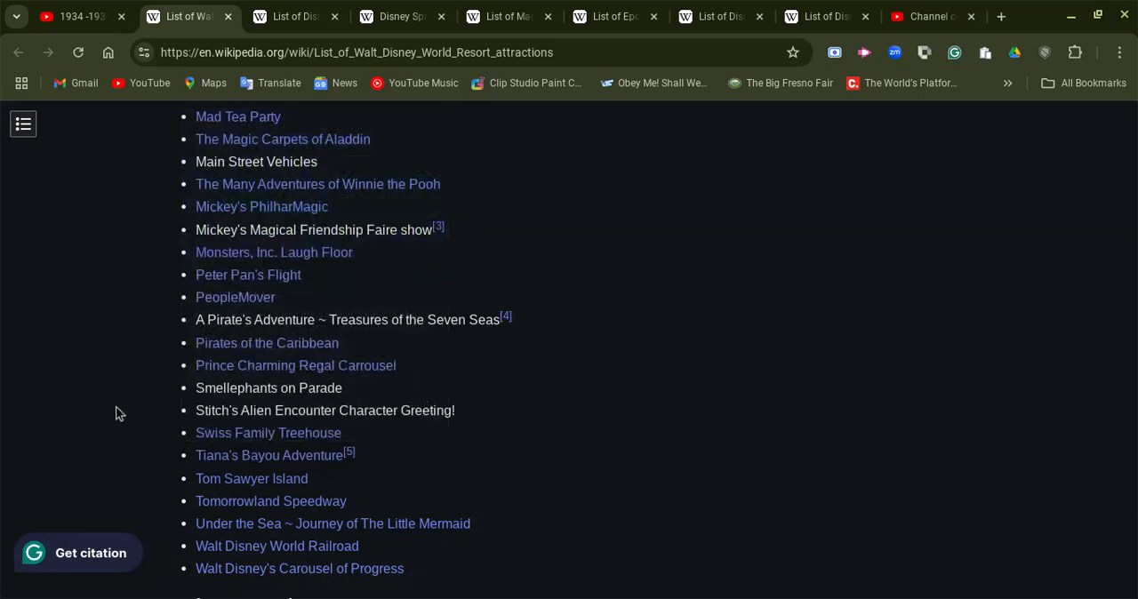
pyautogui.scroll(3)
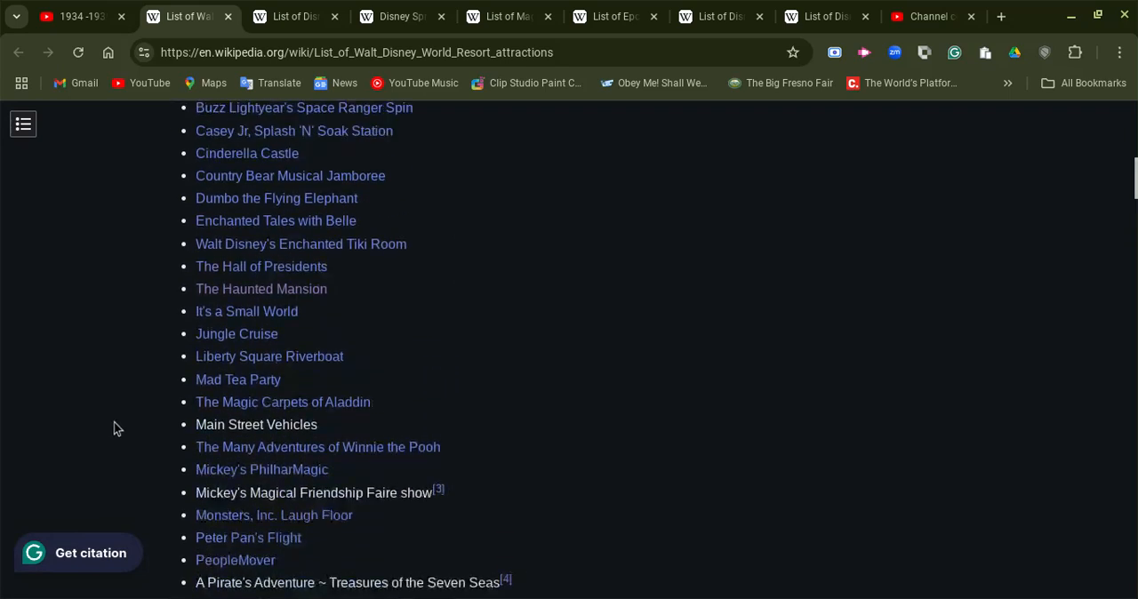
# Step: Scroll up to the article title, introduction and Magic Kingdom heading
pyautogui.scroll(3)
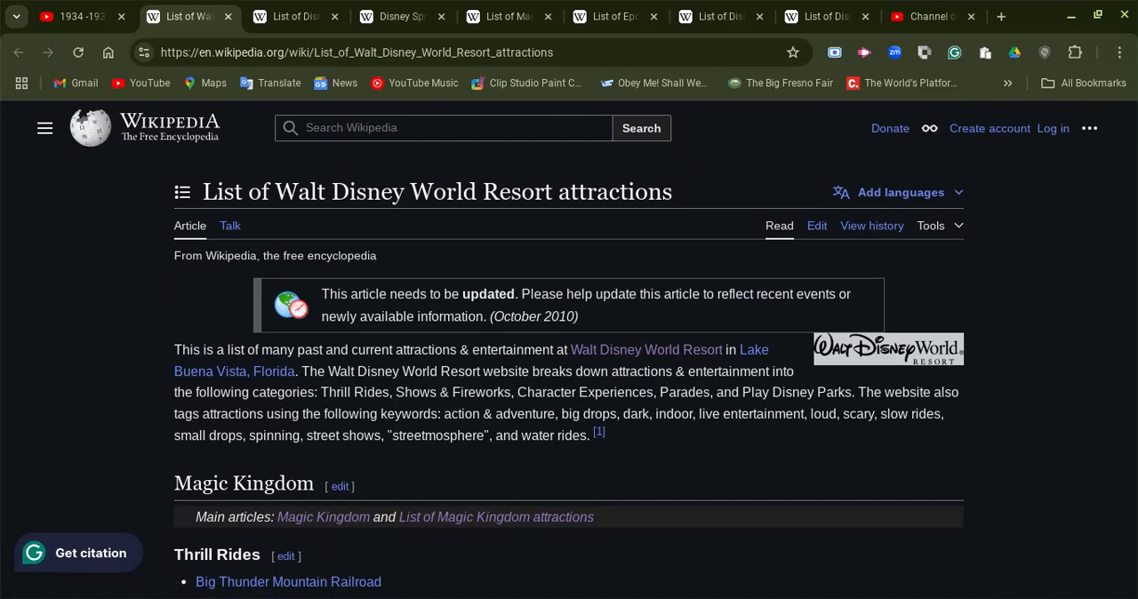
pyautogui.moveTo(130, 300)
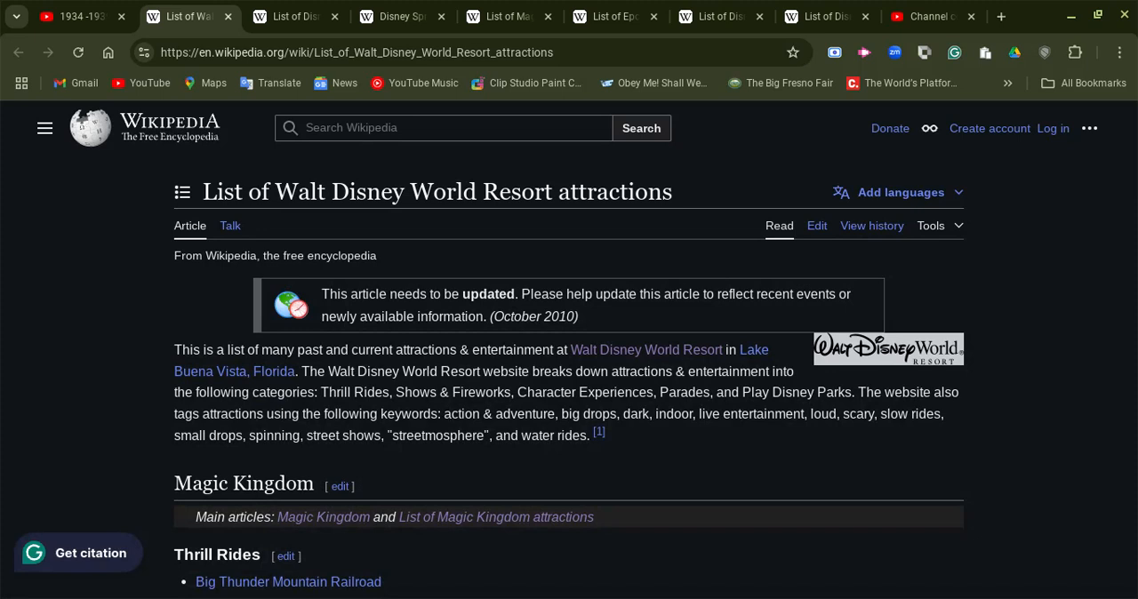
pyautogui.moveTo(119, 327)
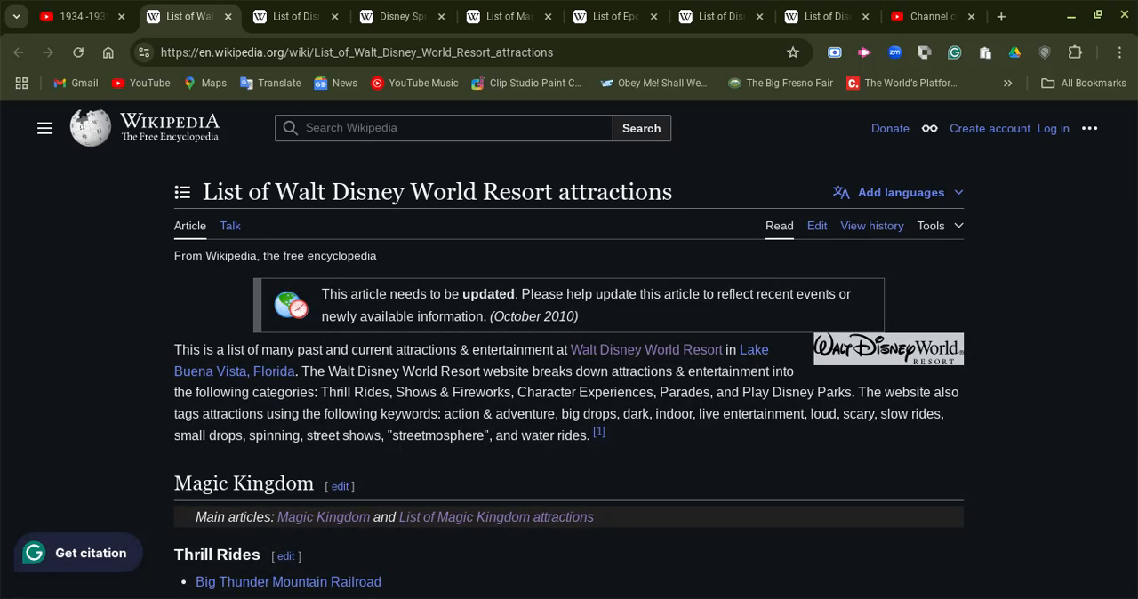
pyautogui.moveTo(150, 459)
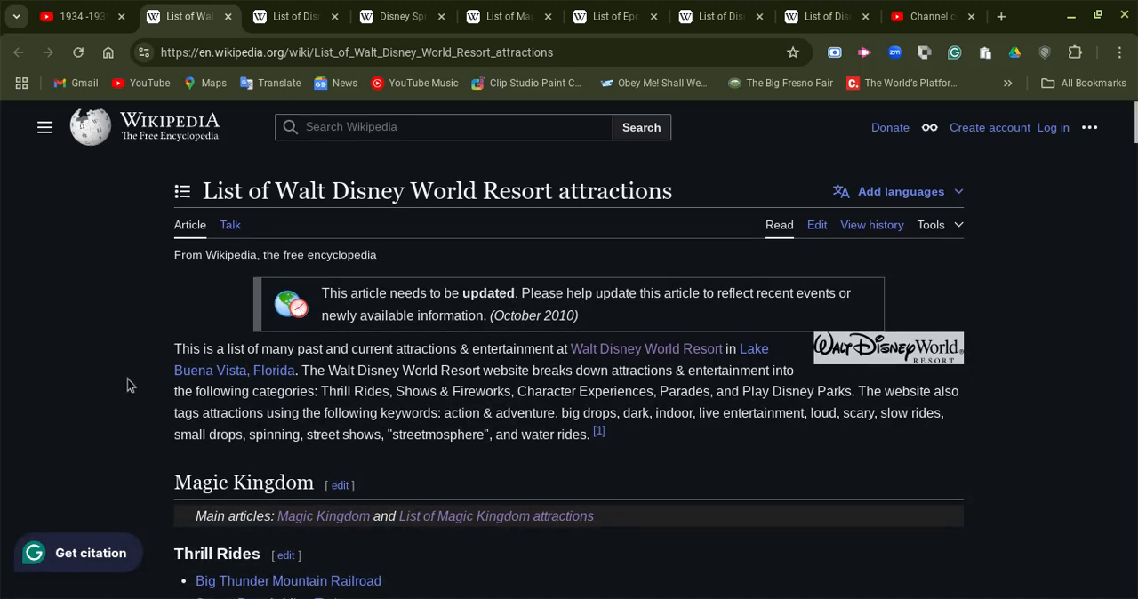
# Step: Scroll down past Thrill Rides and Other Attractions to Defunct Attractions and the Epcot heading
pyautogui.scroll(-3)
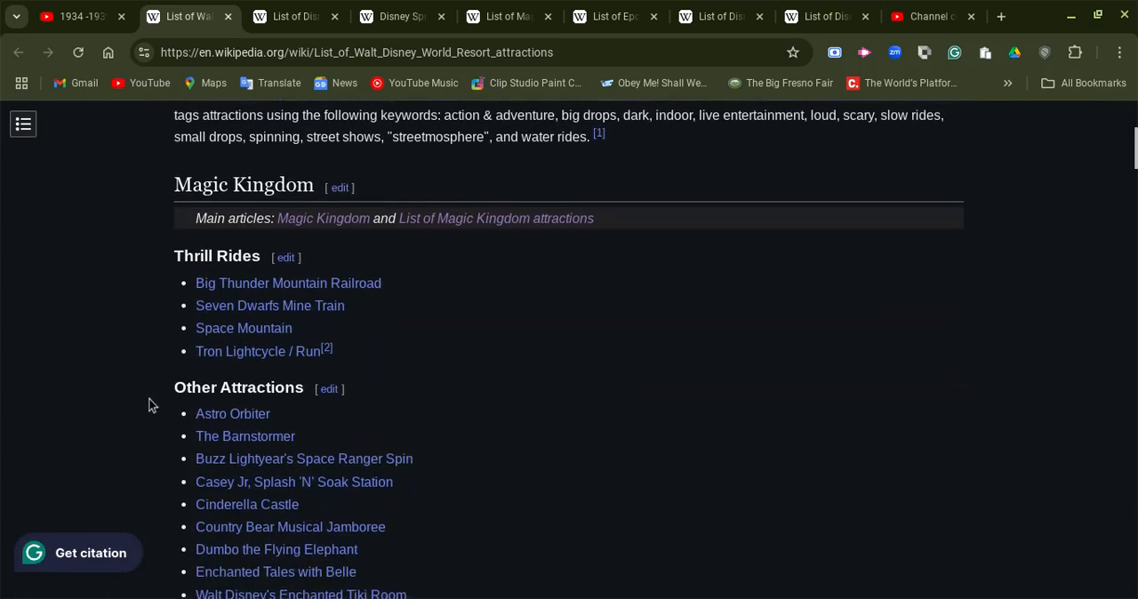
pyautogui.moveTo(258, 353)
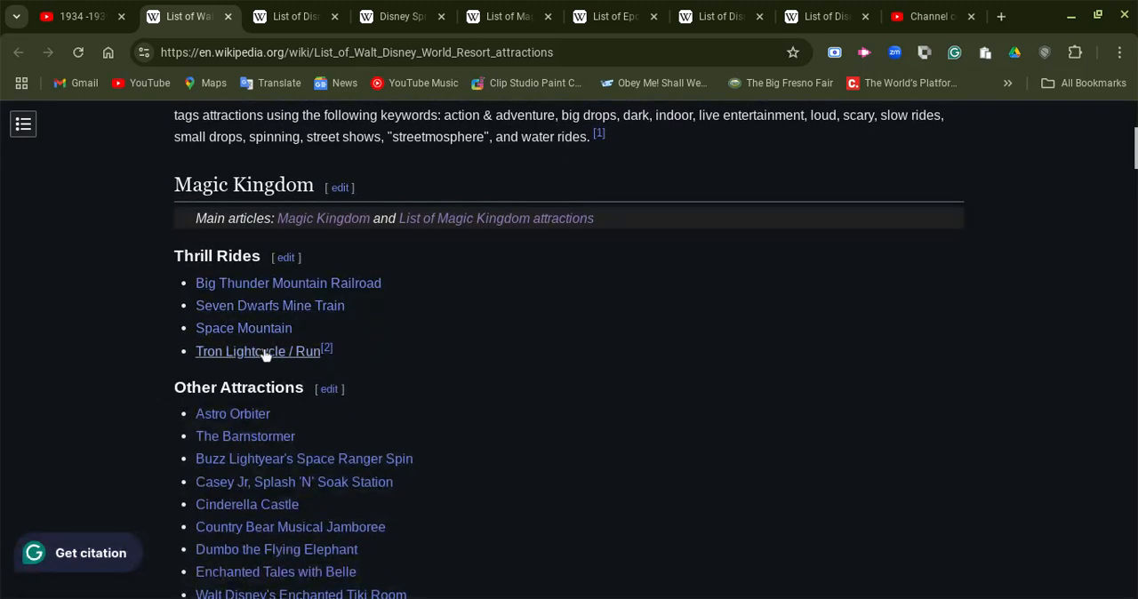
pyautogui.scroll(-3)
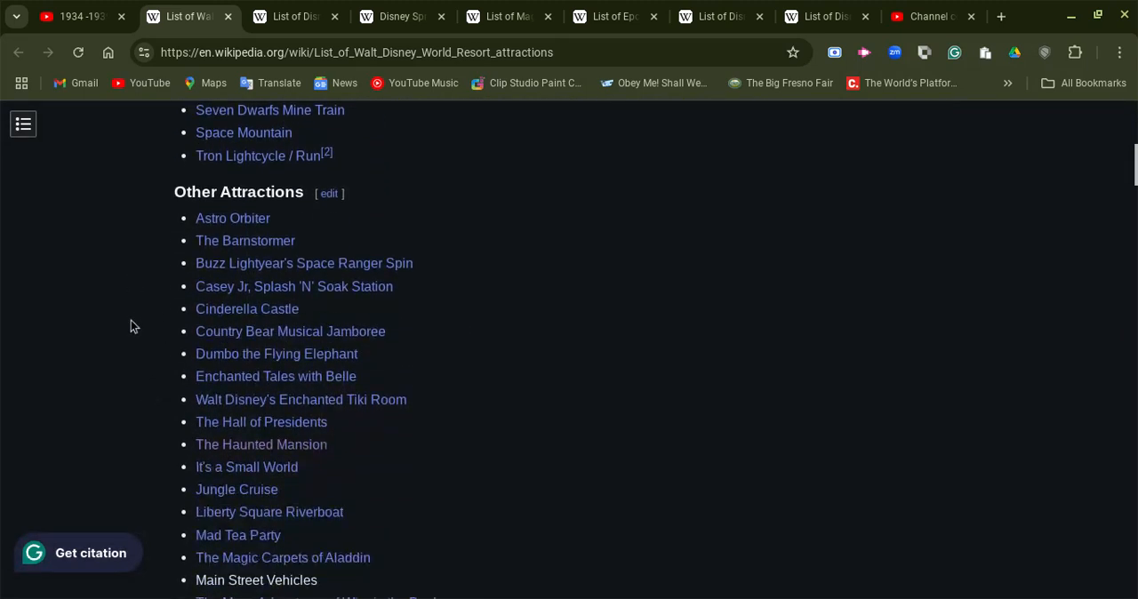
pyautogui.scroll(-3)
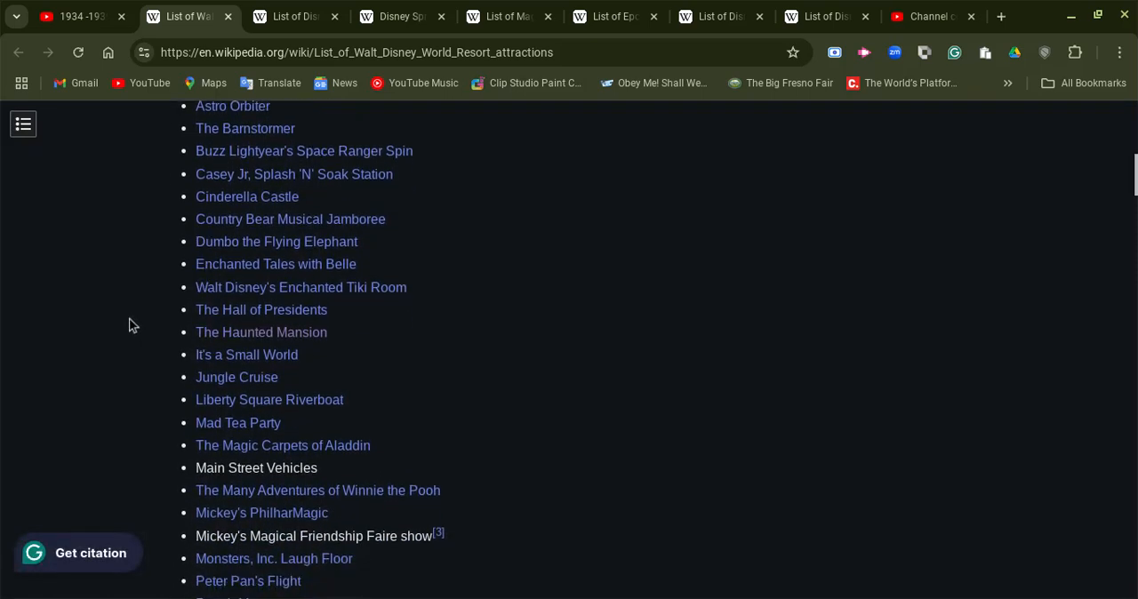
pyautogui.scroll(-3)
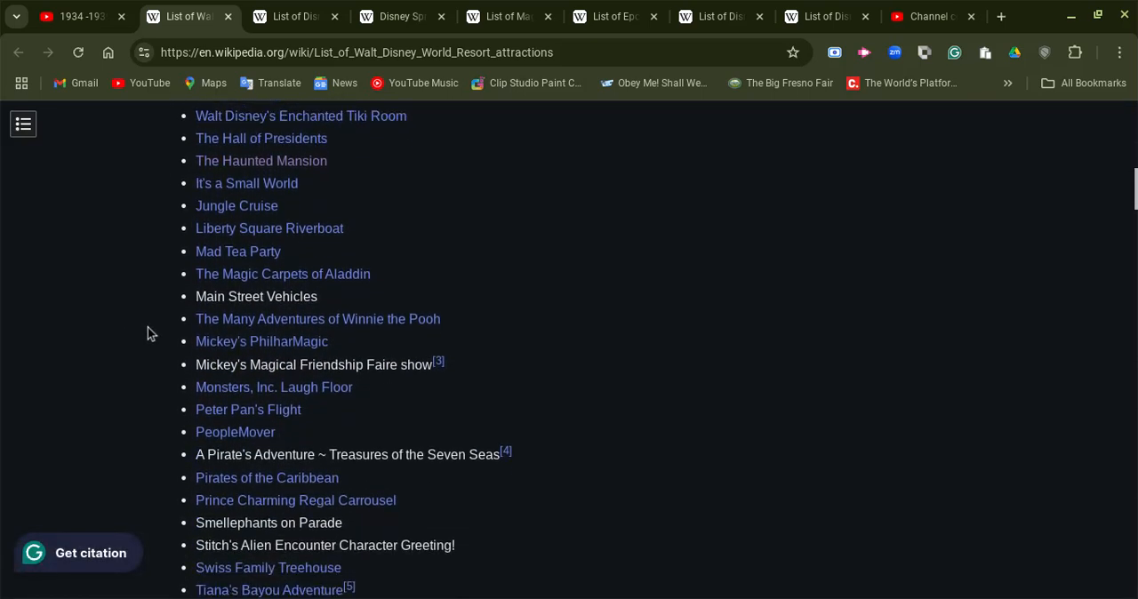
pyautogui.scroll(-3)
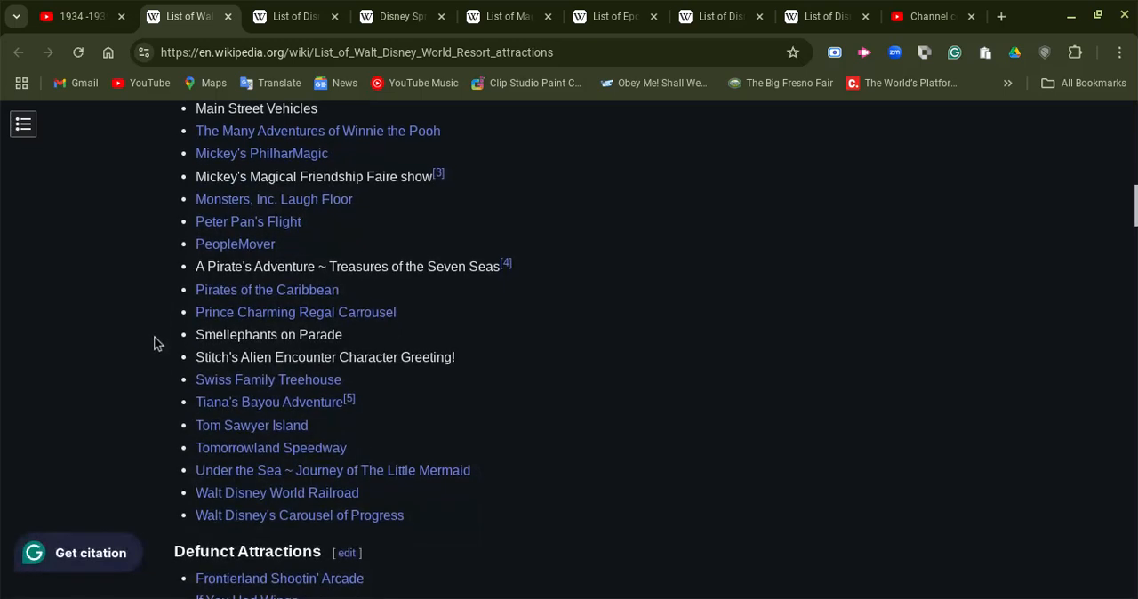
pyautogui.scroll(-3)
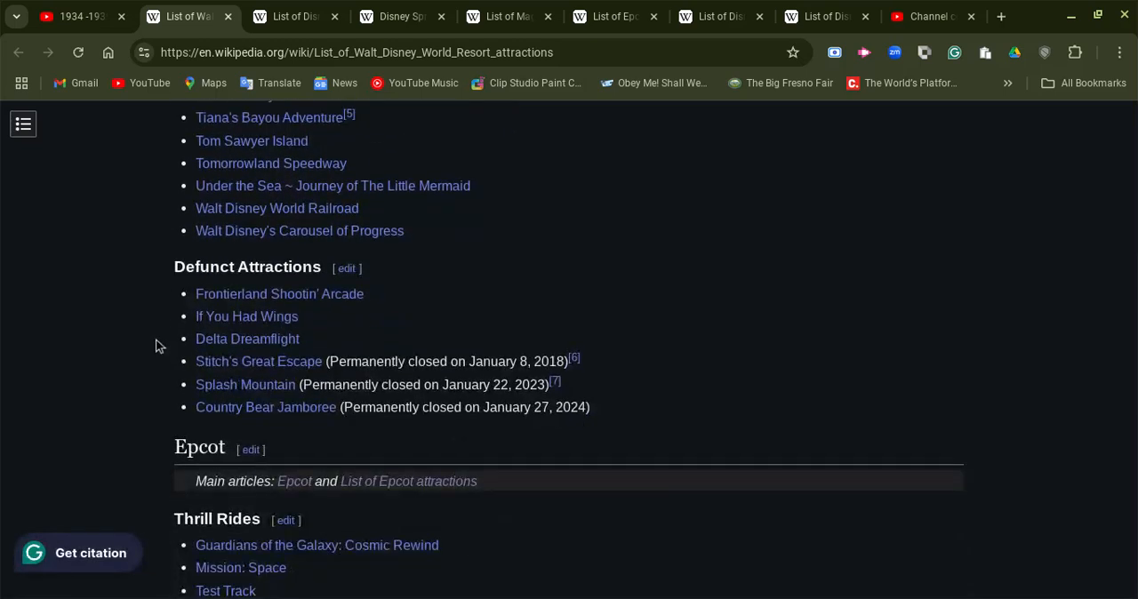
pyautogui.moveTo(221, 408)
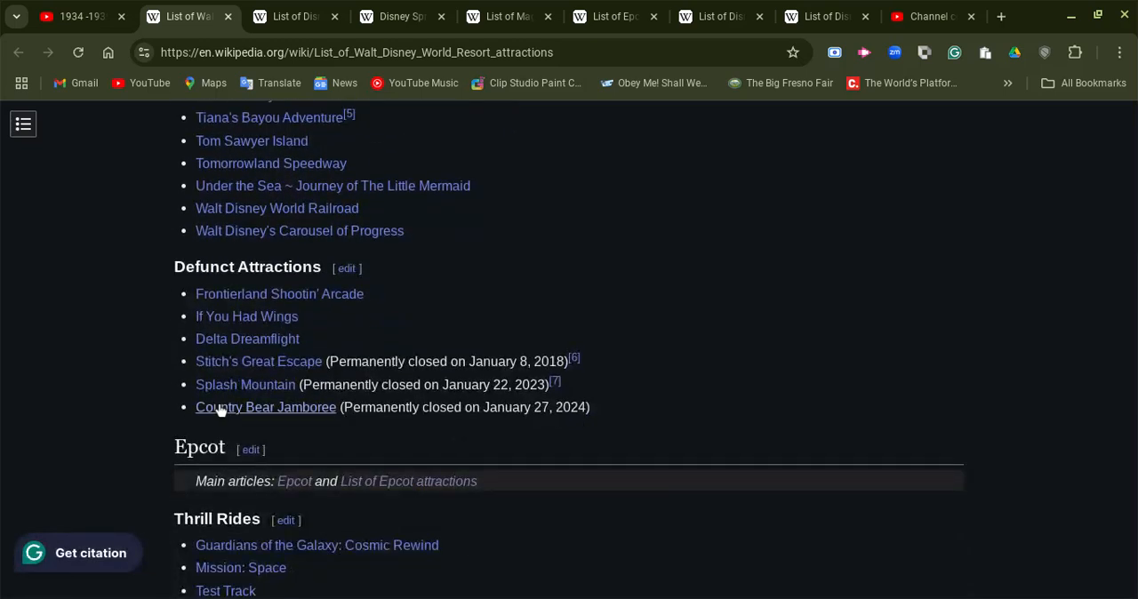
pyautogui.scroll(-3)
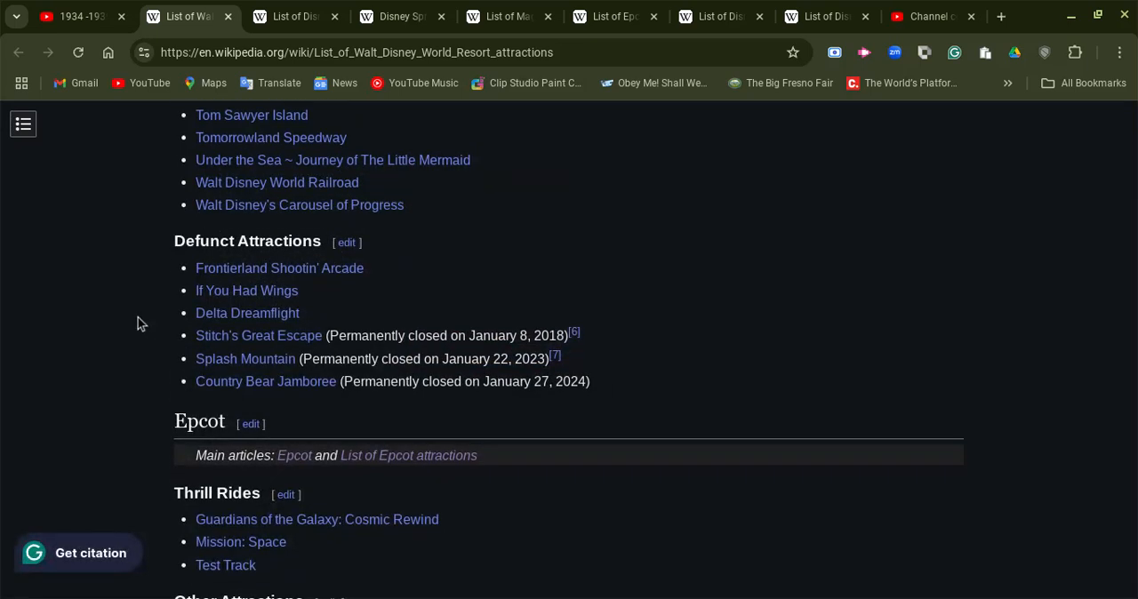
pyautogui.moveTo(149, 331)
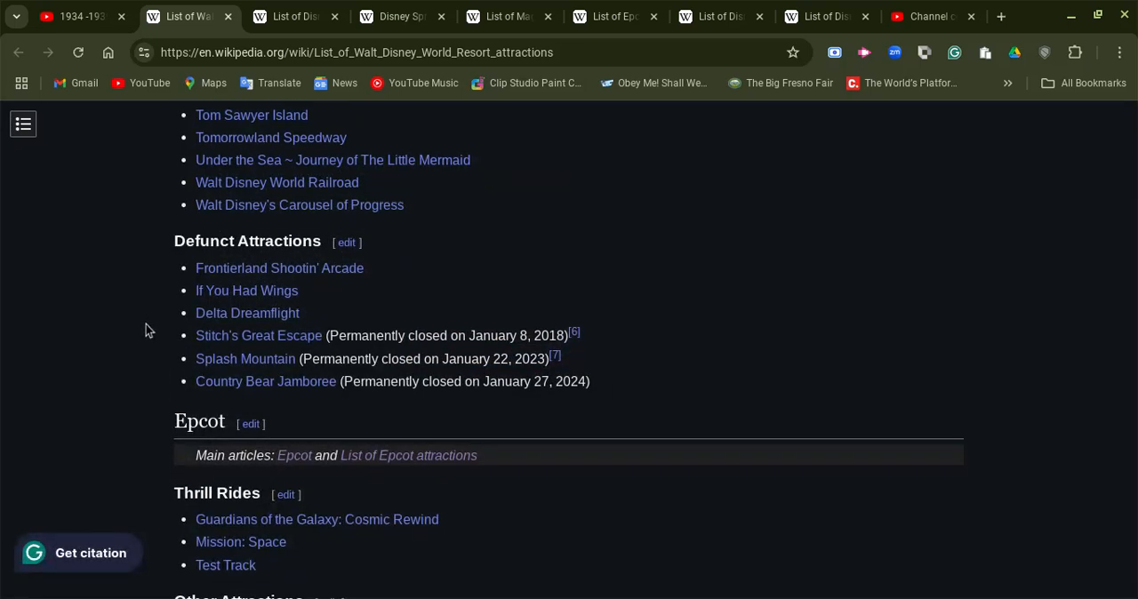
pyautogui.moveTo(55, 299)
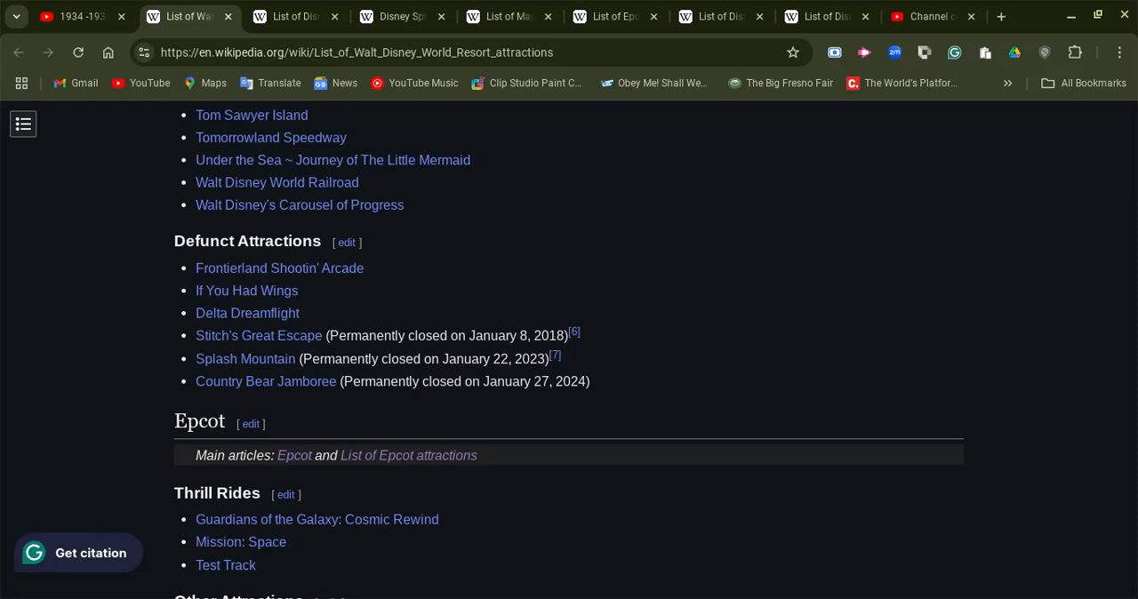
# Step: Browse Epcot's lists, ending on Other Attractions from Mission: Space Advanced Training Lab to Kidcot Fun Stops
pyautogui.scroll(-3)
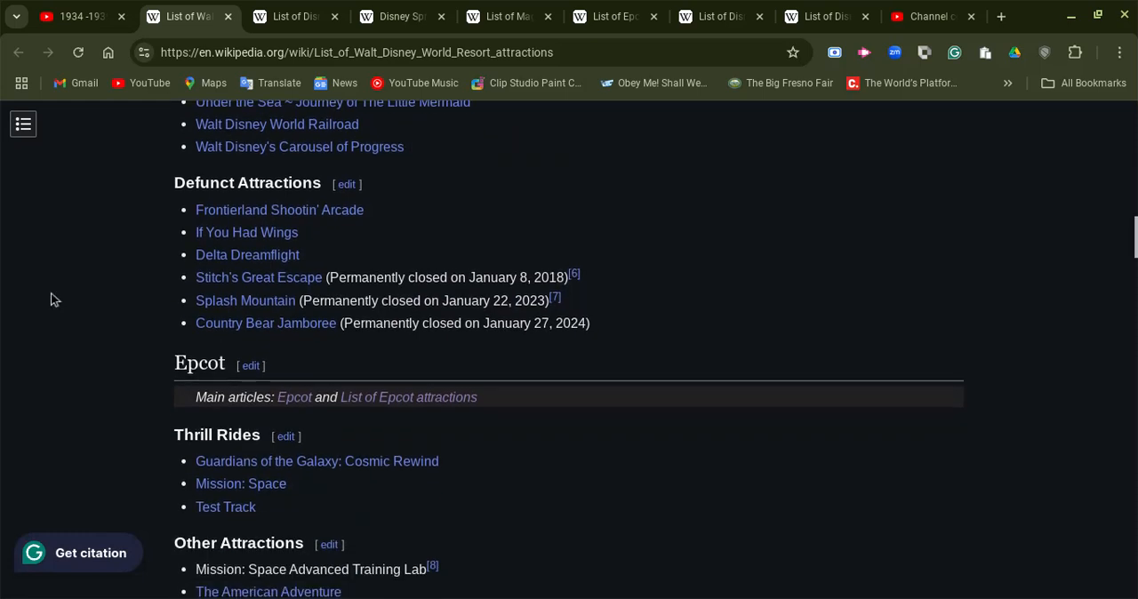
pyautogui.scroll(-3)
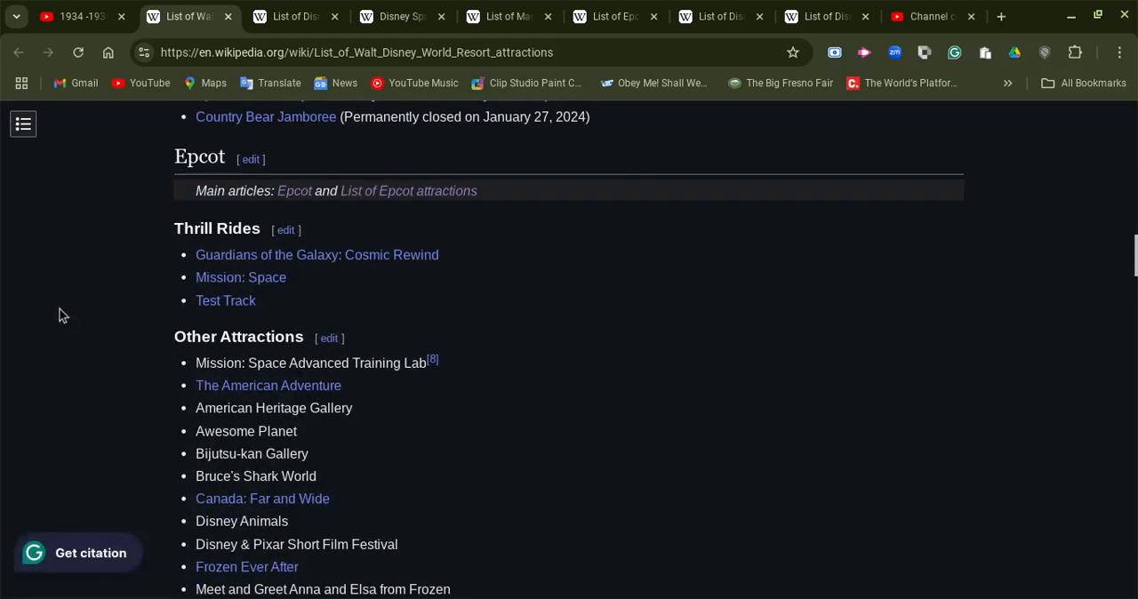
pyautogui.scroll(-3)
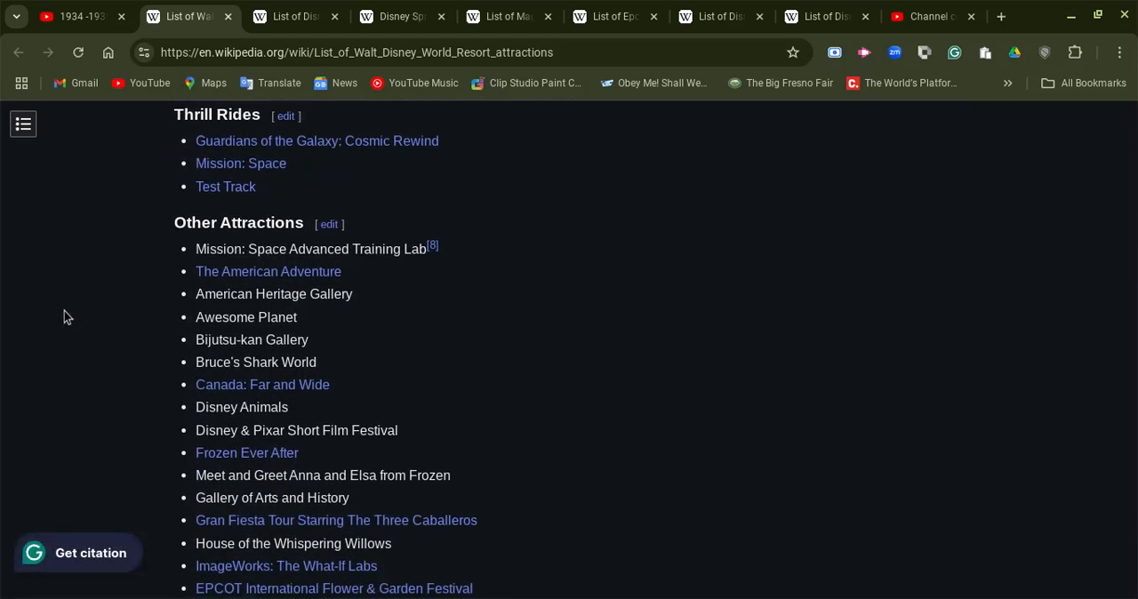
pyautogui.scroll(-3)
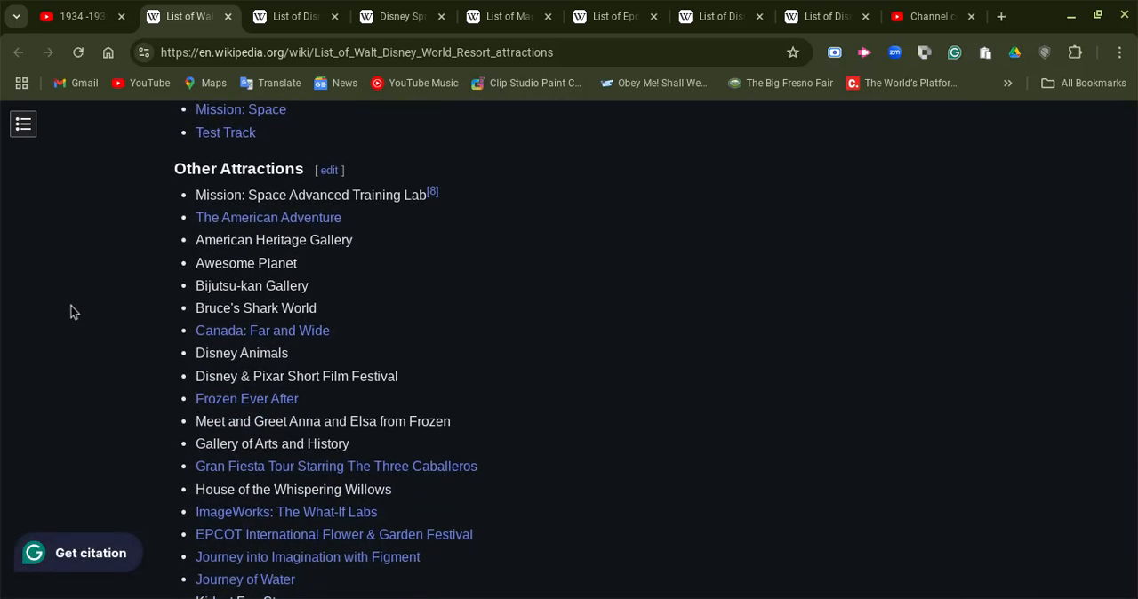
pyautogui.scroll(-3)
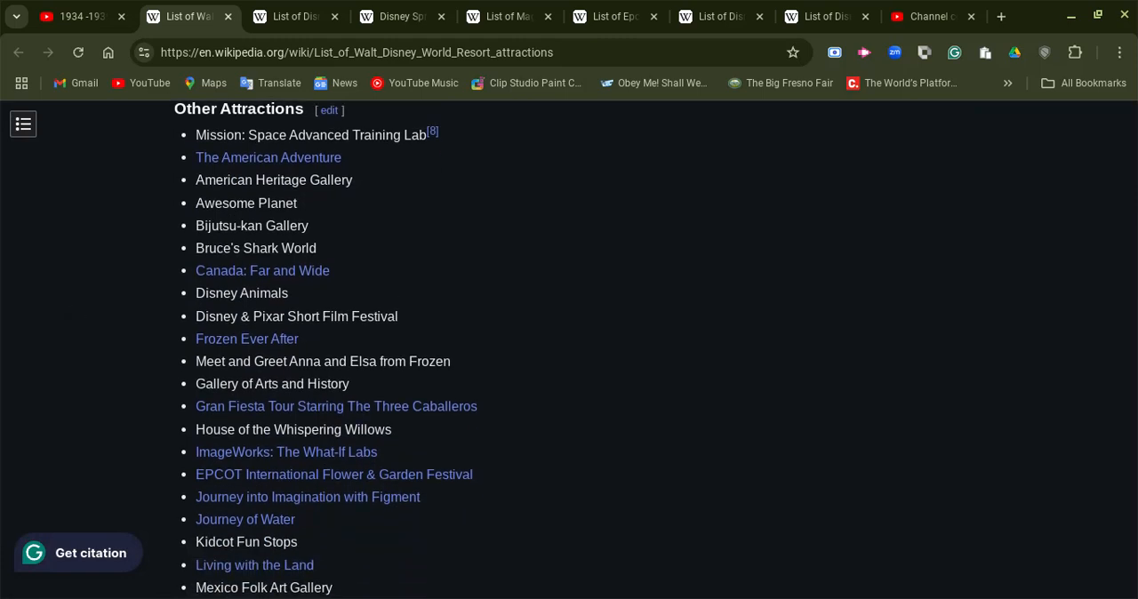
pyautogui.scroll(3)
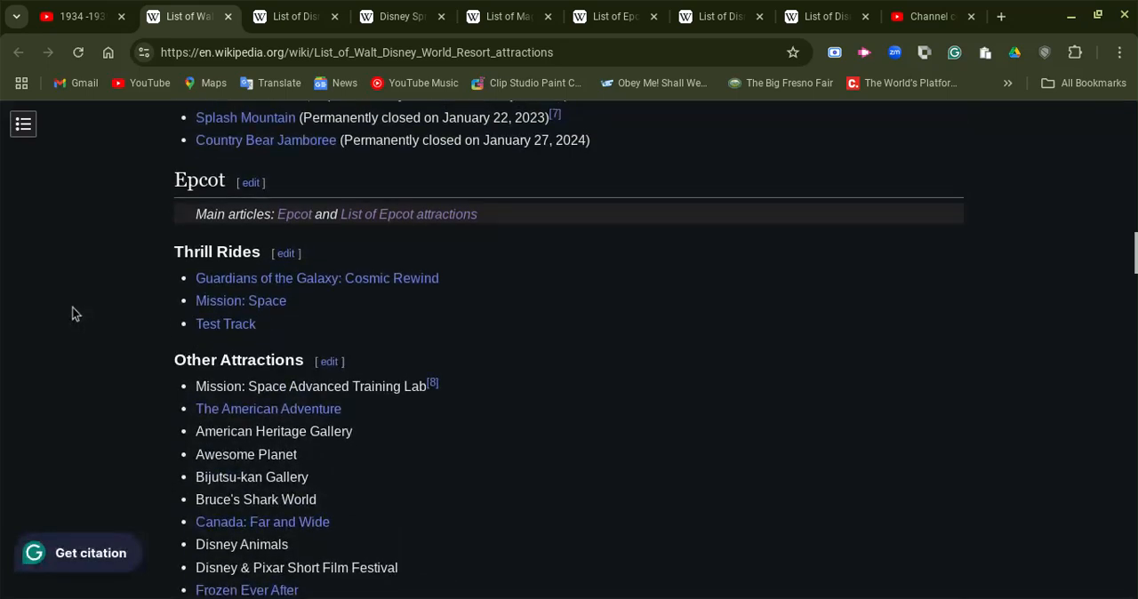
pyautogui.scroll(3)
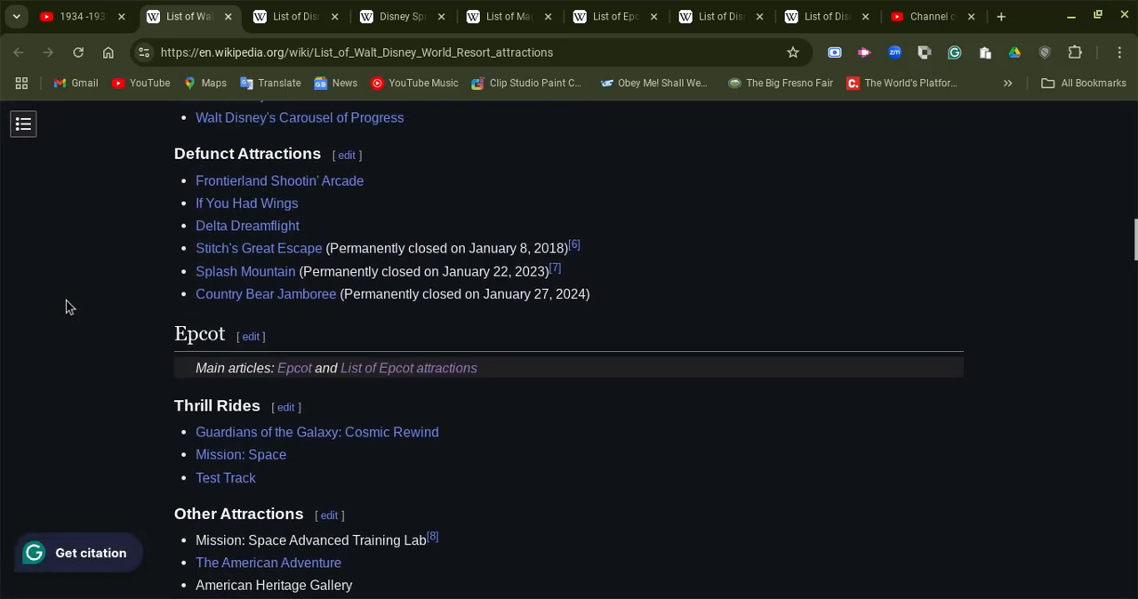
pyautogui.scroll(-3)
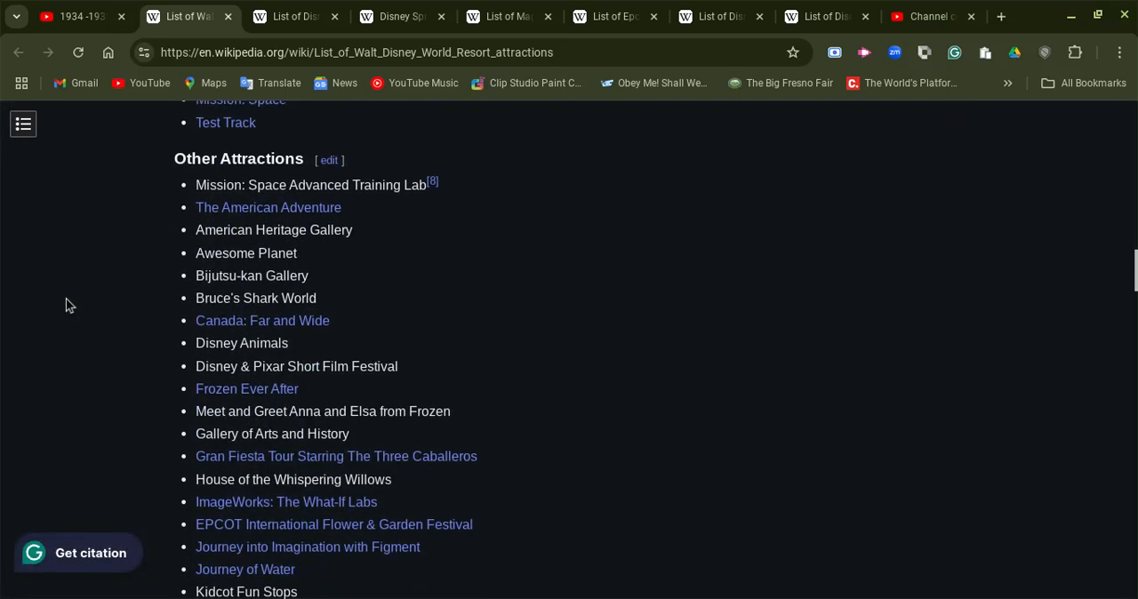
# Step: Scroll down through the Hollywood Studios and Animal Kingdom sections
pyautogui.scroll(-3)
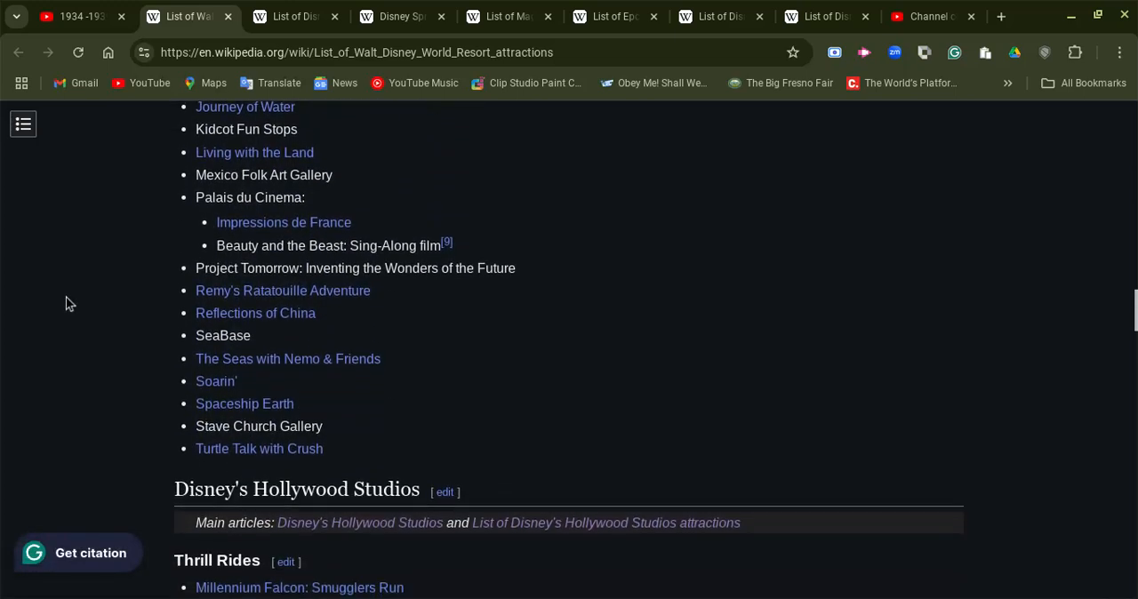
pyautogui.scroll(-3)
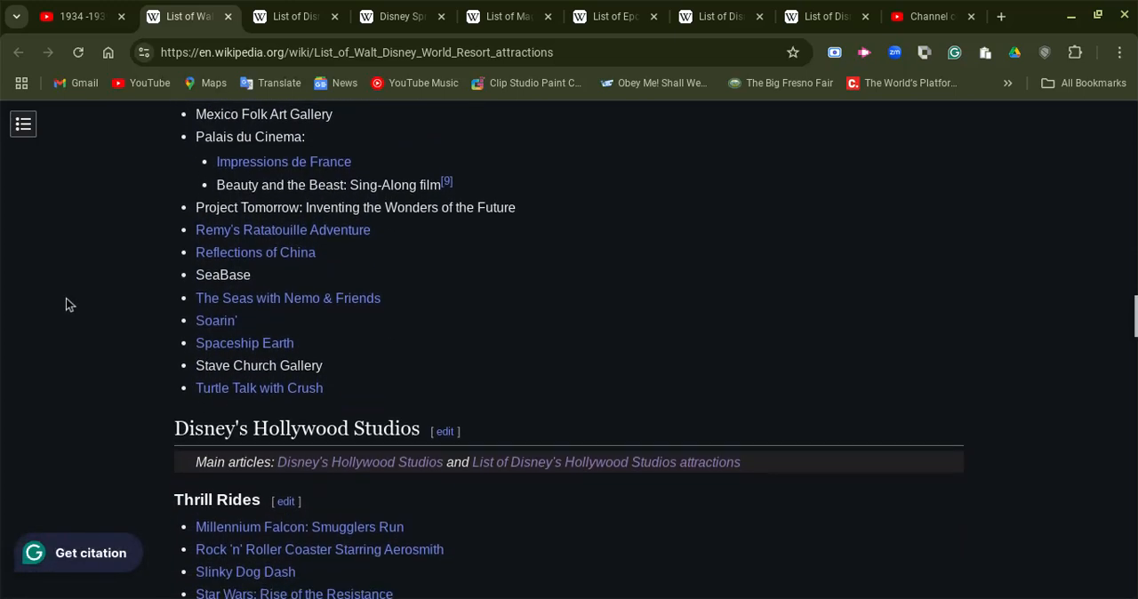
pyautogui.scroll(-3)
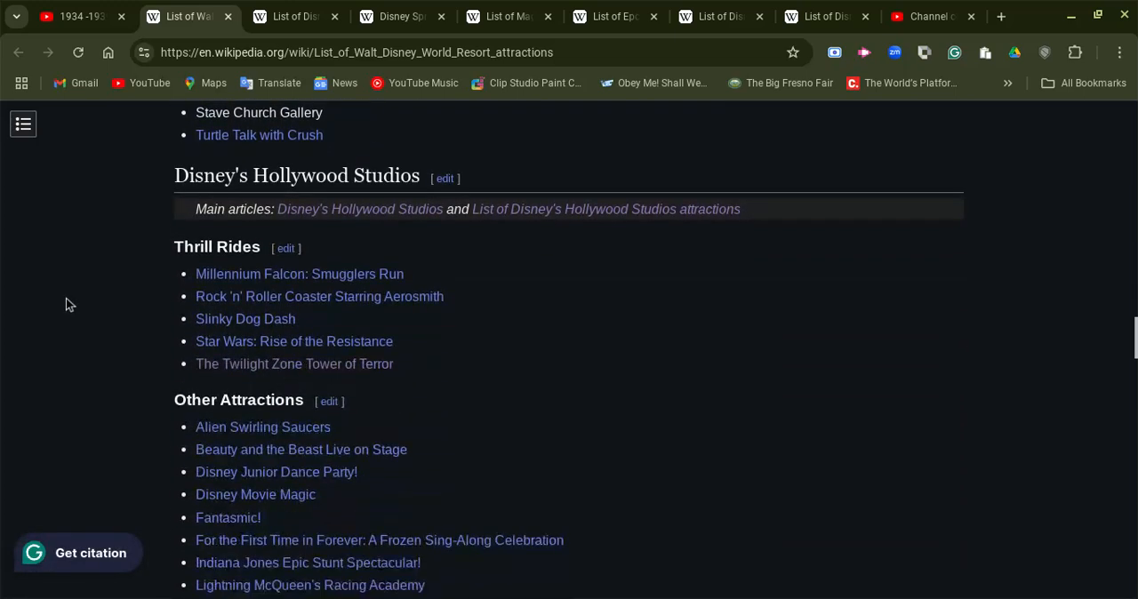
pyautogui.scroll(-3)
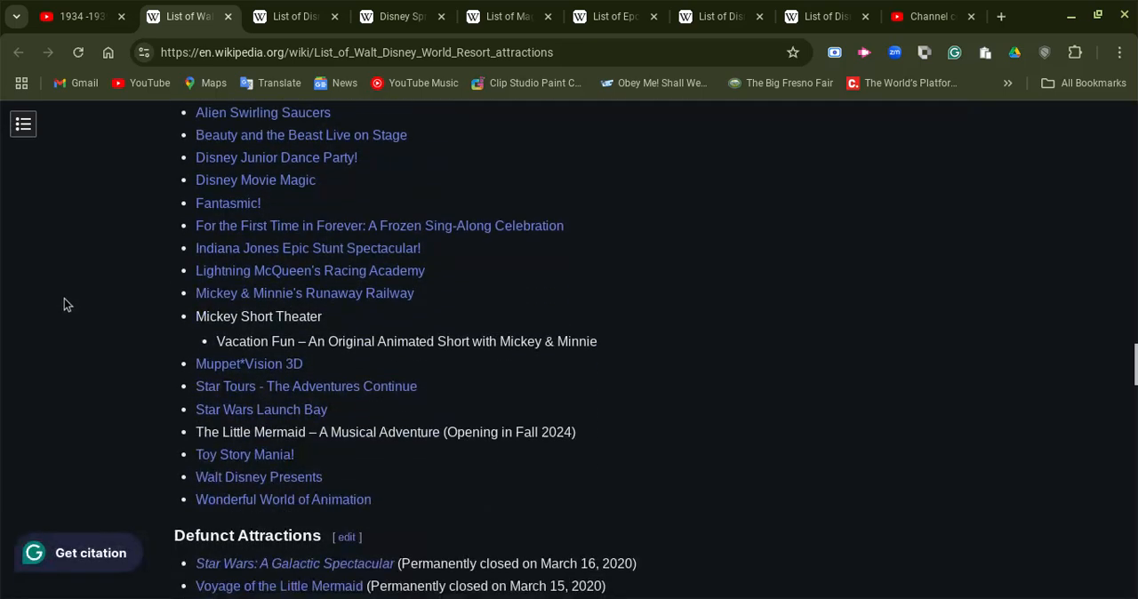
pyautogui.scroll(-3)
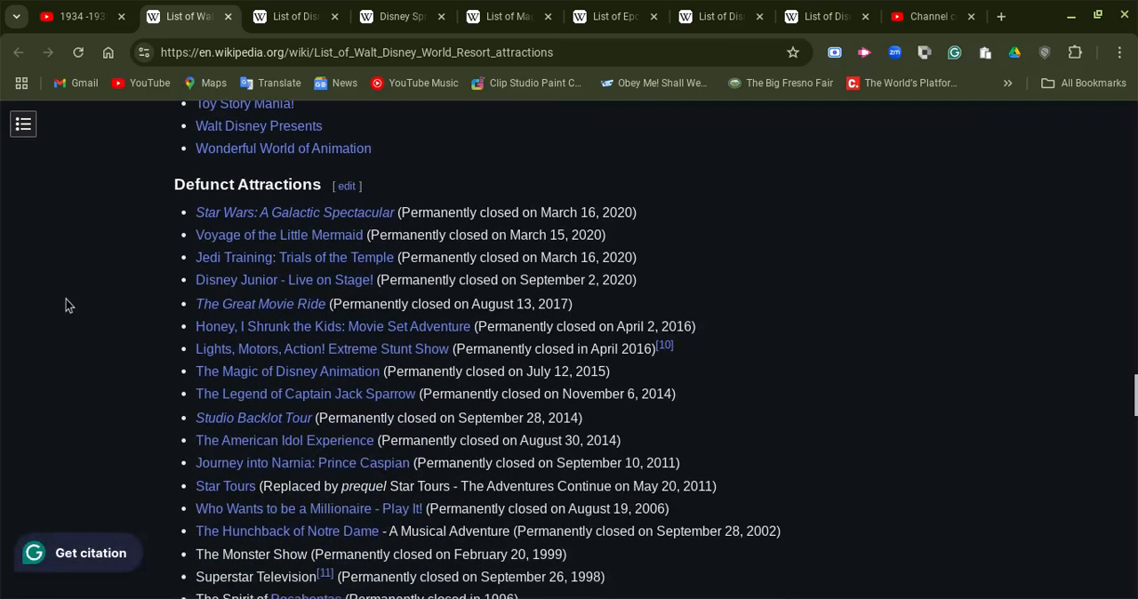
pyautogui.scroll(3)
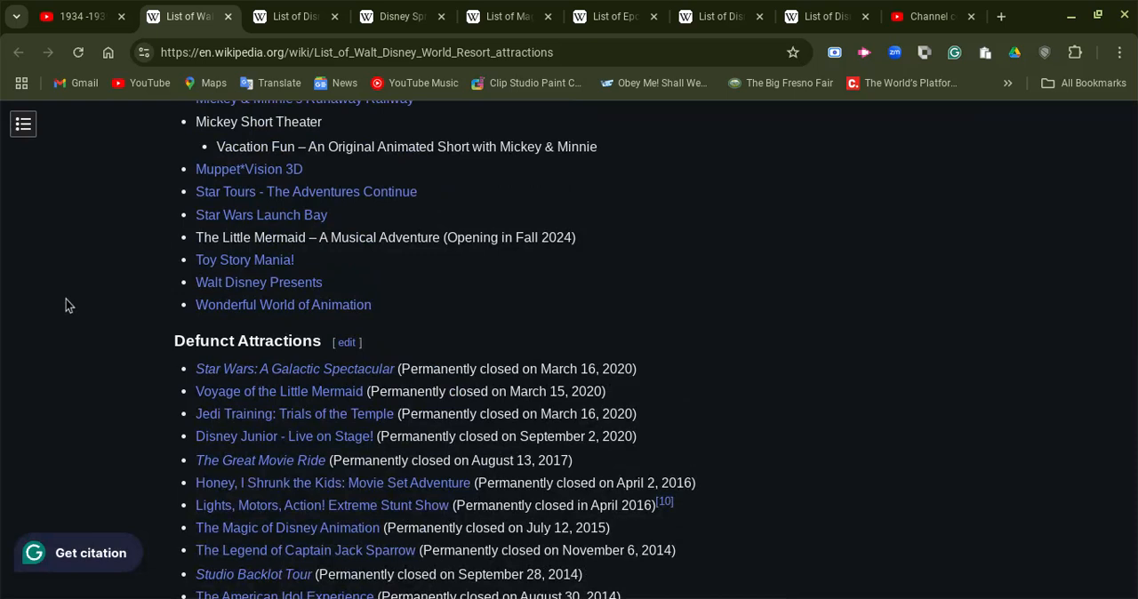
pyautogui.scroll(-3)
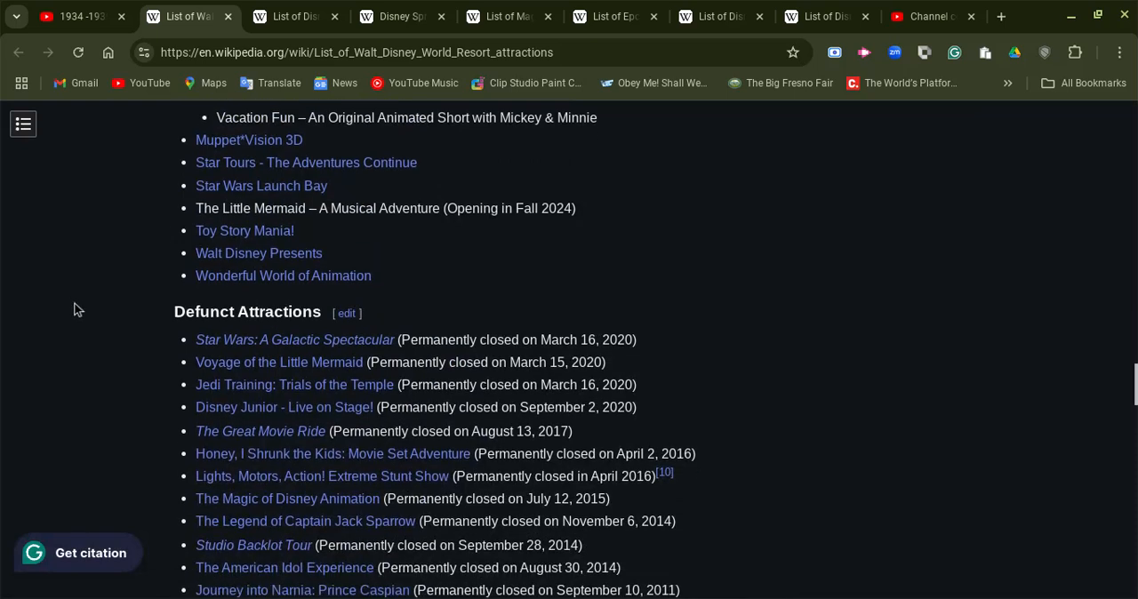
pyautogui.scroll(-3)
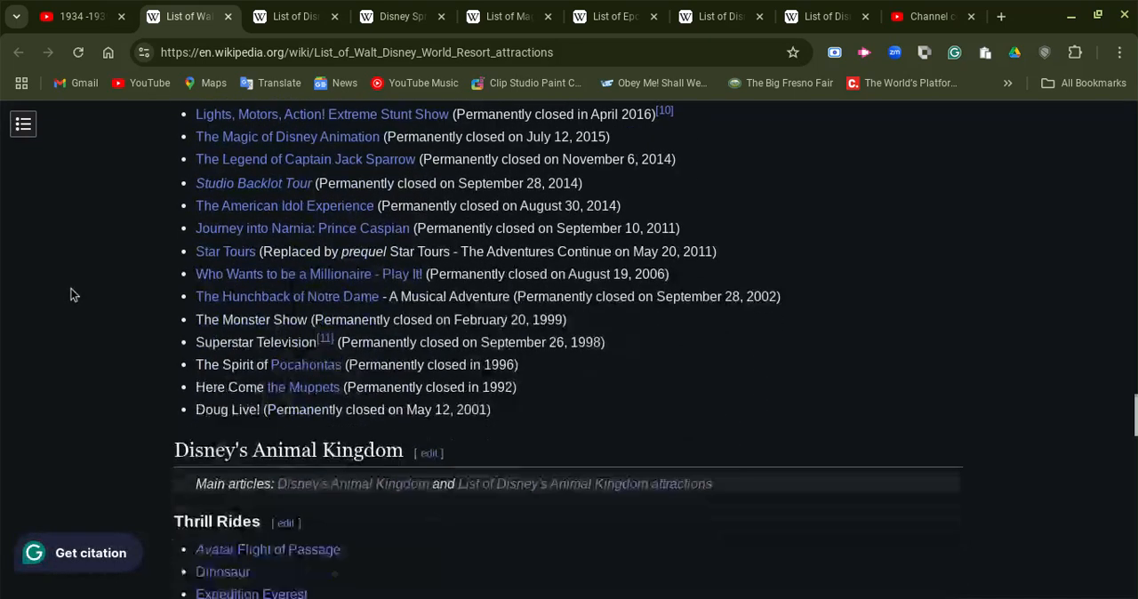
# Step: Continue down past Disney Springs to See also and References
pyautogui.scroll(-3)
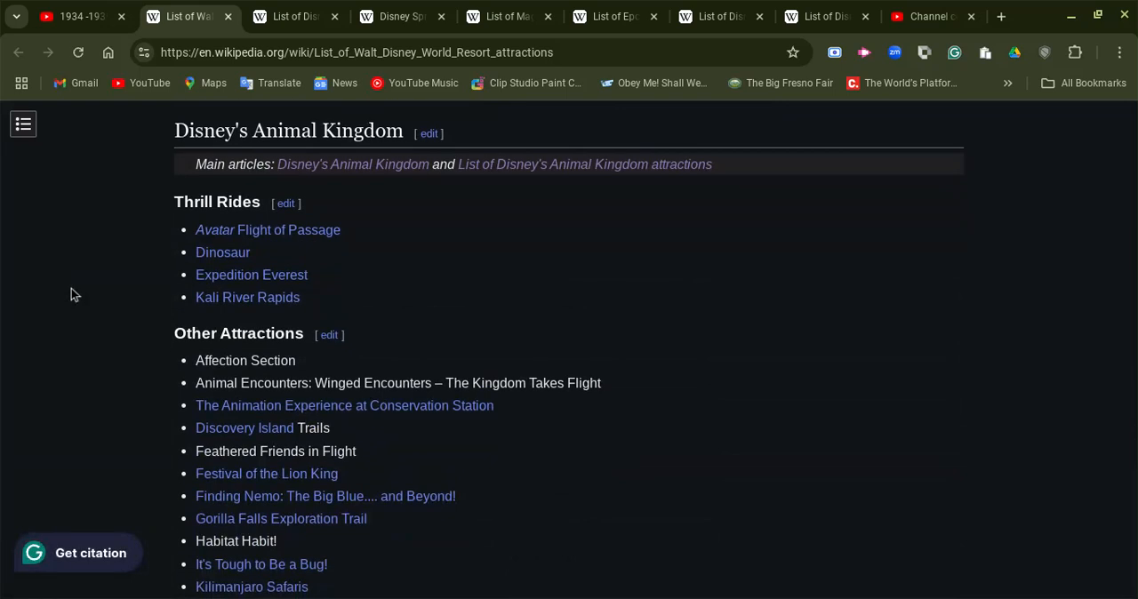
pyautogui.scroll(-3)
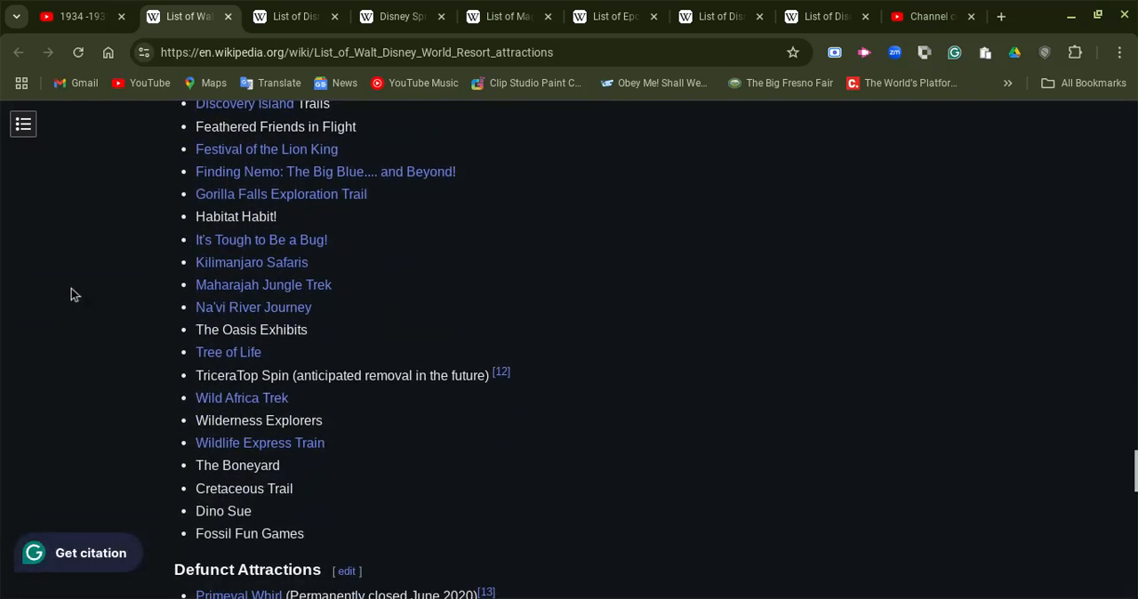
pyautogui.scroll(-3)
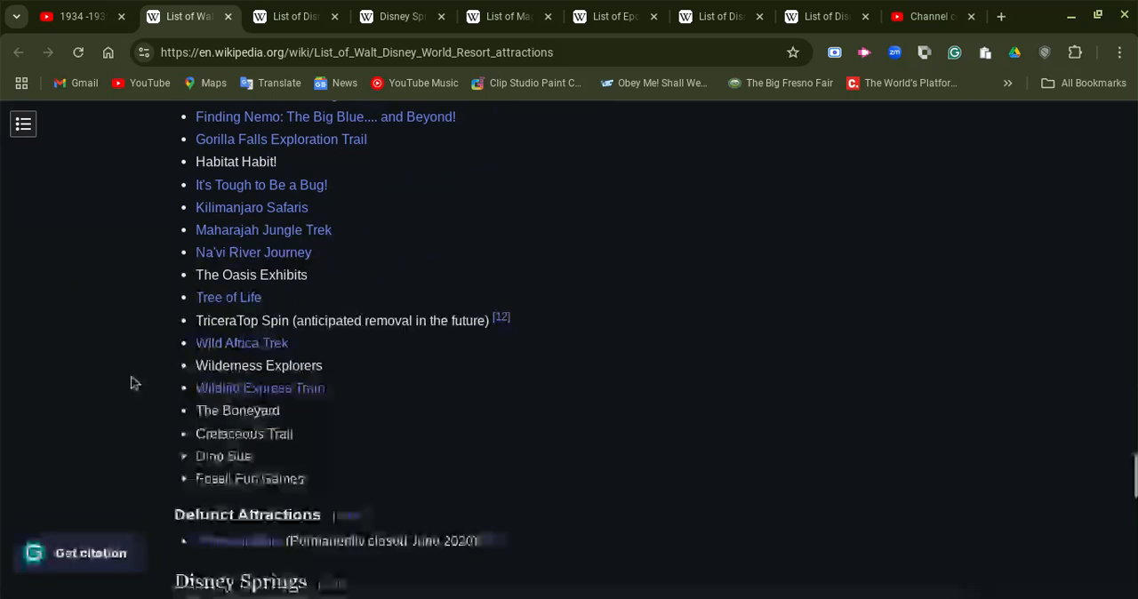
pyautogui.scroll(-3)
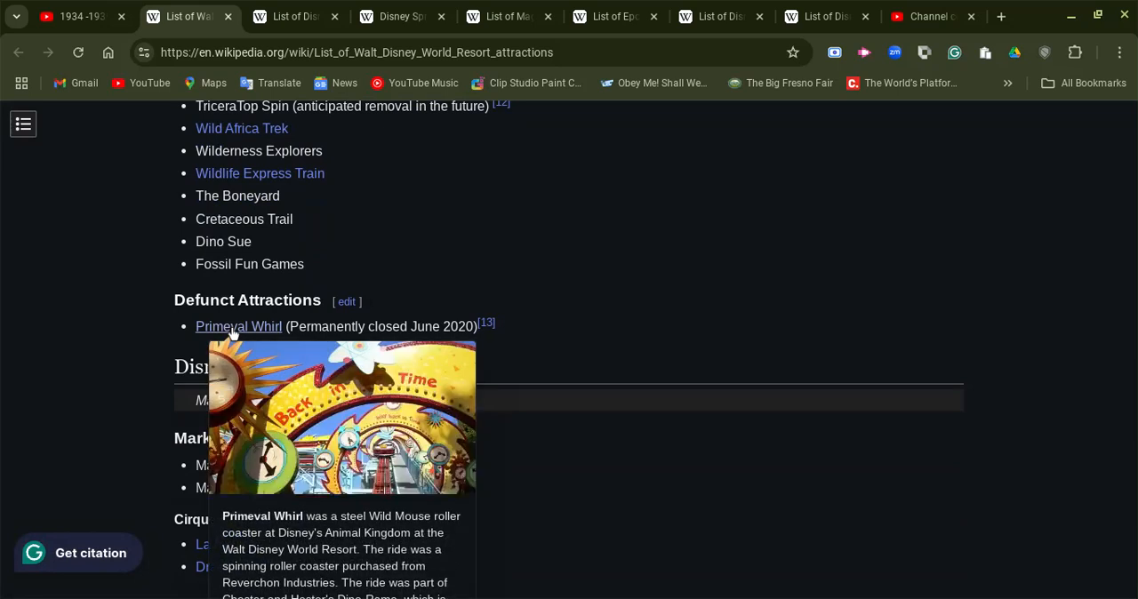
pyautogui.scroll(-3)
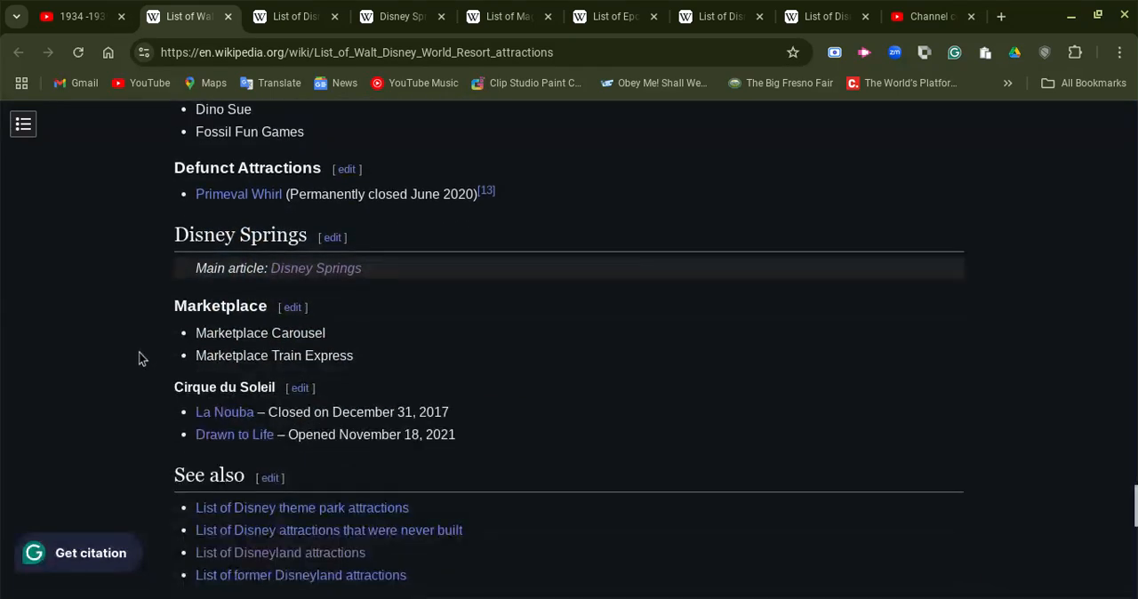
pyautogui.scroll(-3)
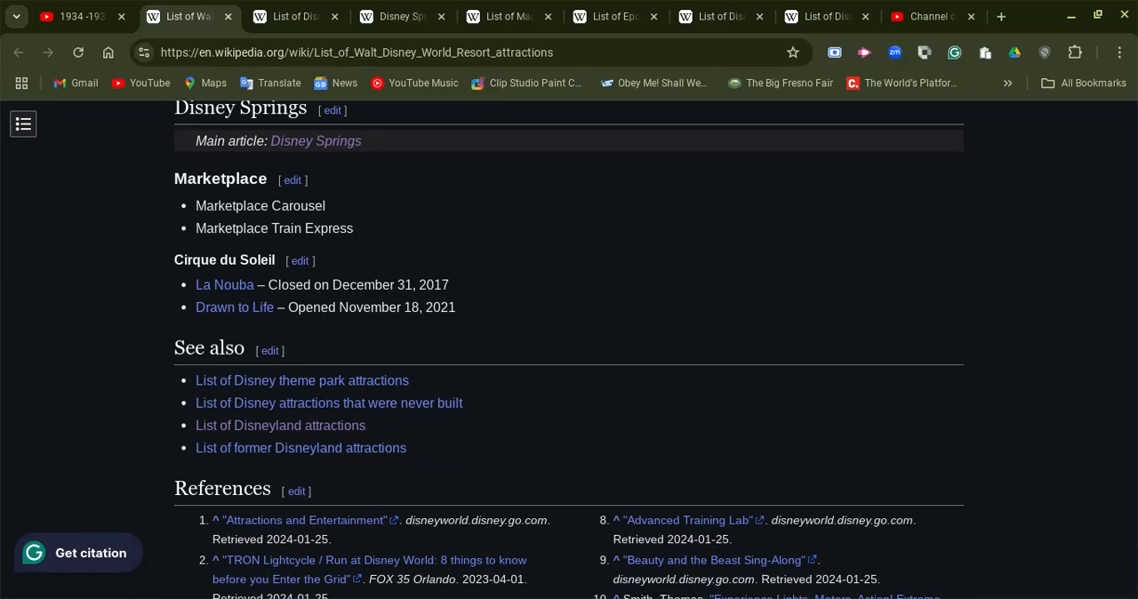
pyautogui.moveTo(337, 402)
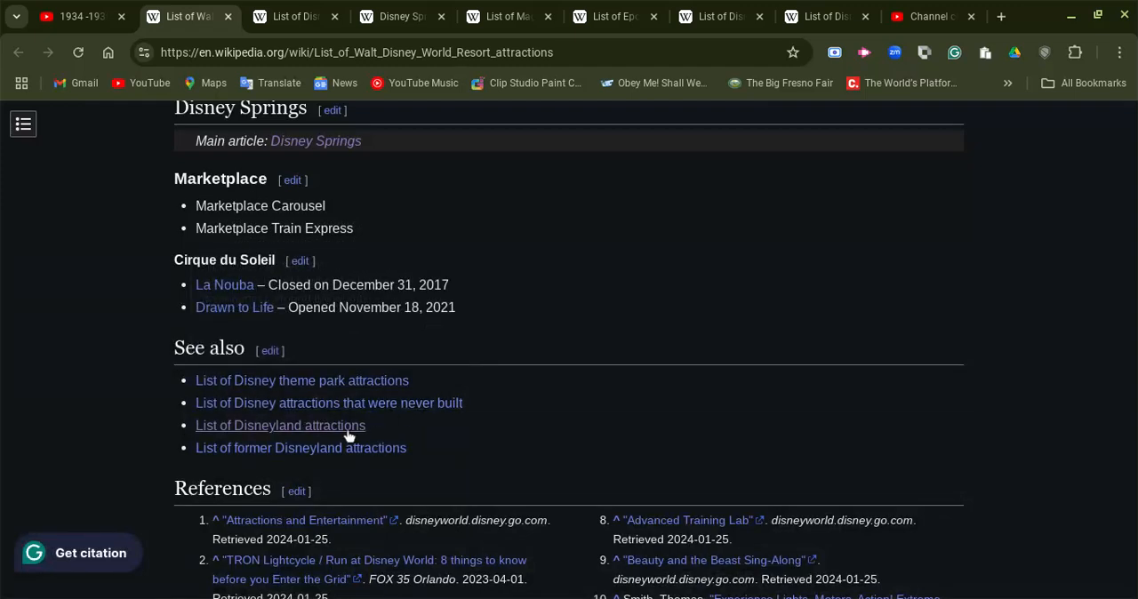
# Step: Scroll back up to the top of the resort attractions article
pyautogui.scroll(3)
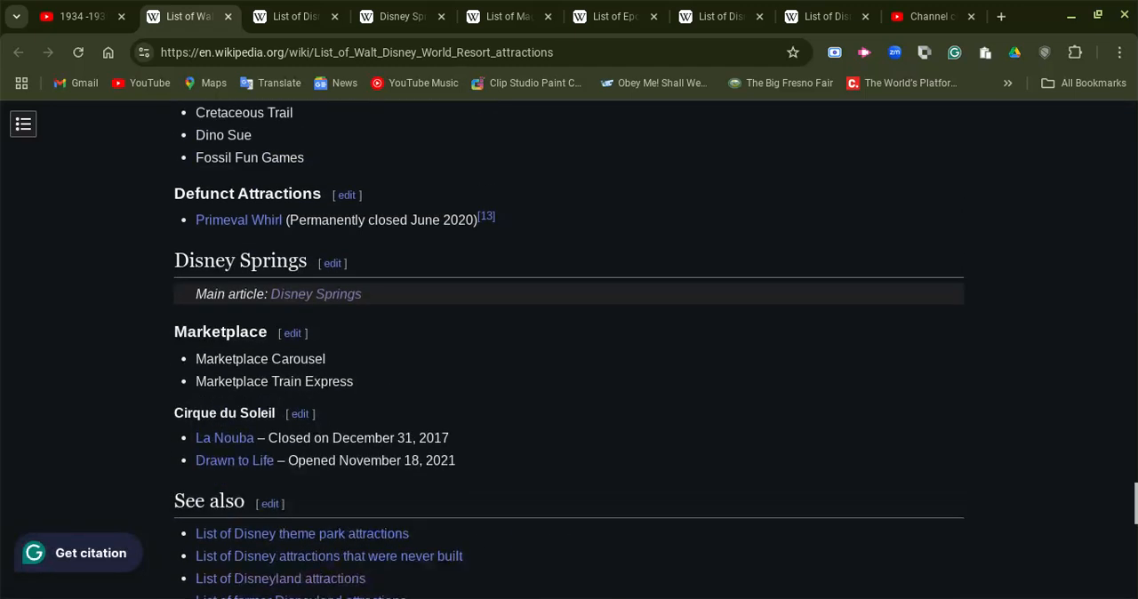
pyautogui.scroll(3)
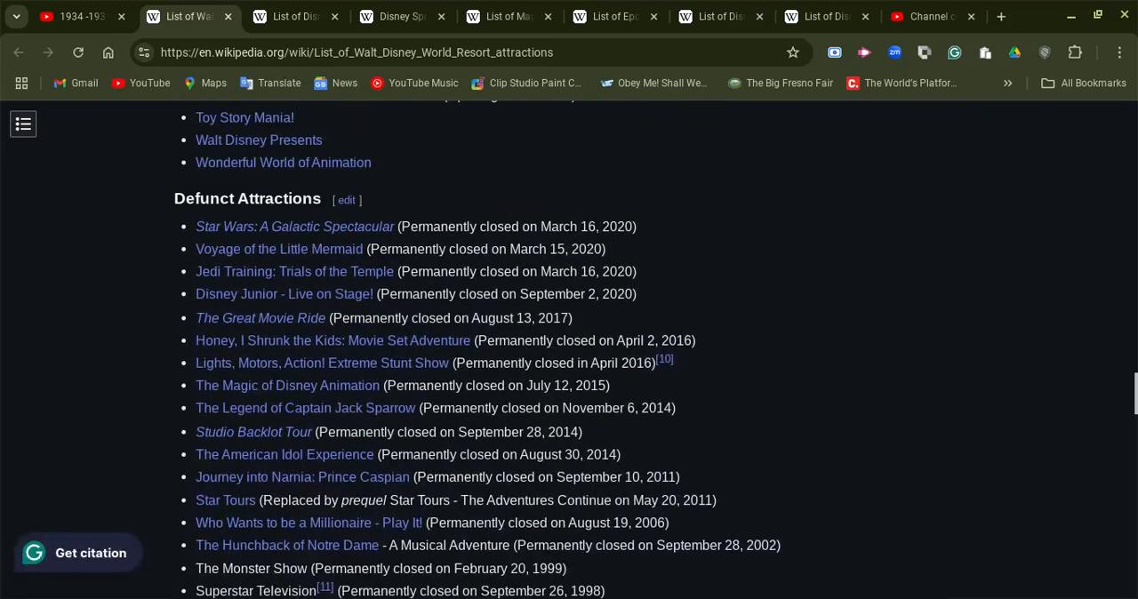
pyautogui.scroll(3)
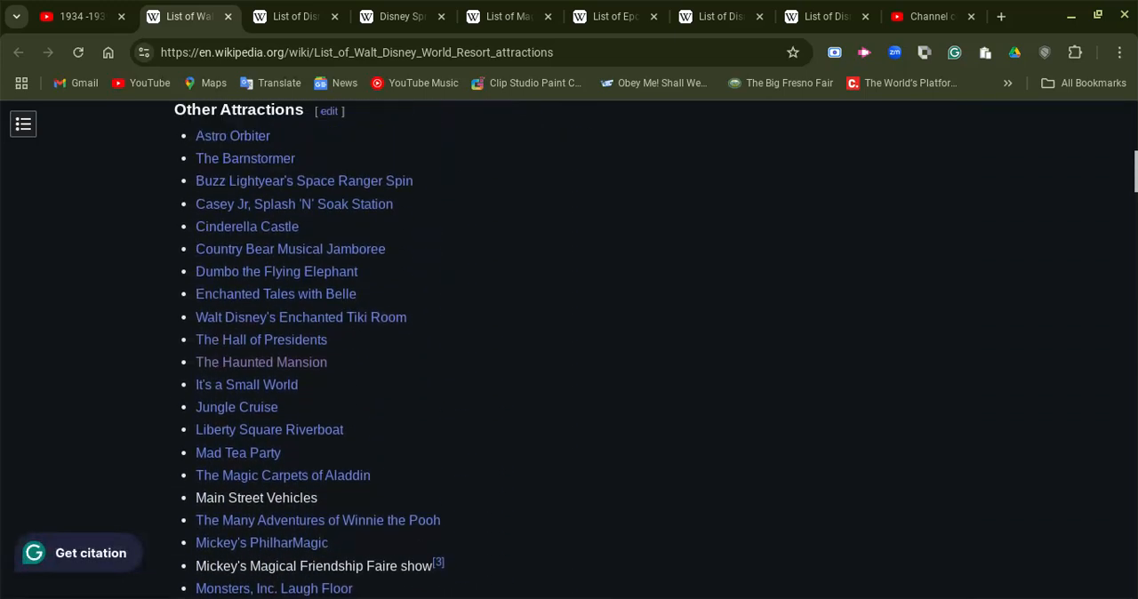
pyautogui.scroll(3)
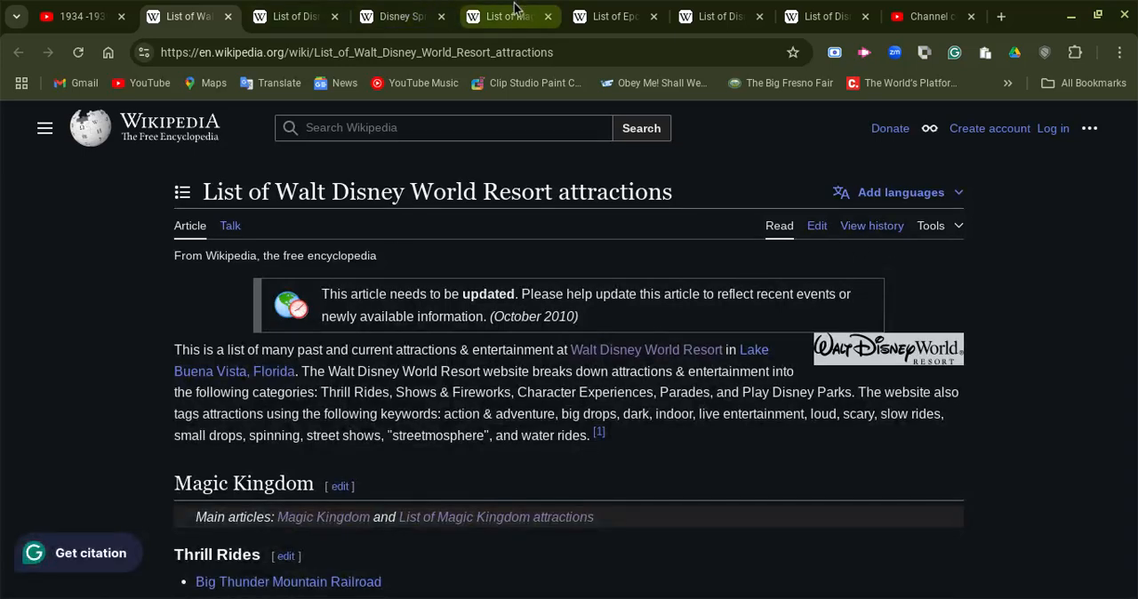
# Step: Switch to the List of Magic Kingdom attractions article and scroll past Main Street and Adventureland to Frontierland
pyautogui.click(494, 516)
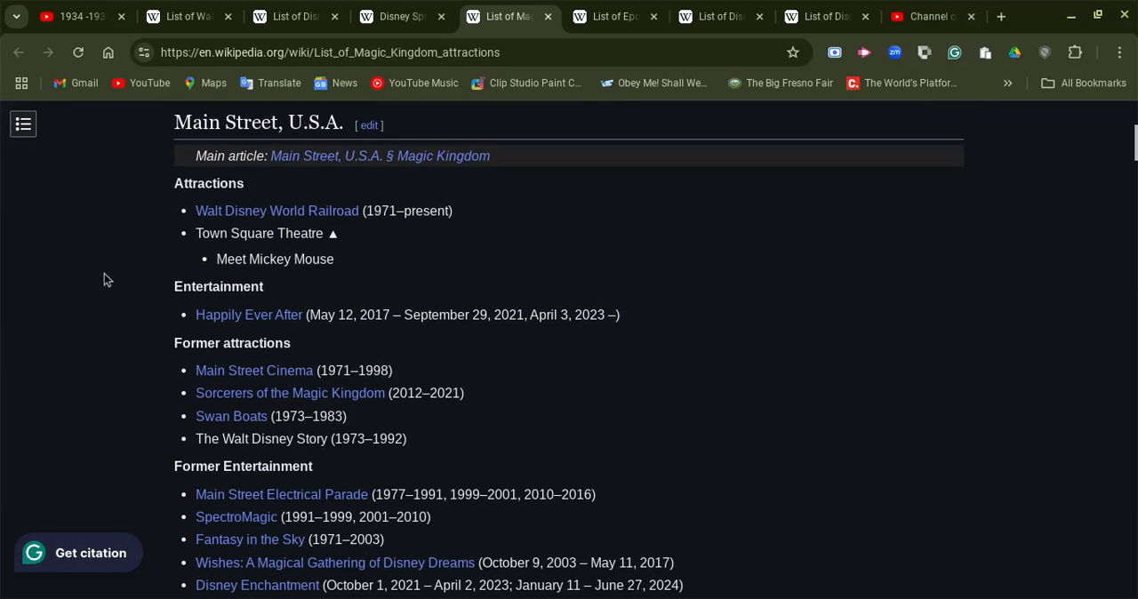
pyautogui.scroll(-3)
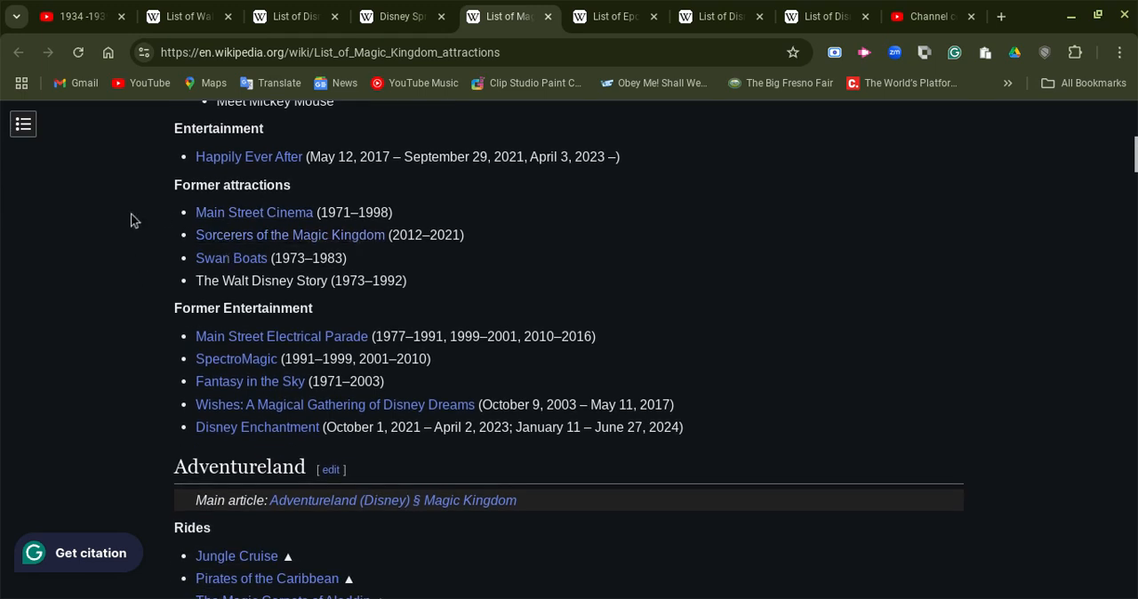
pyautogui.scroll(-3)
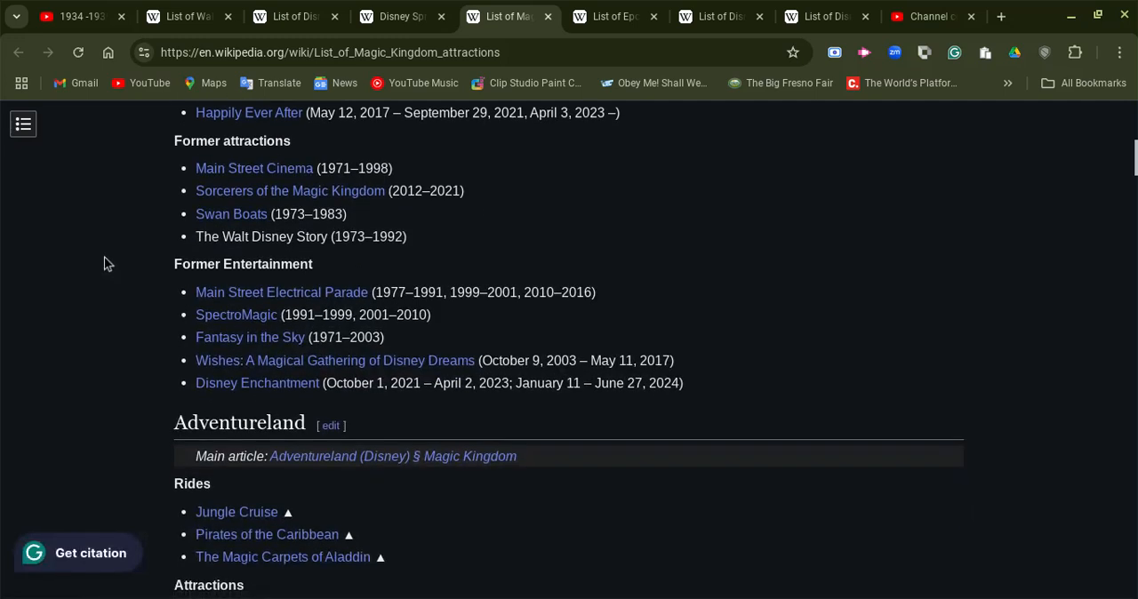
pyautogui.scroll(-3)
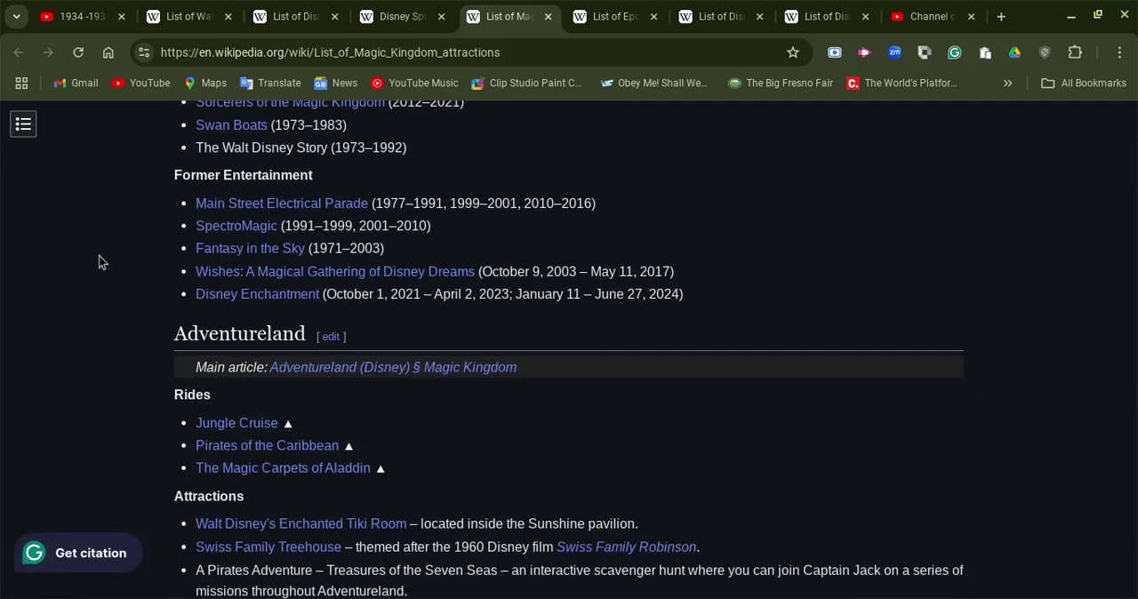
pyautogui.scroll(-3)
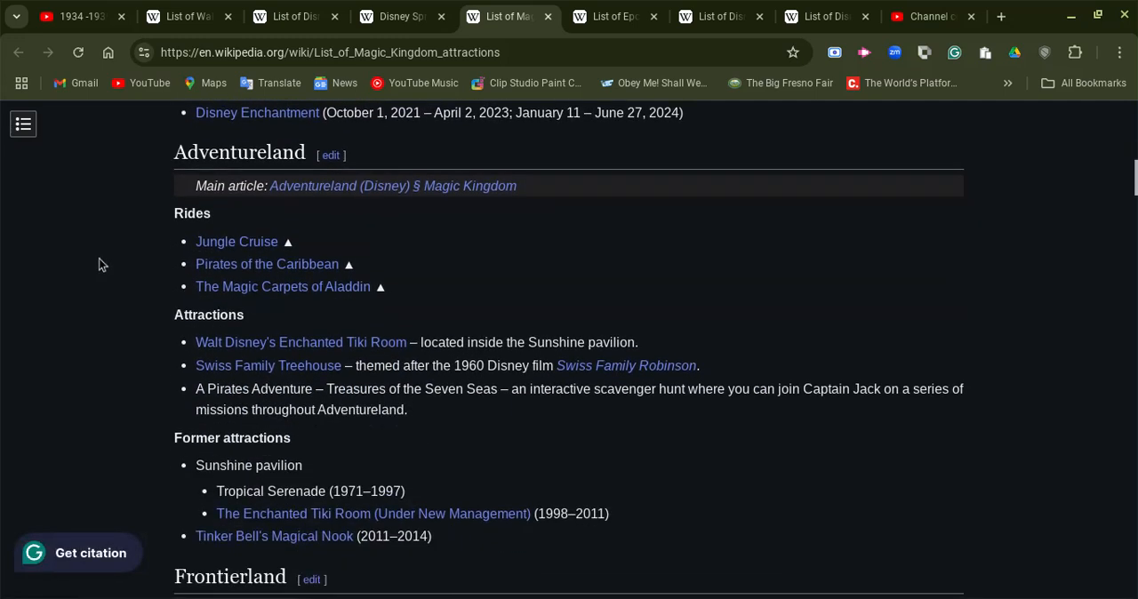
pyautogui.scroll(-3)
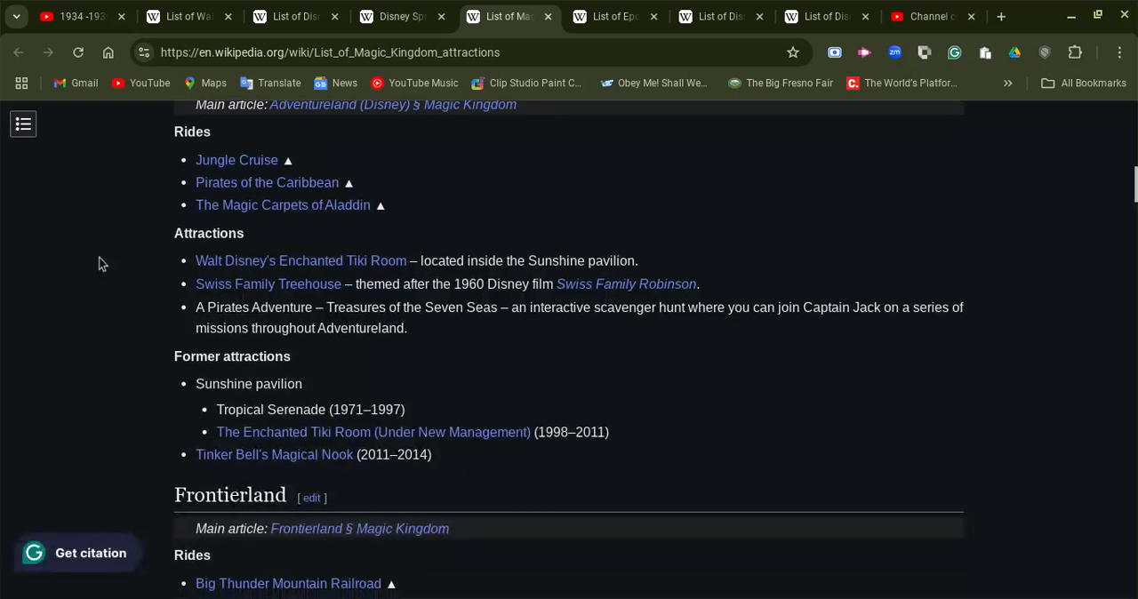
pyautogui.scroll(-3)
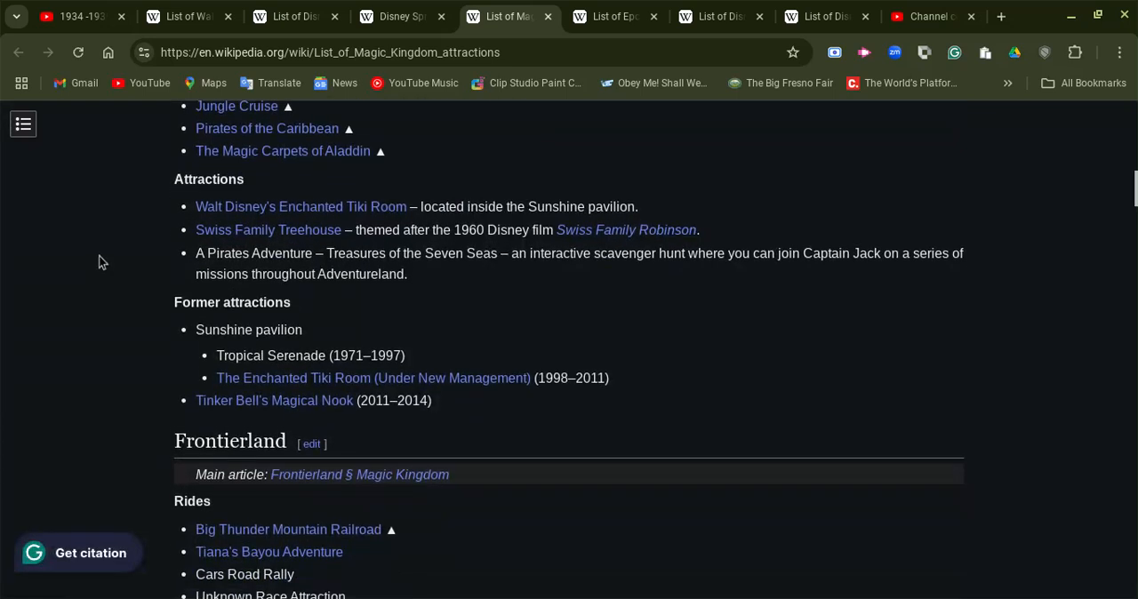
pyautogui.scroll(-3)
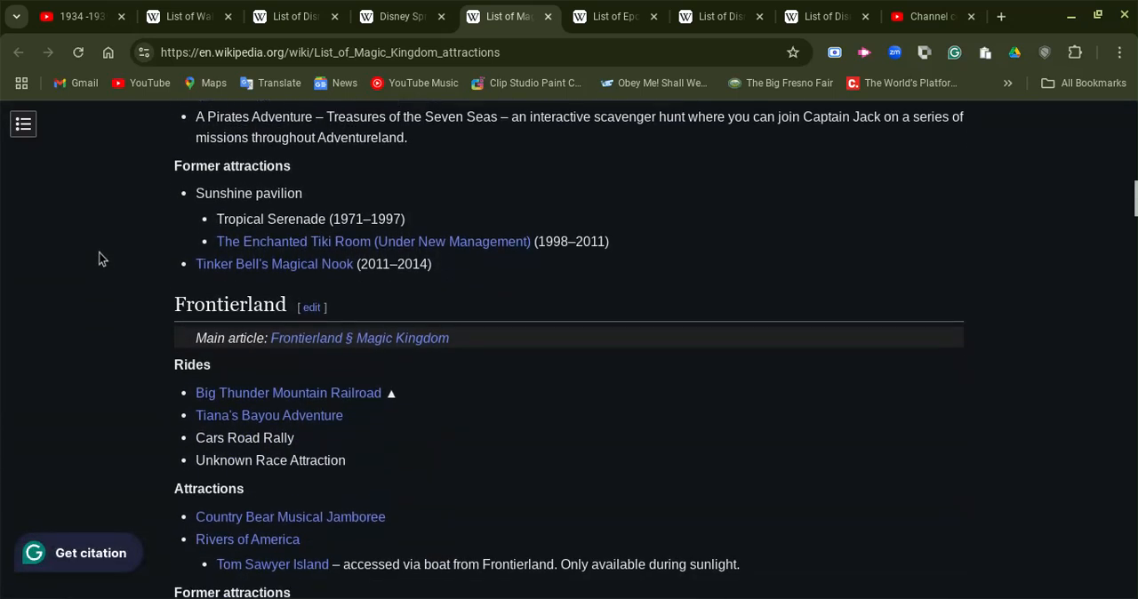
# Step: Scroll down past Frontierland to Liberty Square's rides and former attractions, reaching the Fantasyland heading
pyautogui.scroll(-3)
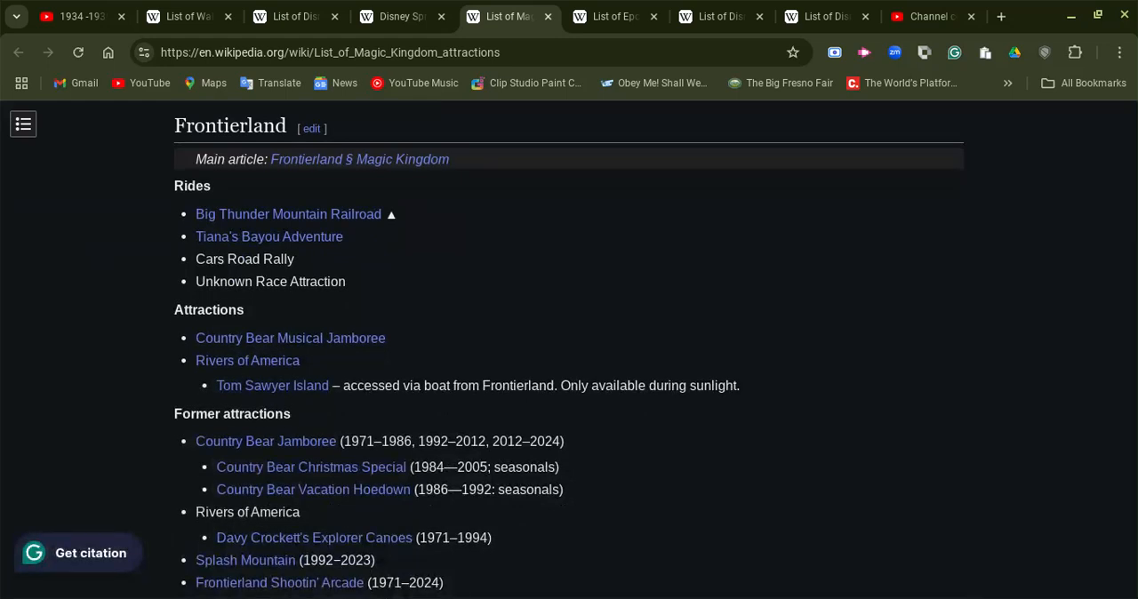
pyautogui.moveTo(103, 281)
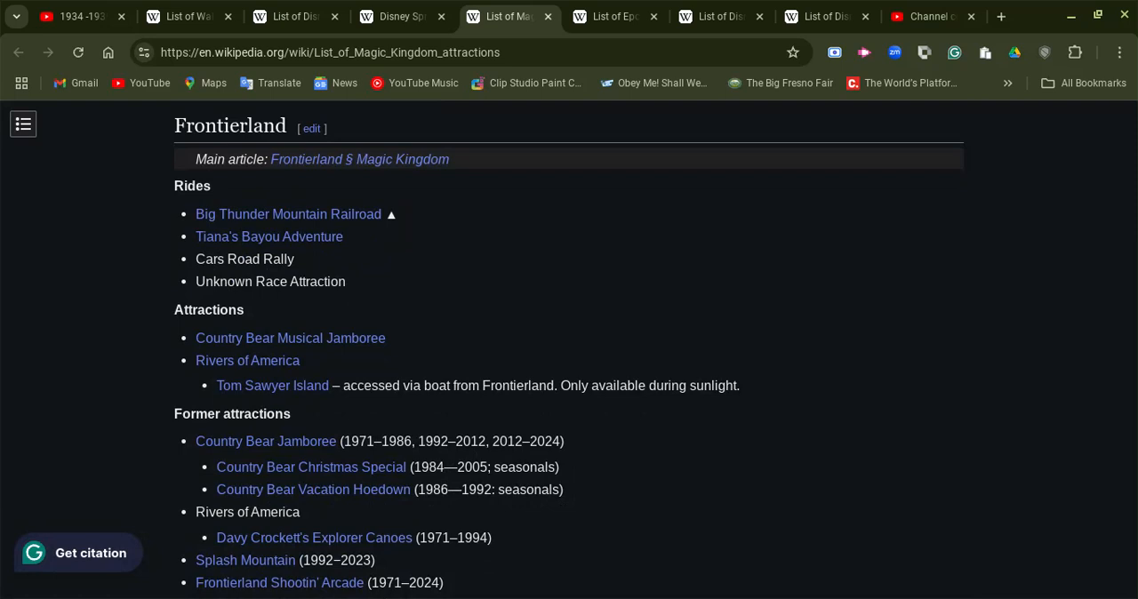
pyautogui.scroll(-3)
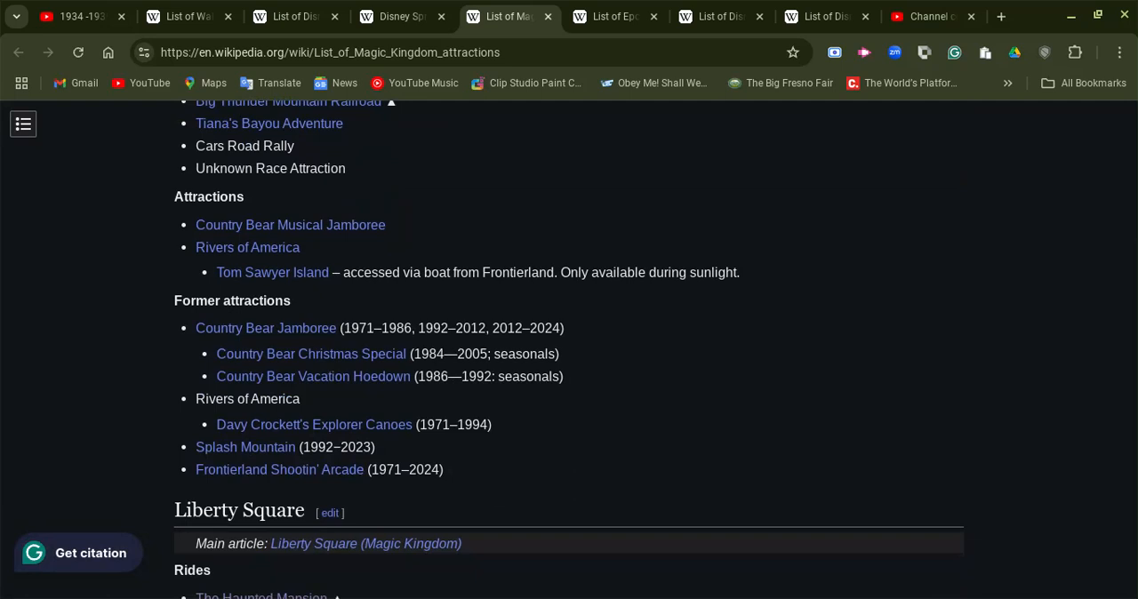
pyautogui.scroll(-3)
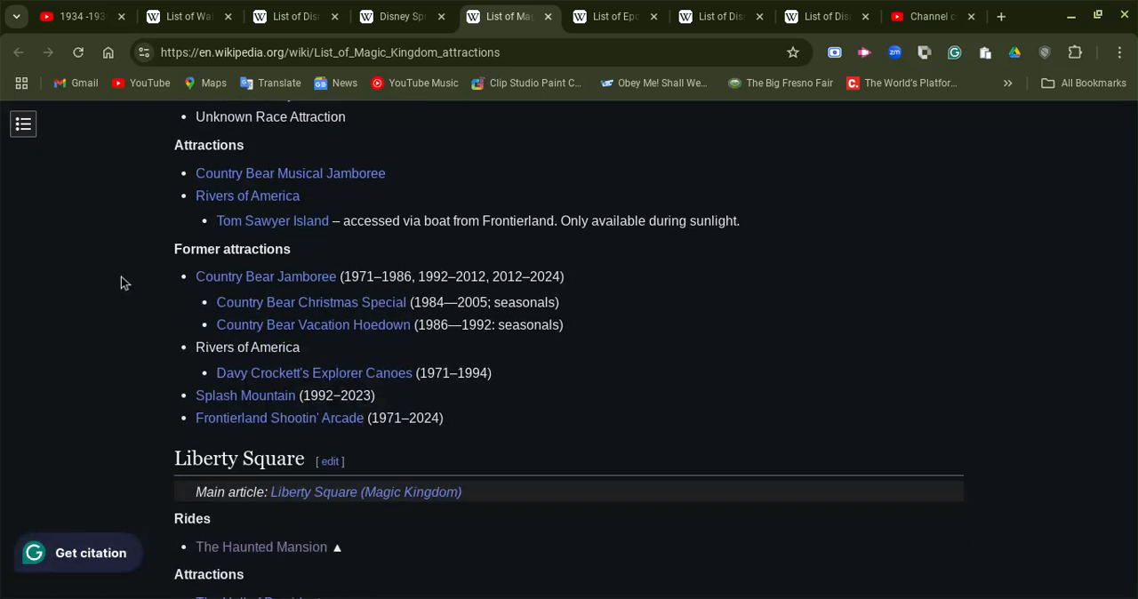
pyautogui.moveTo(245, 395)
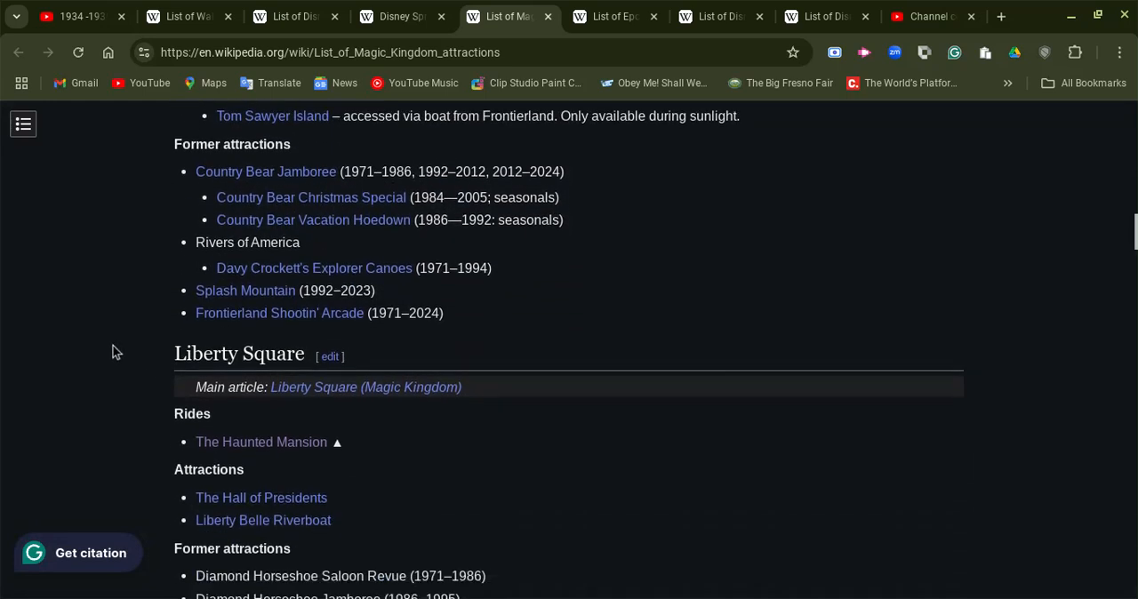
pyautogui.scroll(3)
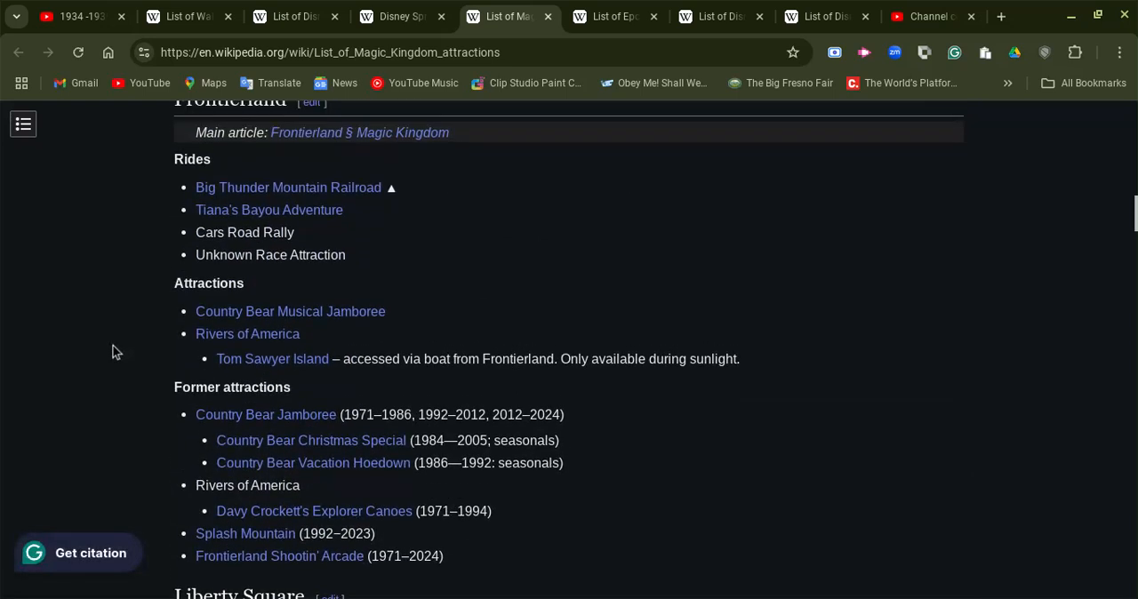
pyautogui.moveTo(202, 269)
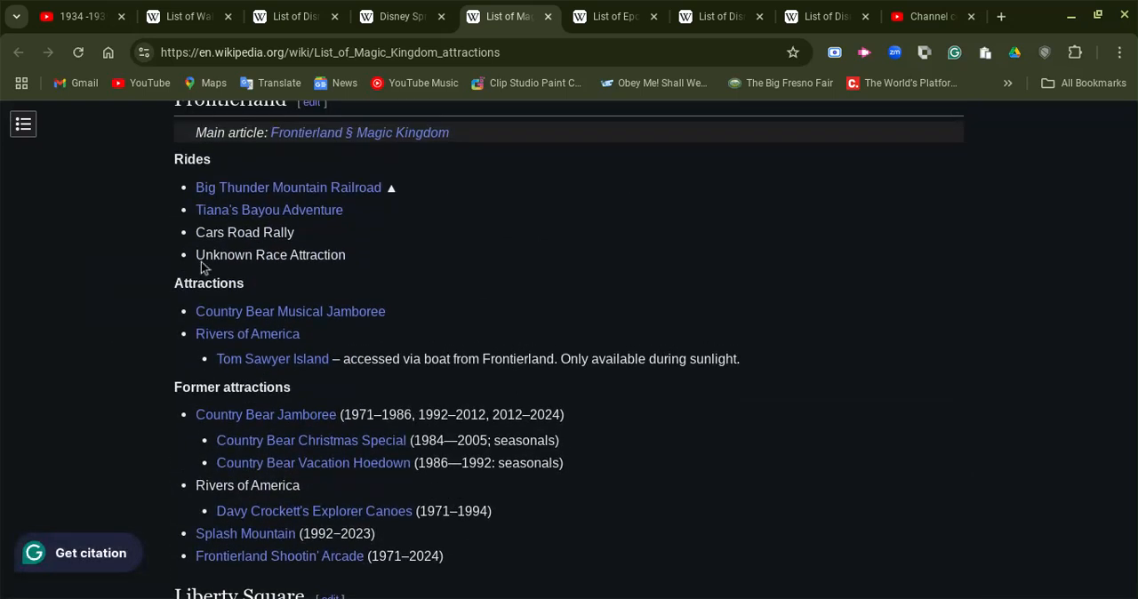
pyautogui.moveTo(60, 336)
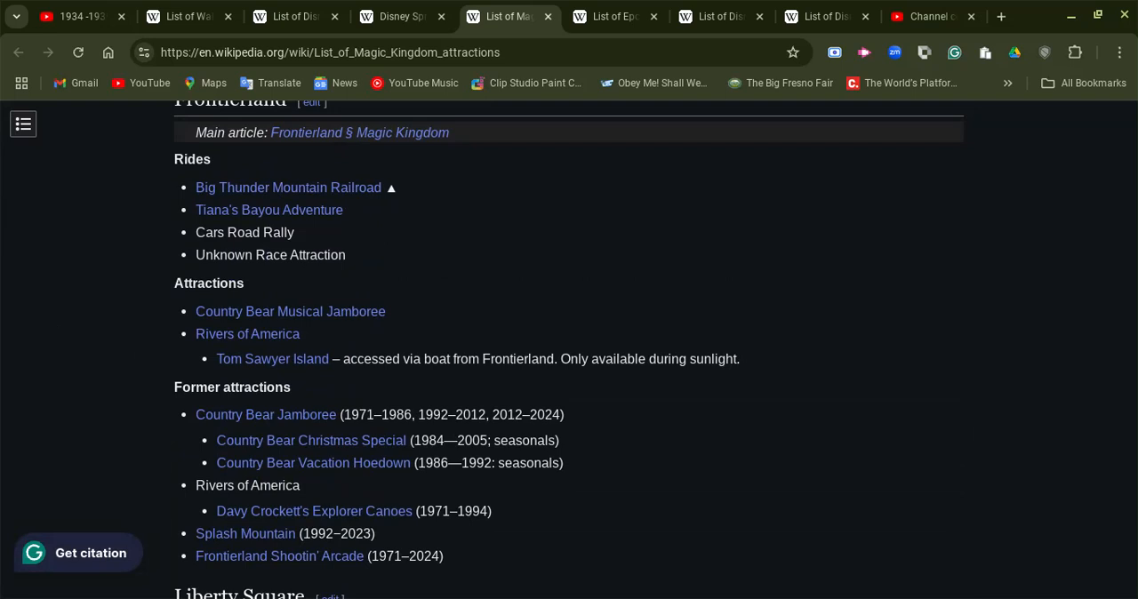
pyautogui.scroll(-3)
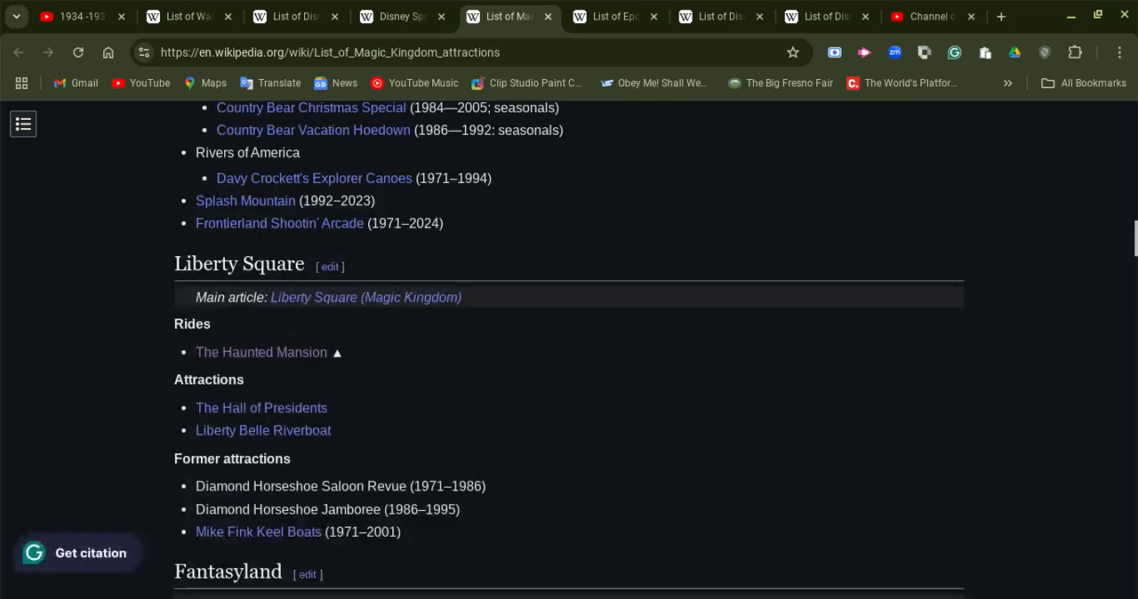
# Step: Scroll down through the Fantasyland attractions into Tomorrowland
pyautogui.scroll(-3)
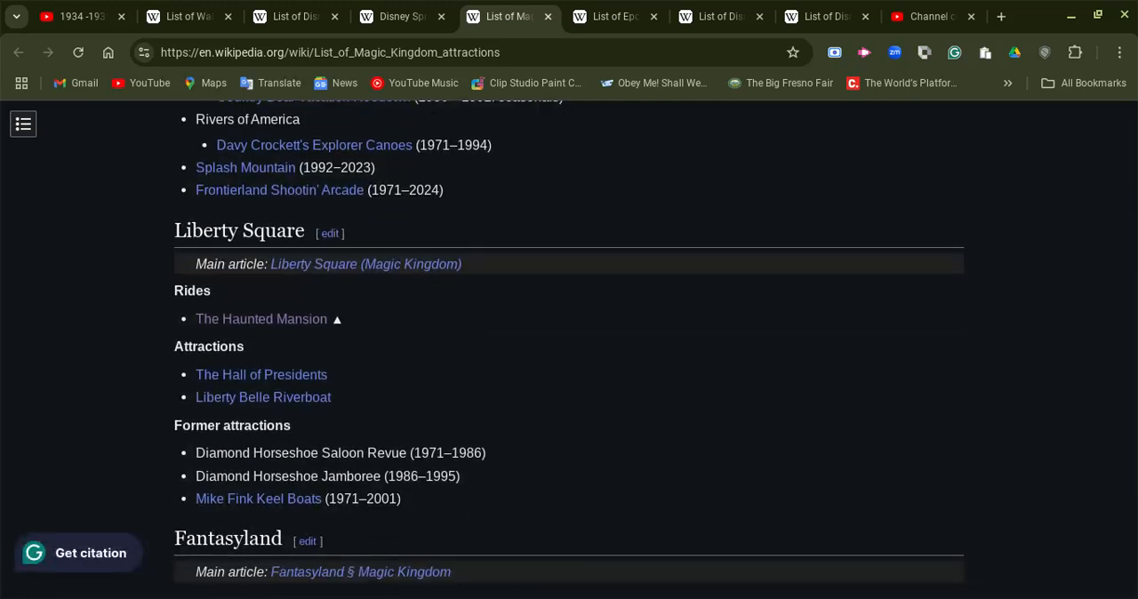
pyautogui.scroll(-3)
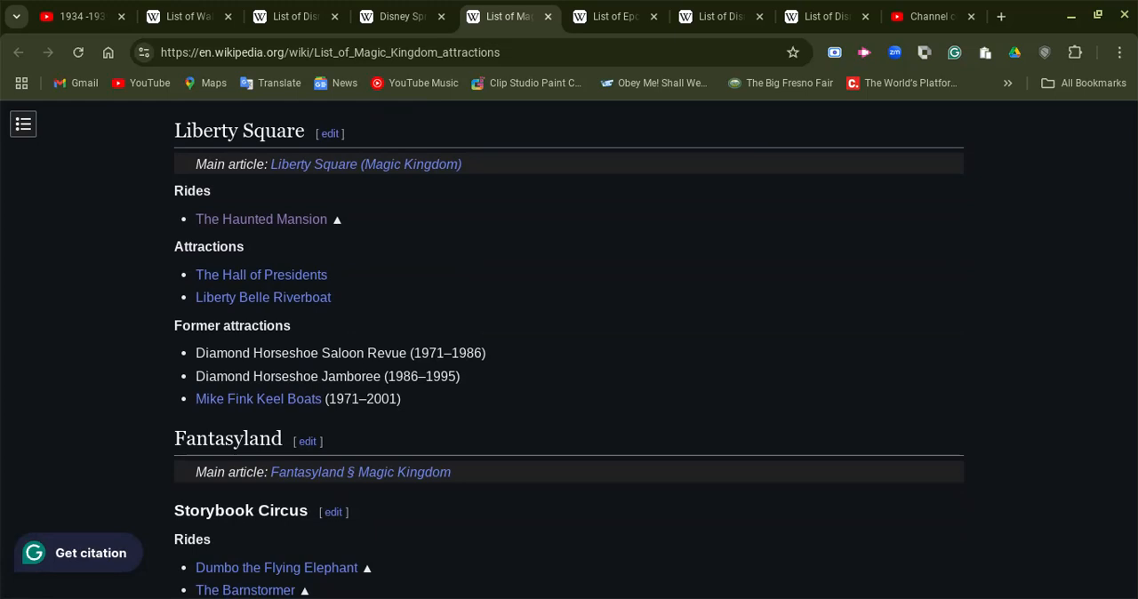
pyautogui.scroll(-3)
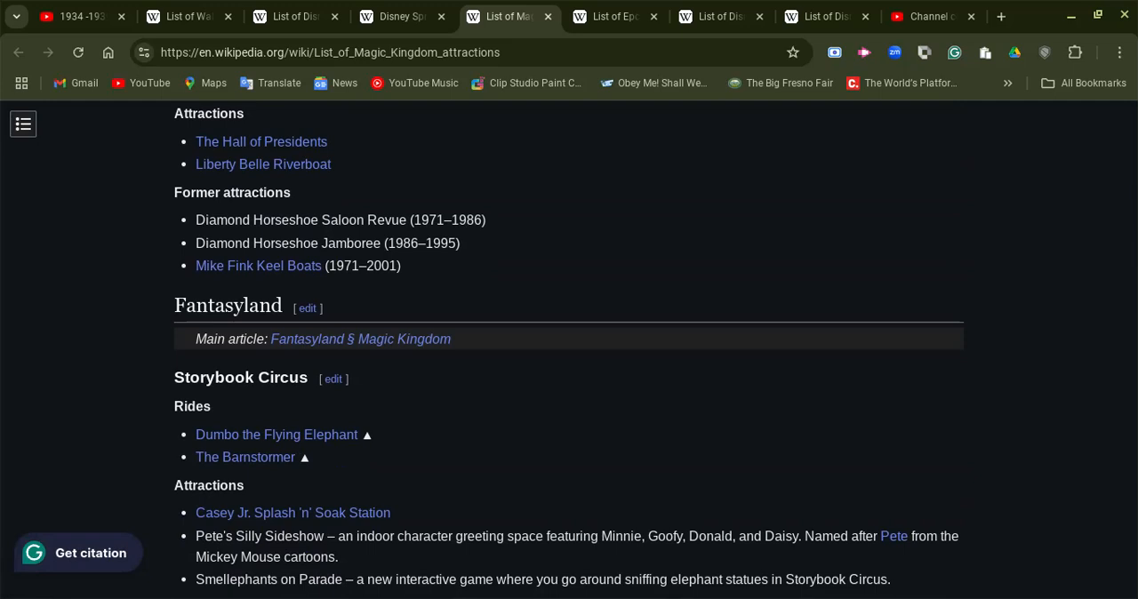
pyautogui.scroll(-3)
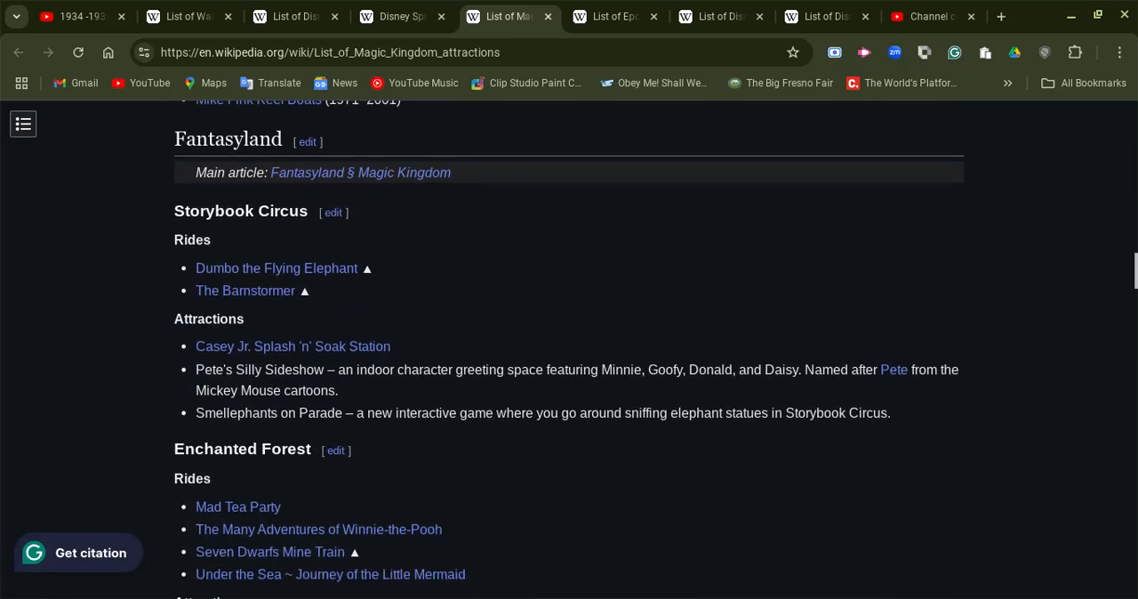
pyautogui.scroll(-3)
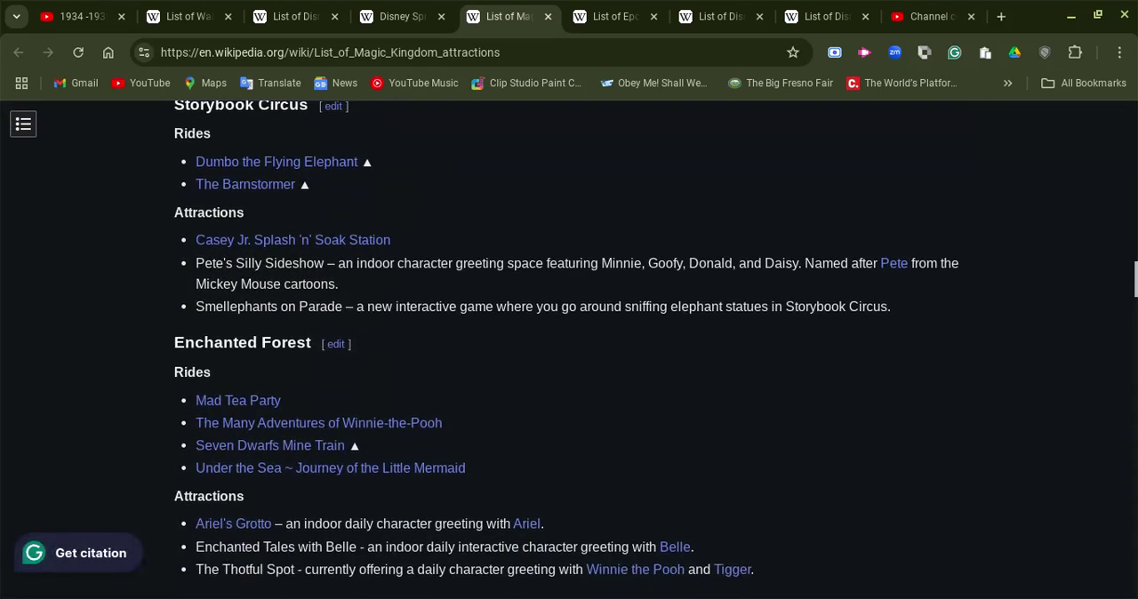
pyautogui.scroll(-3)
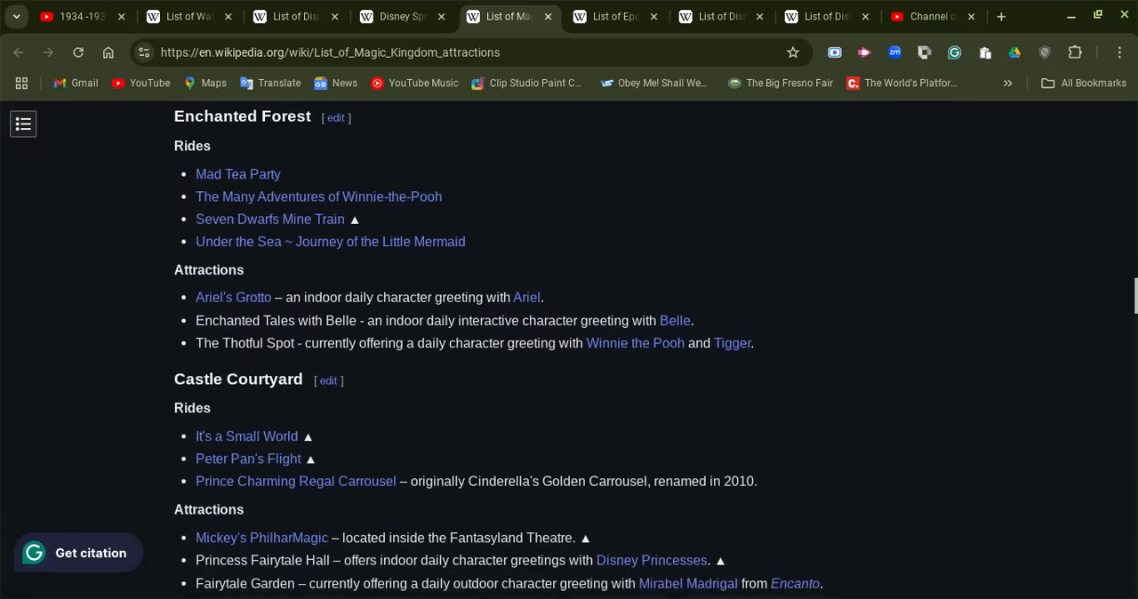
pyautogui.scroll(-3)
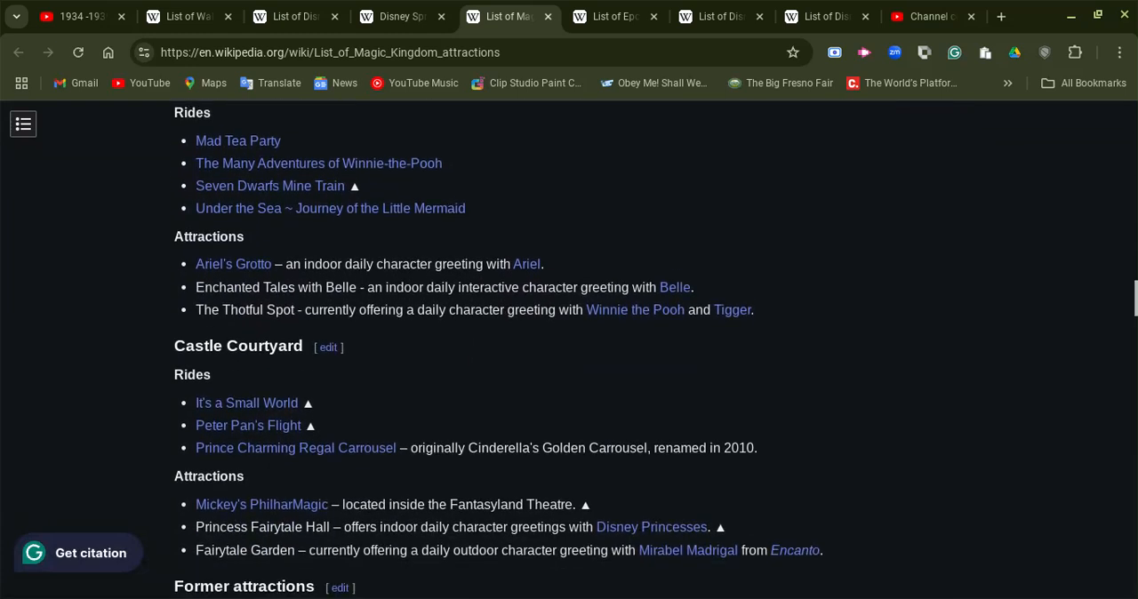
pyautogui.scroll(-3)
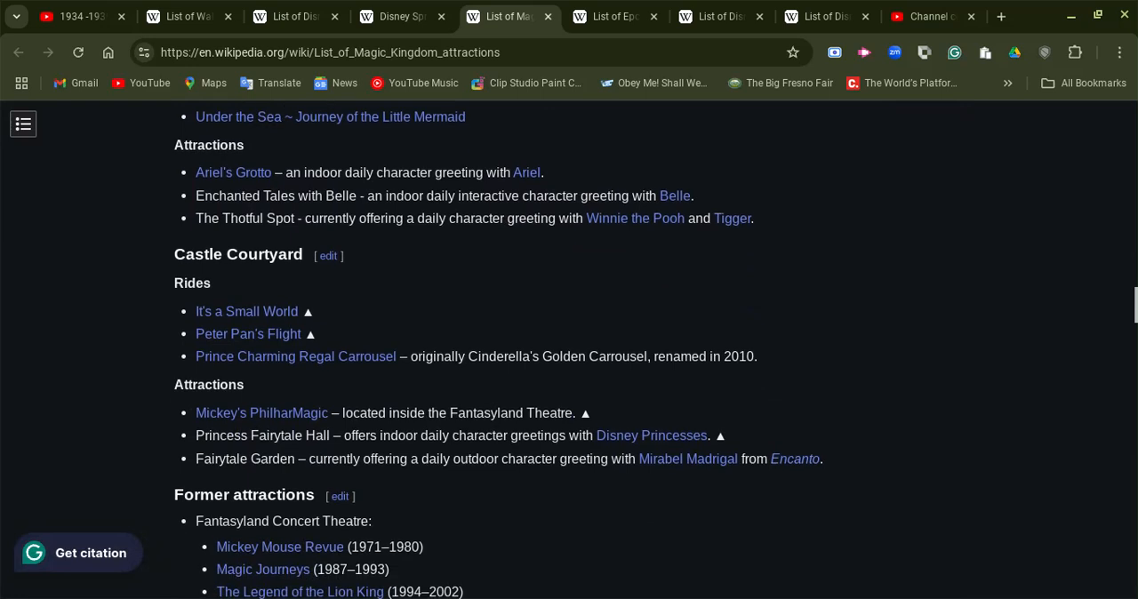
# Step: Continue past Tomorrowland's former attractions to the Former sections heading with Mickey's Toontown Fair
pyautogui.scroll(3)
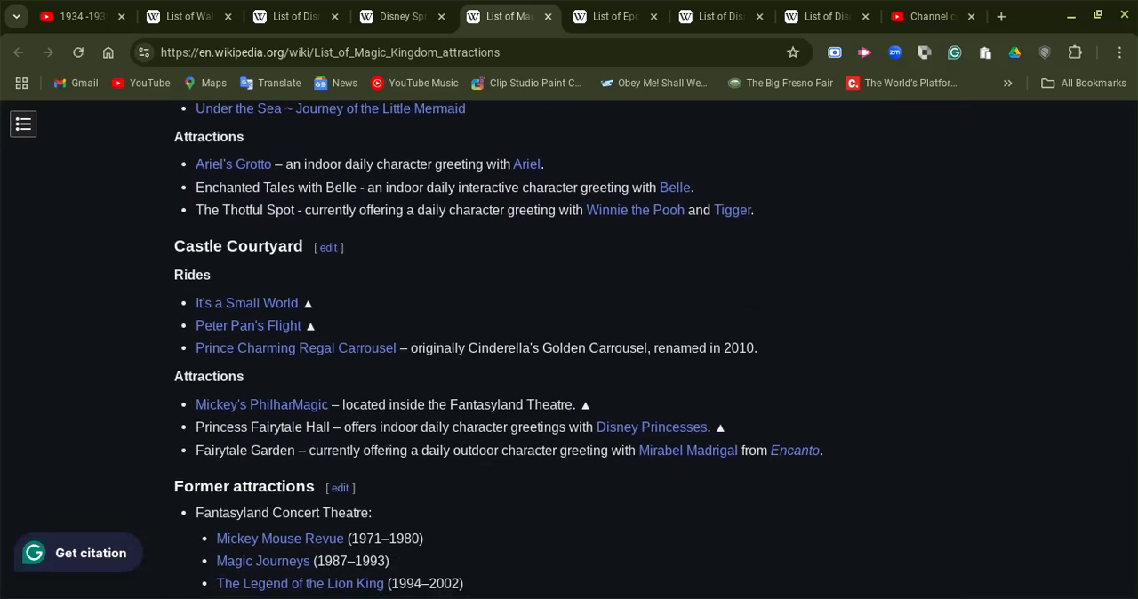
pyautogui.scroll(-3)
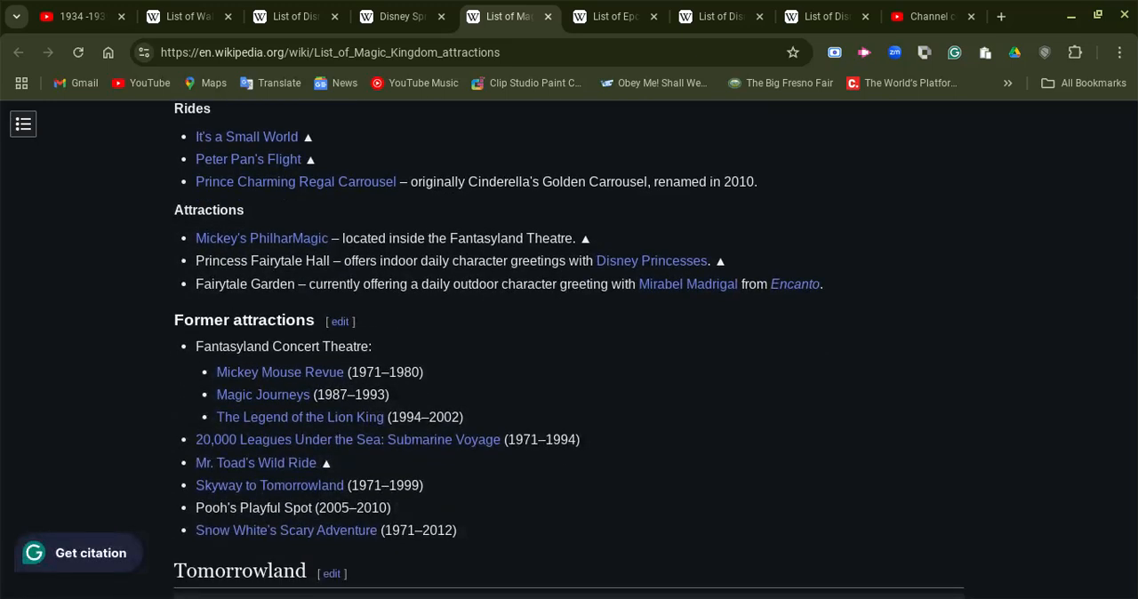
pyautogui.scroll(-3)
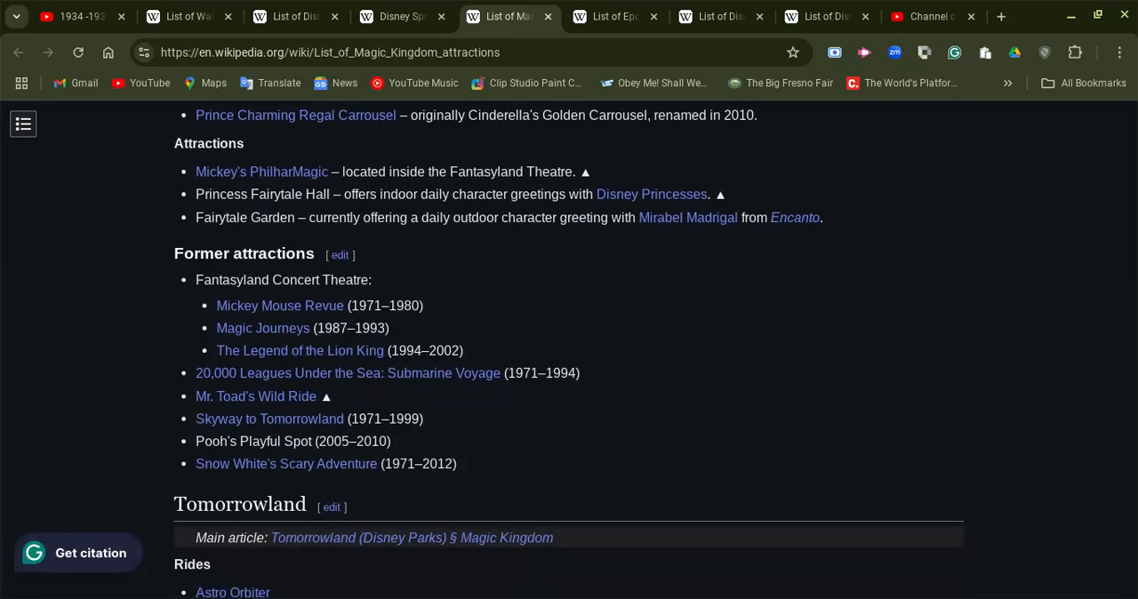
pyautogui.scroll(-3)
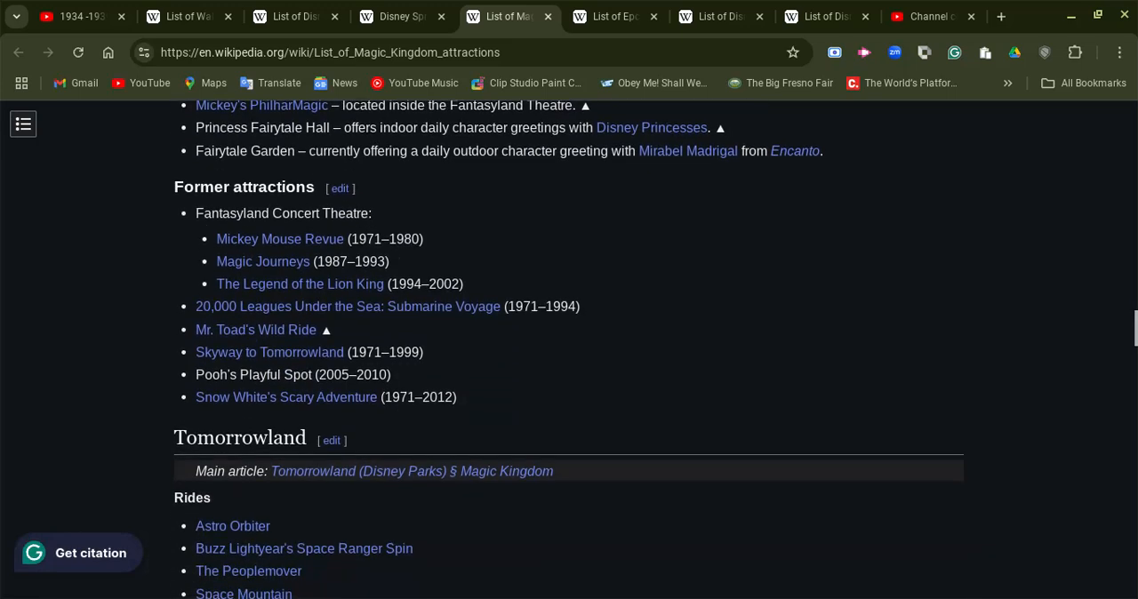
pyautogui.scroll(-3)
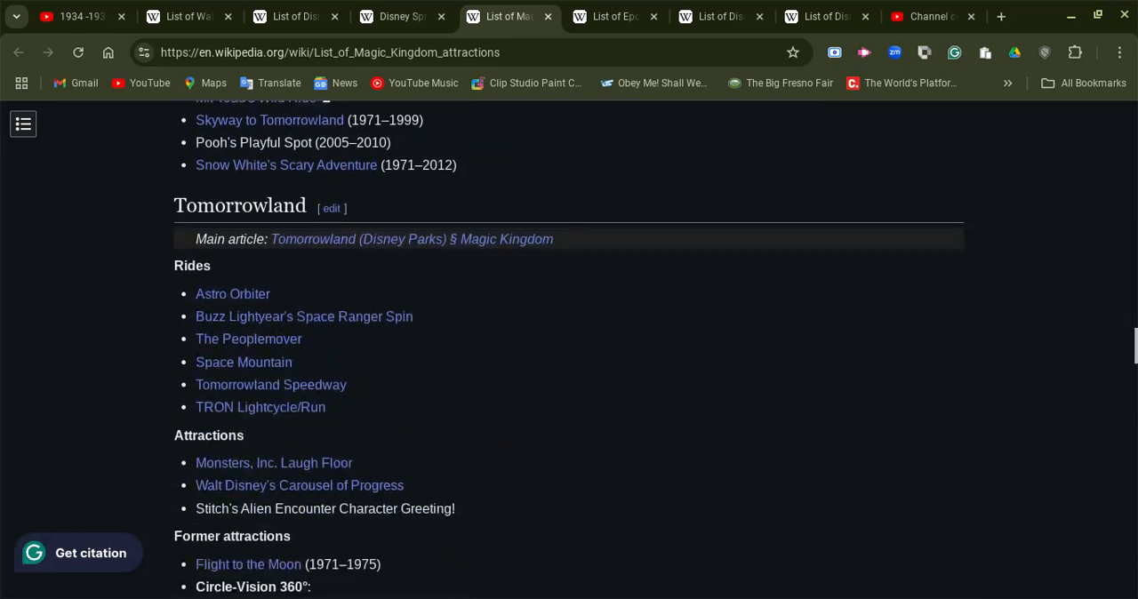
pyautogui.scroll(-3)
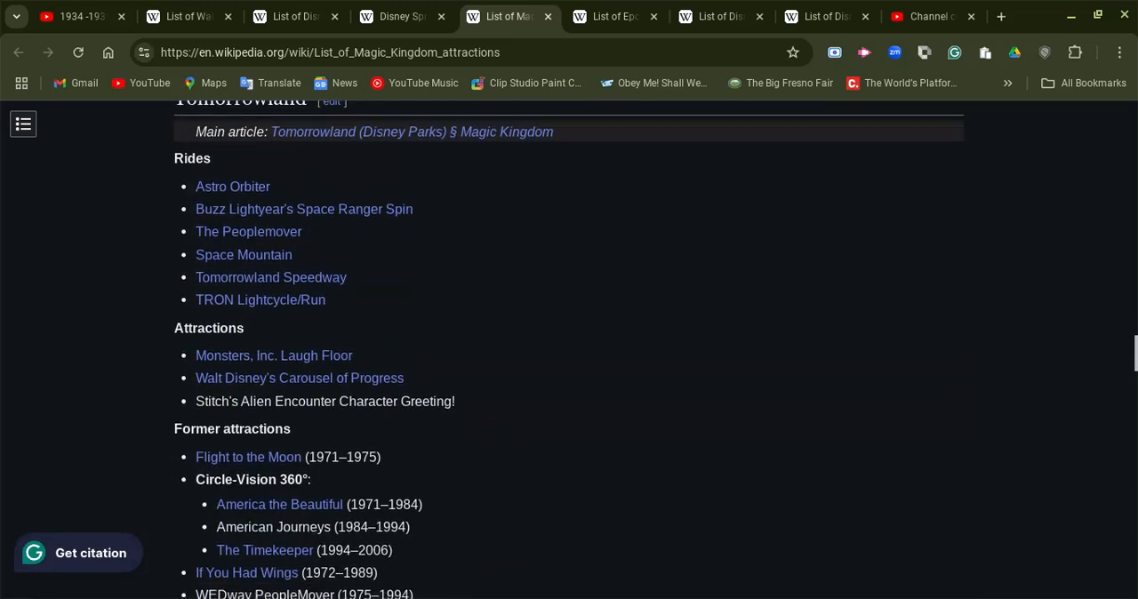
pyautogui.scroll(-3)
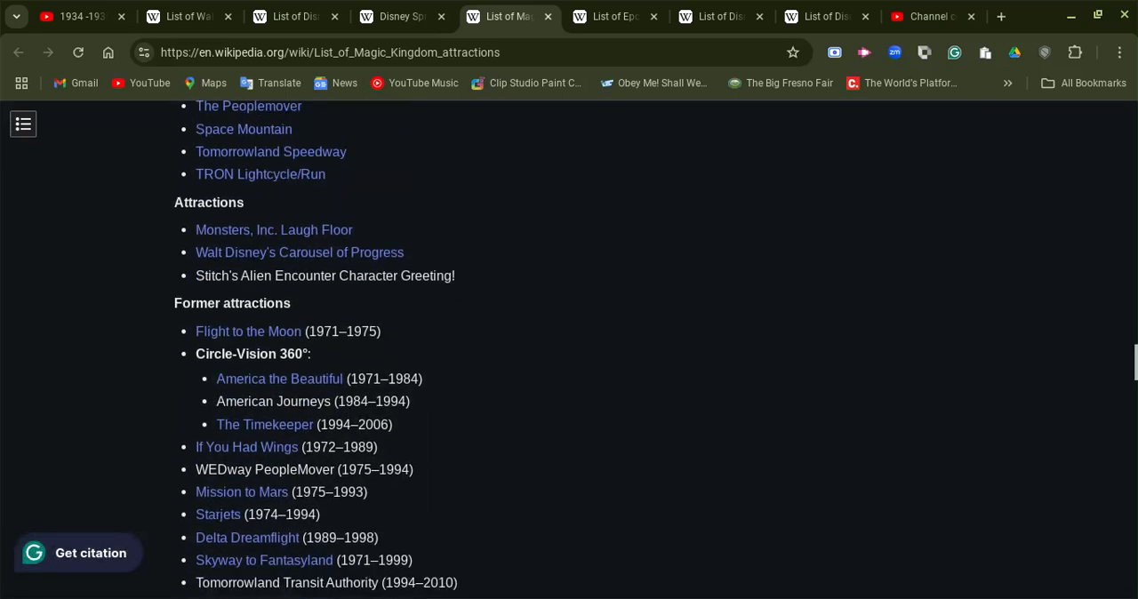
pyautogui.scroll(-3)
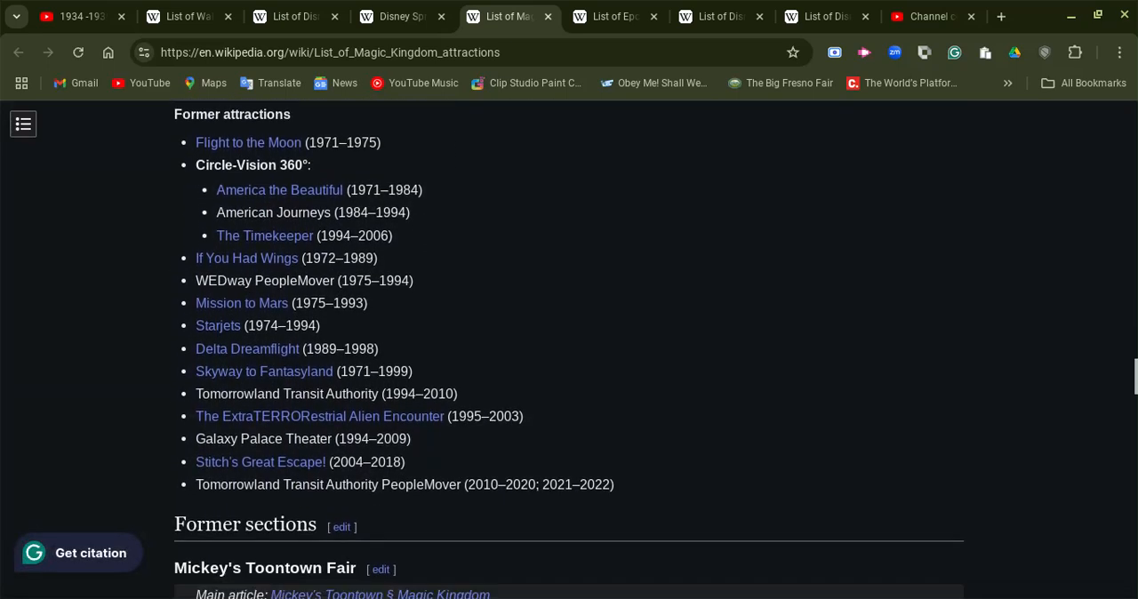
# Step: Scroll down through the Former Parades list past Mickey's Celebration Cavalcade to the Fireworks heading
pyautogui.scroll(-3)
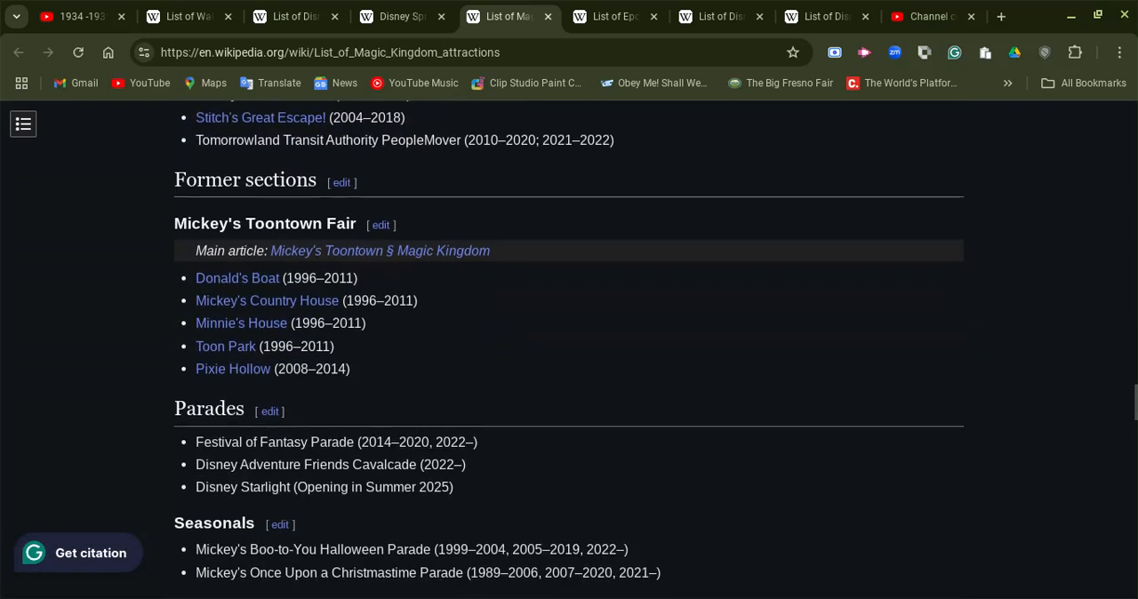
pyautogui.scroll(-3)
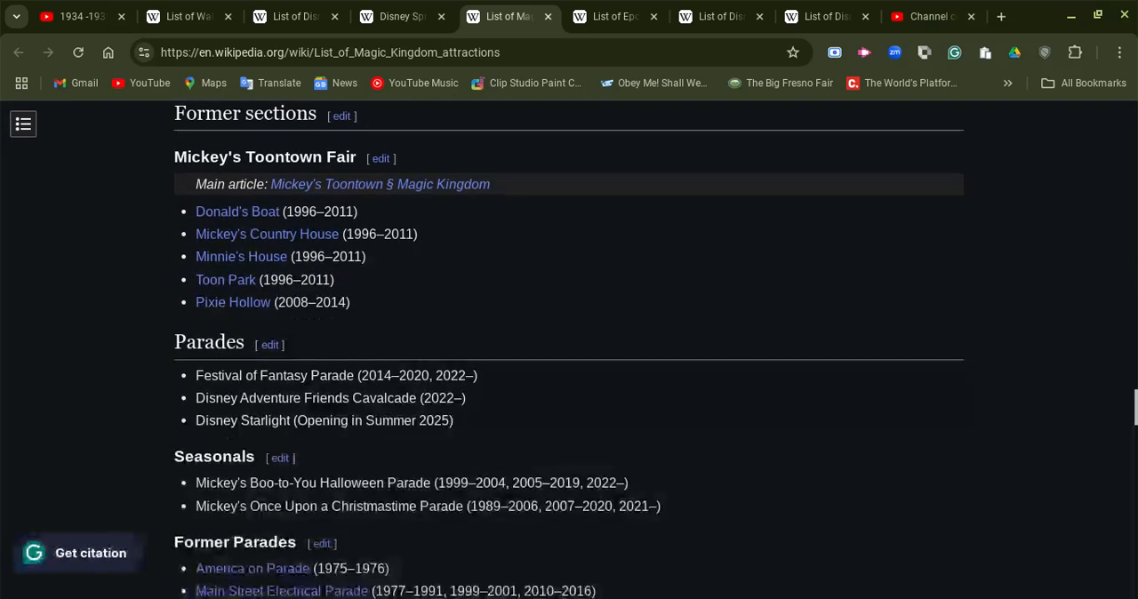
pyautogui.scroll(-3)
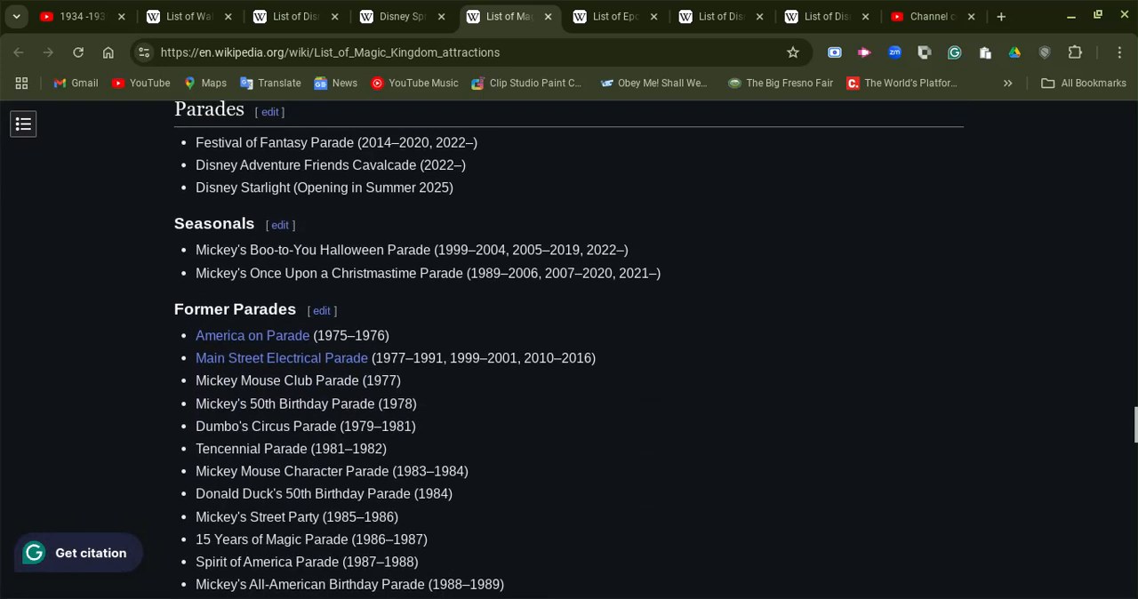
pyautogui.scroll(3)
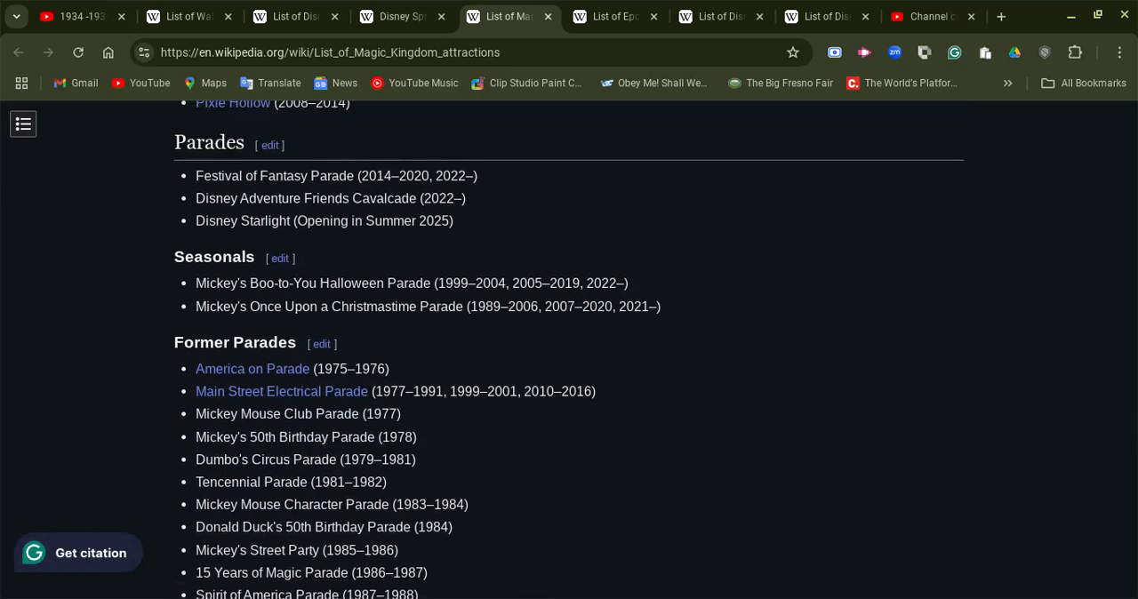
pyautogui.scroll(-3)
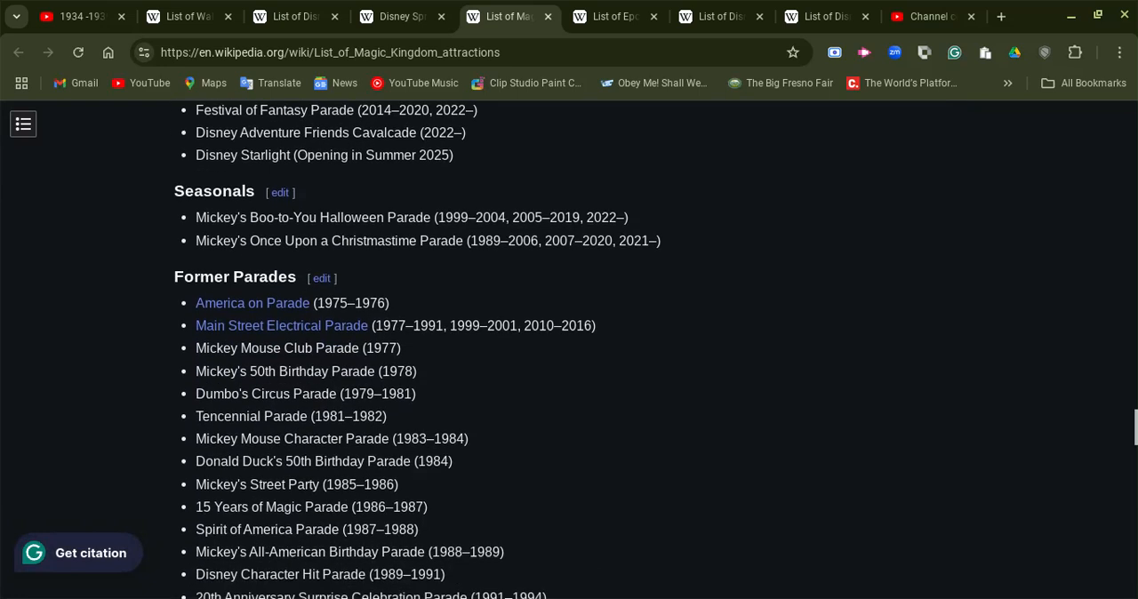
pyautogui.scroll(-3)
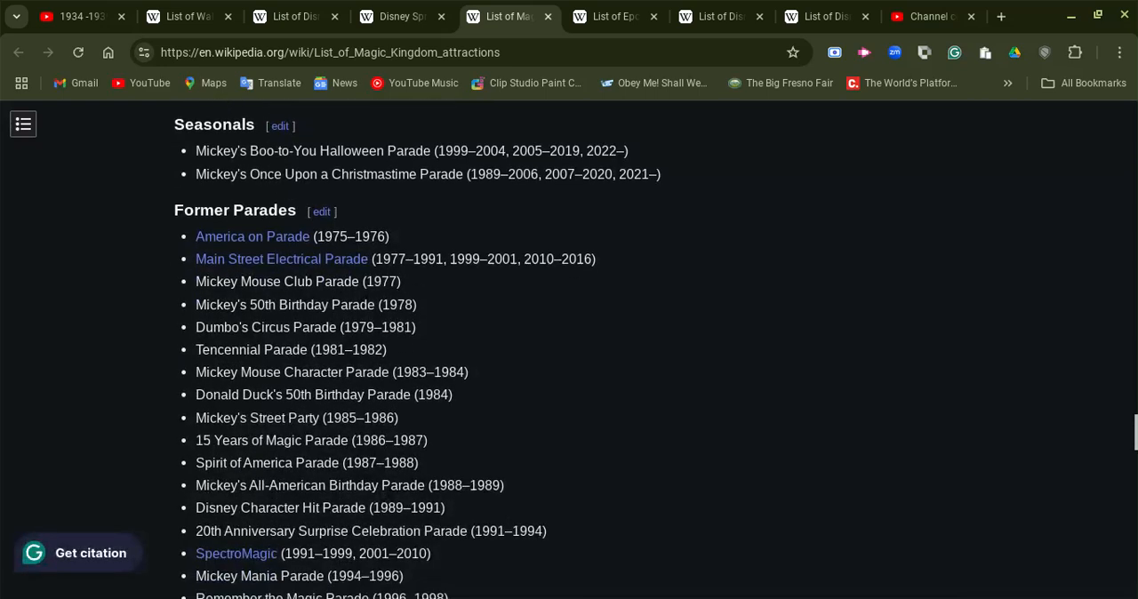
pyautogui.scroll(-3)
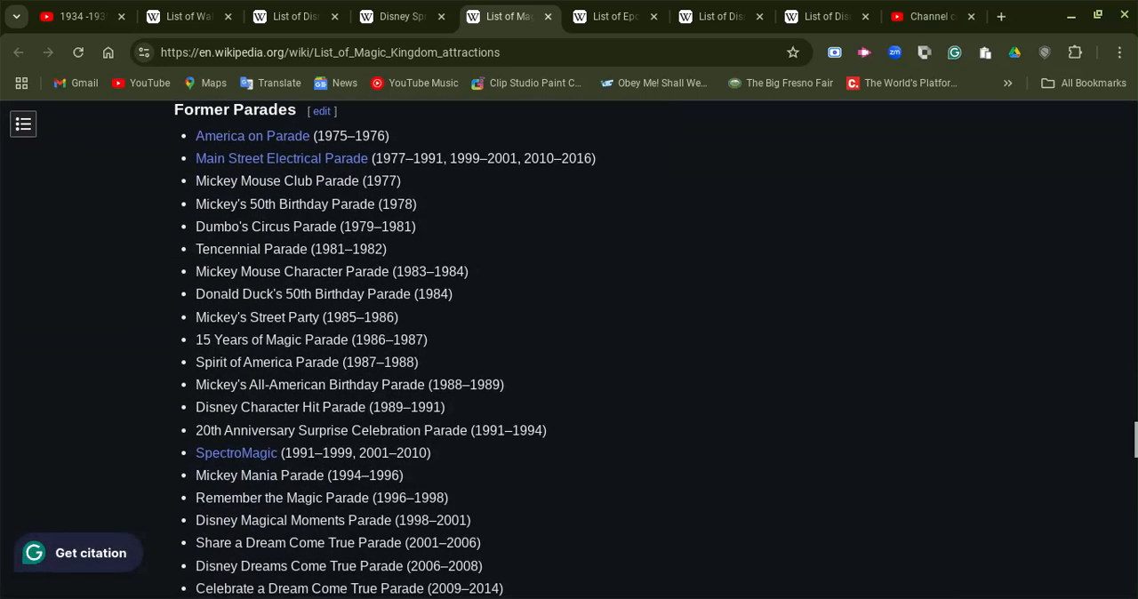
pyautogui.scroll(-3)
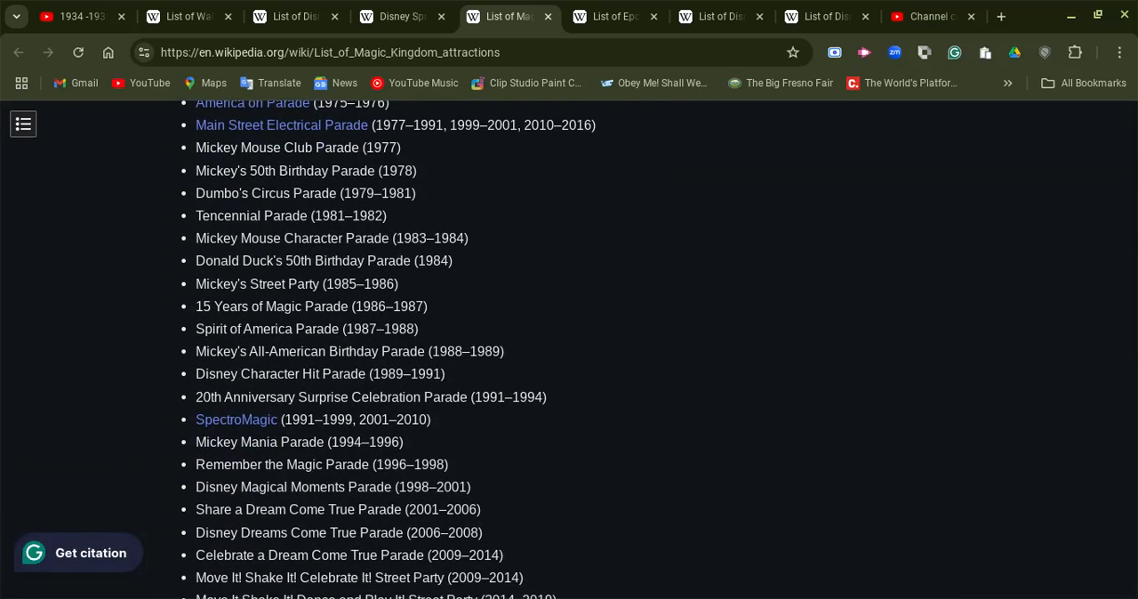
pyautogui.scroll(-3)
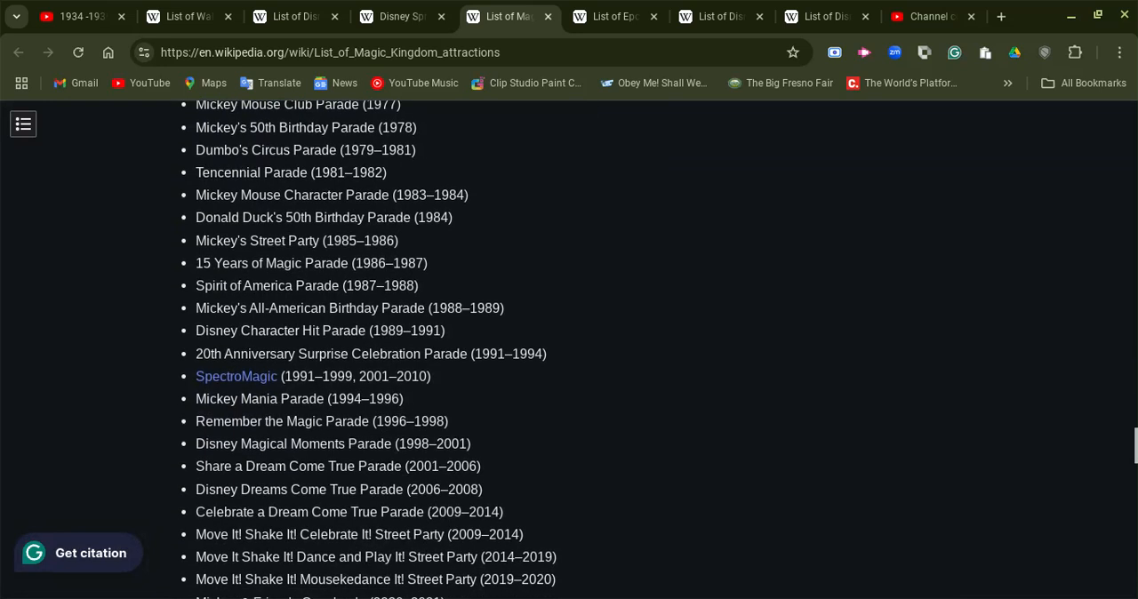
pyautogui.scroll(-3)
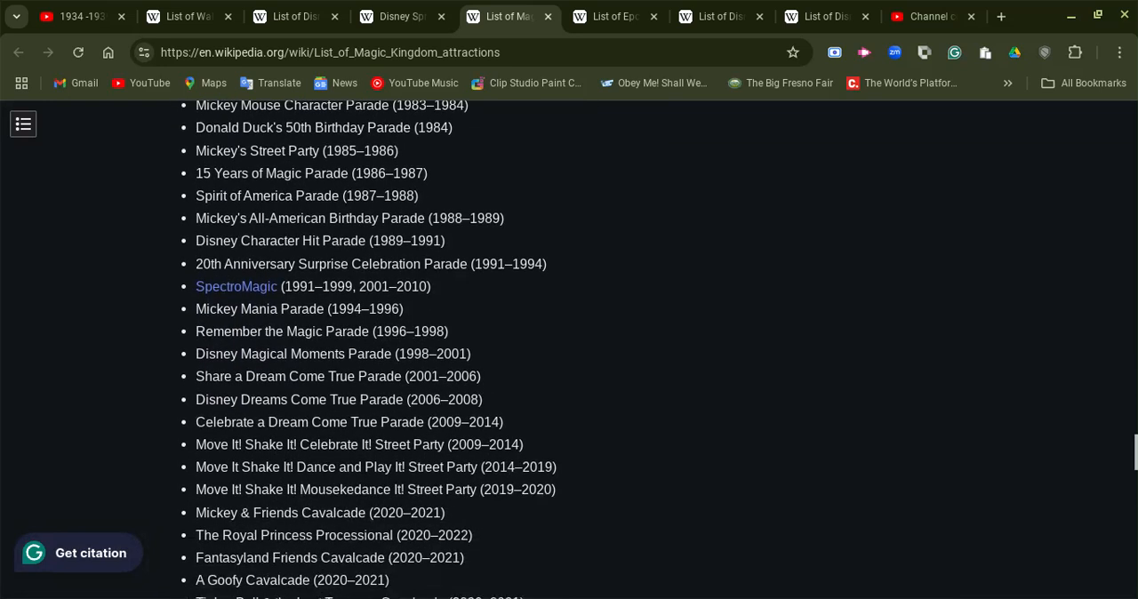
pyautogui.scroll(-3)
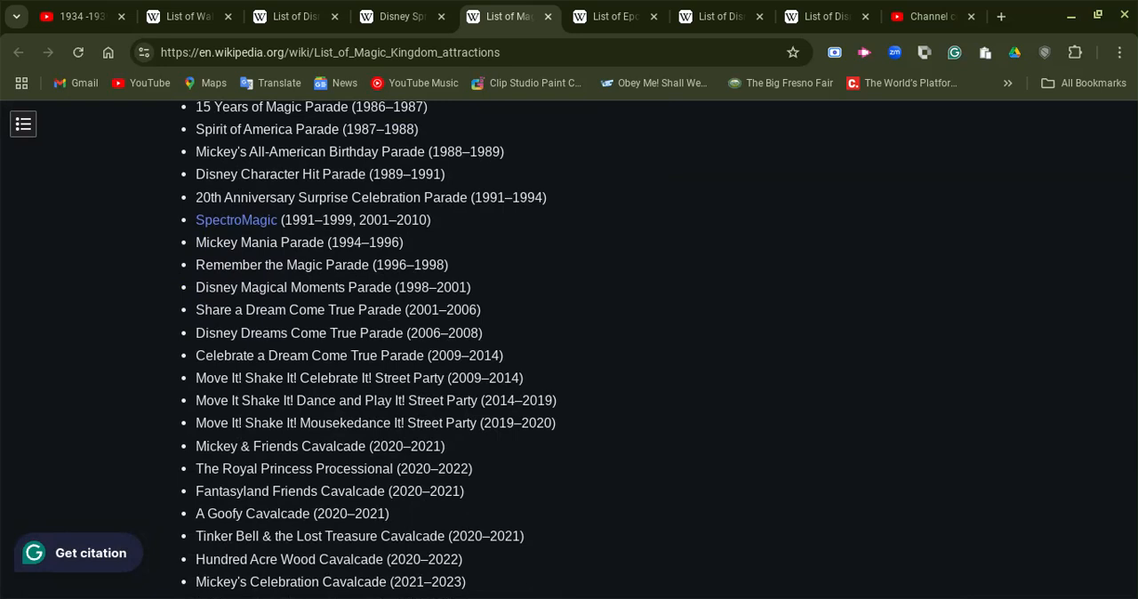
pyautogui.scroll(-3)
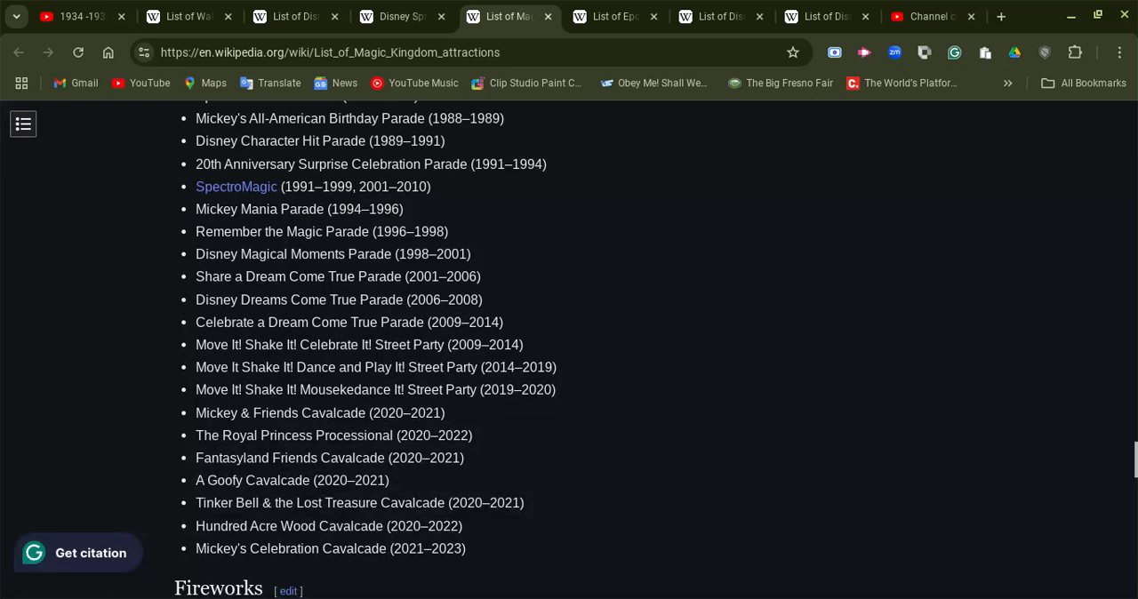
# Step: Scroll down past the Fireworks, Seasonals, Former Fireworks and Former Seasonals lists to Upcoming Themed Areas
pyautogui.scroll(-3)
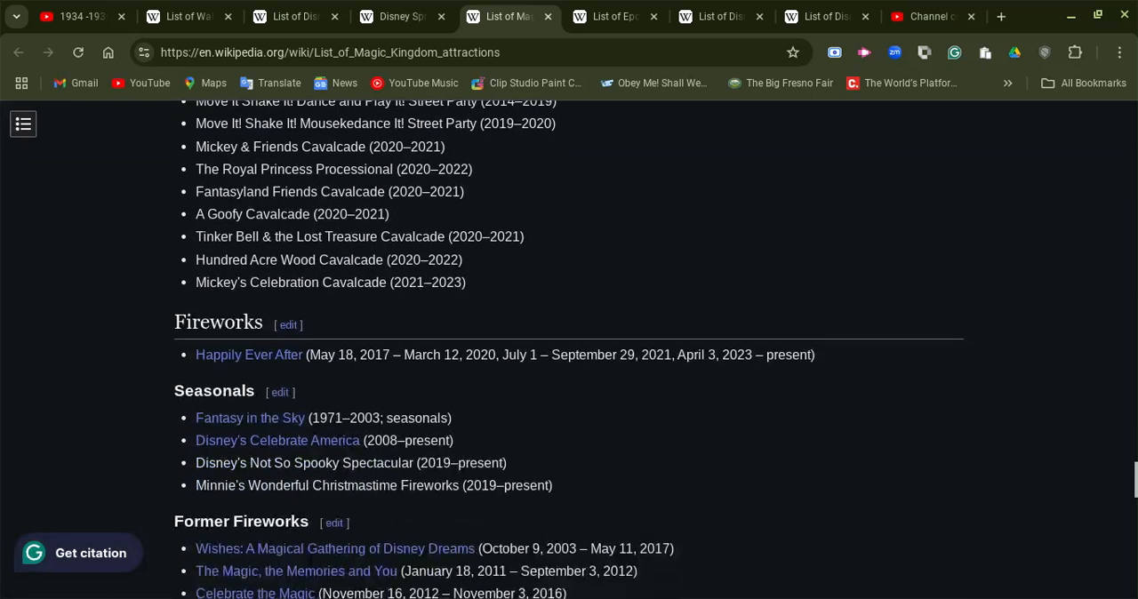
pyautogui.scroll(3)
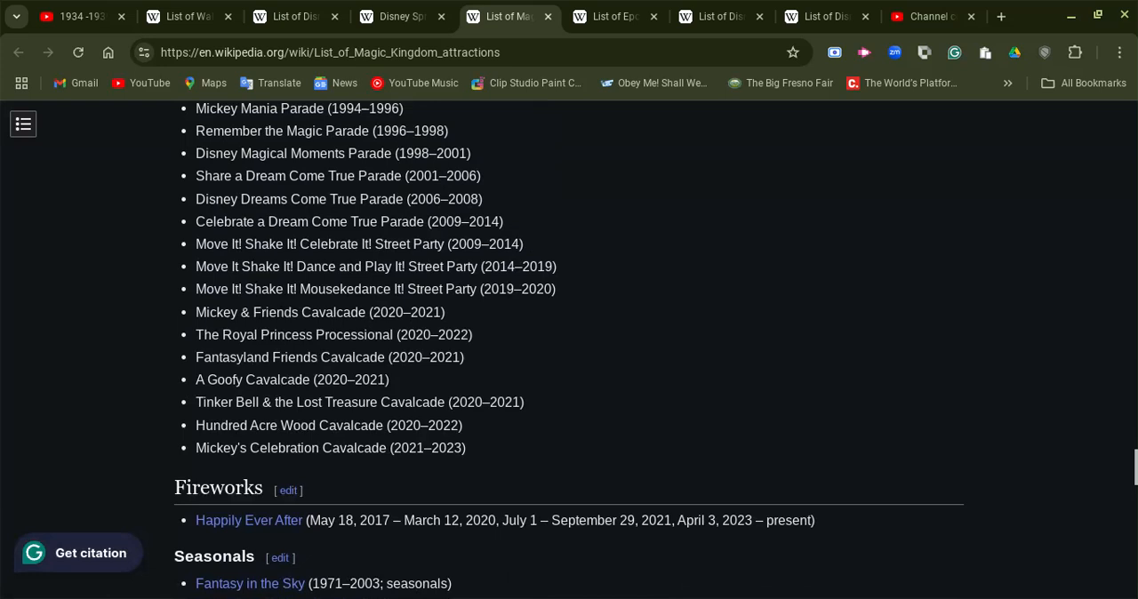
pyautogui.scroll(-3)
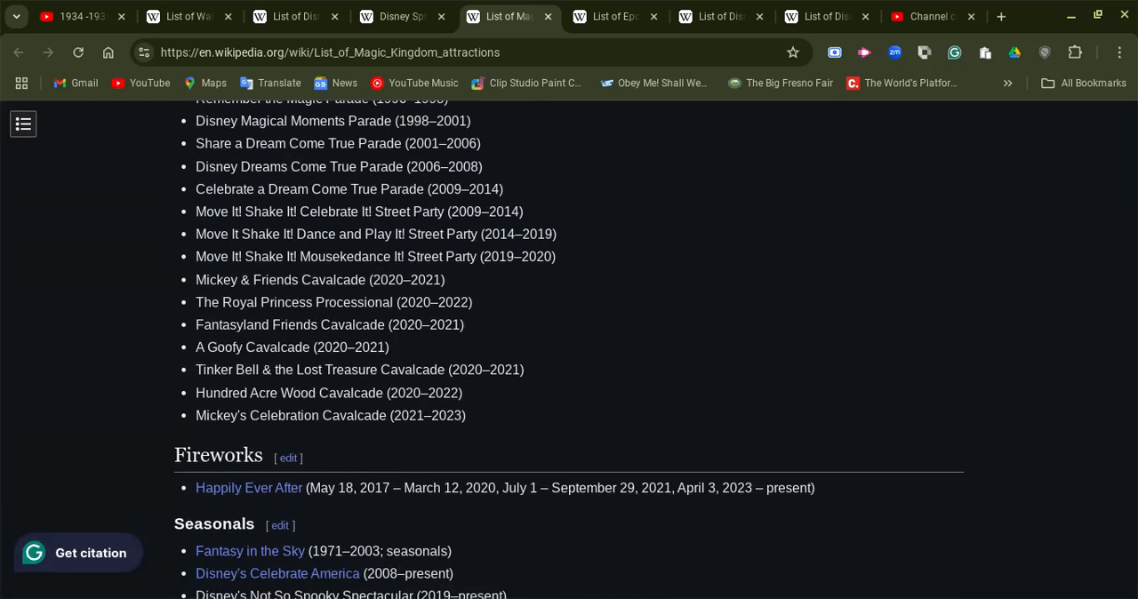
pyautogui.scroll(-3)
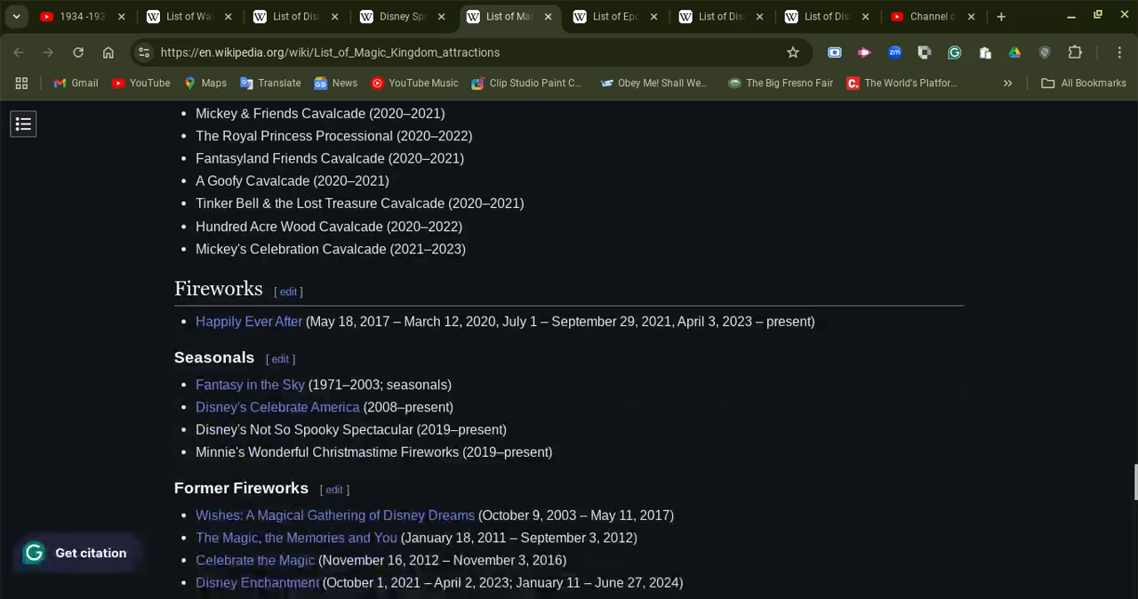
pyautogui.scroll(-3)
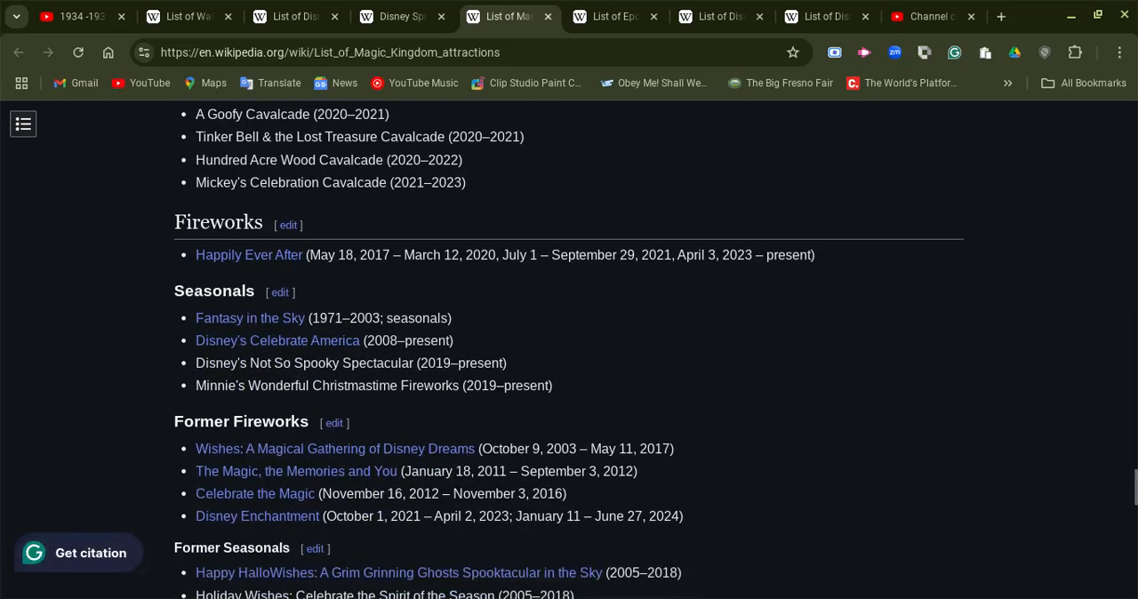
pyautogui.scroll(-3)
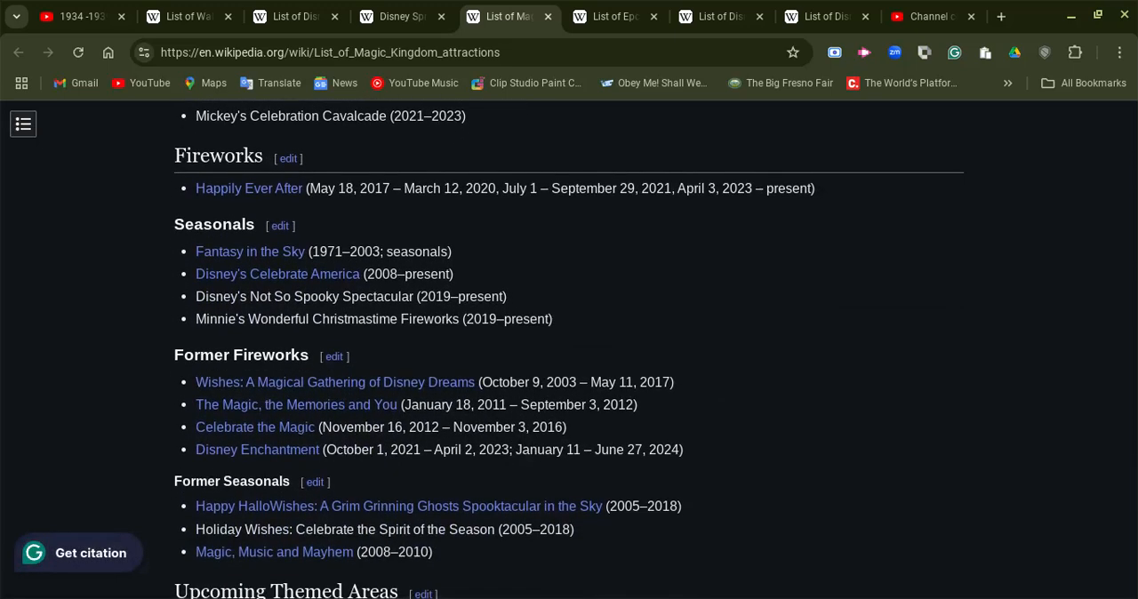
pyautogui.scroll(-3)
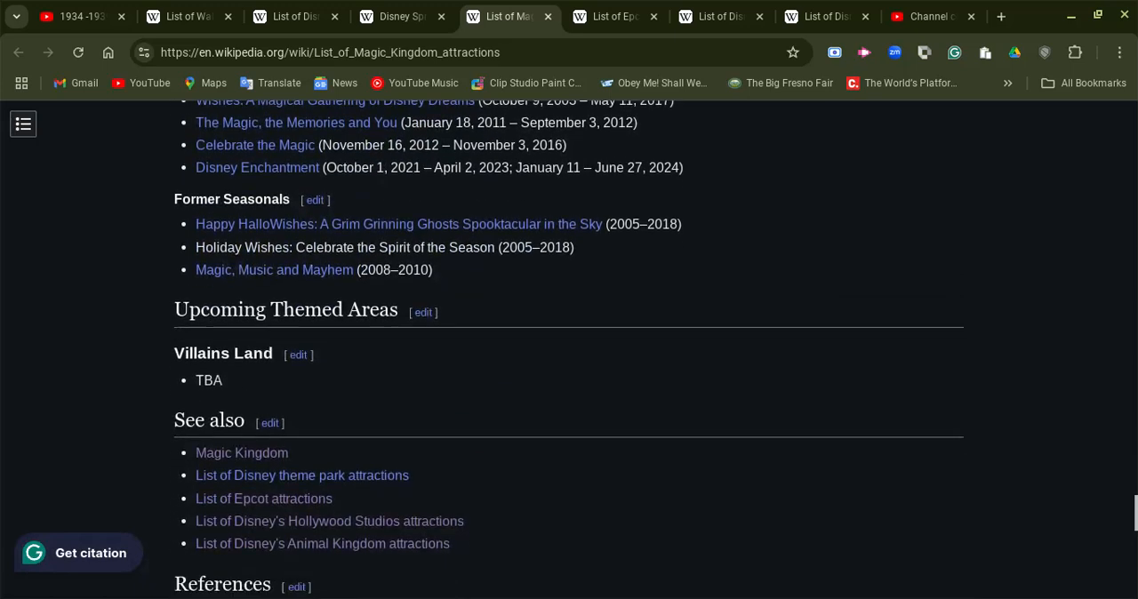
pyautogui.scroll(3)
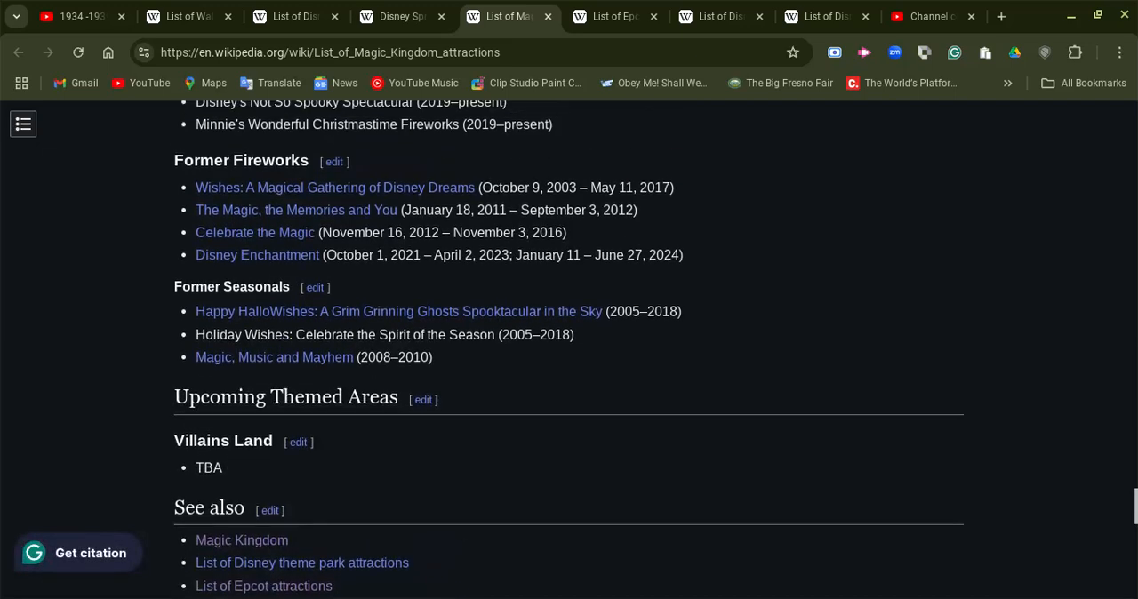
pyautogui.scroll(3)
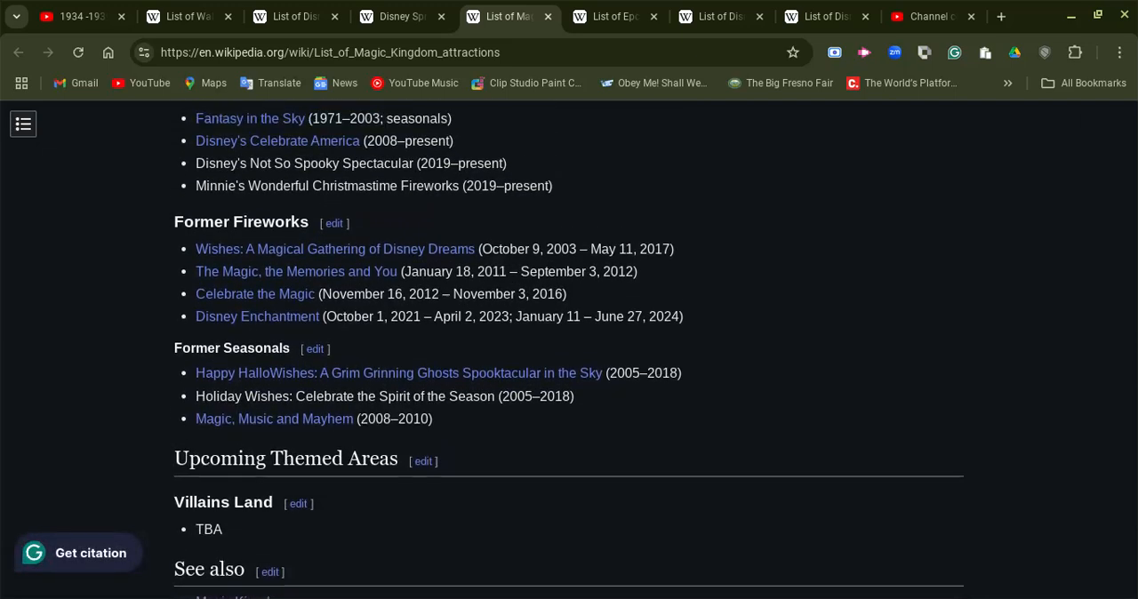
pyautogui.scroll(3)
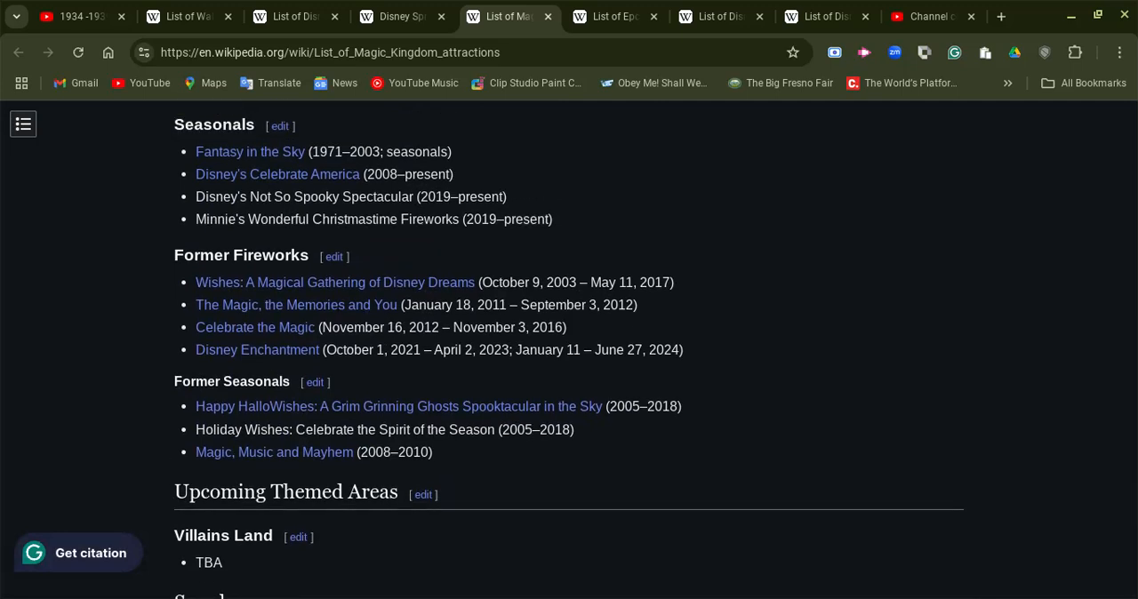
pyautogui.scroll(-3)
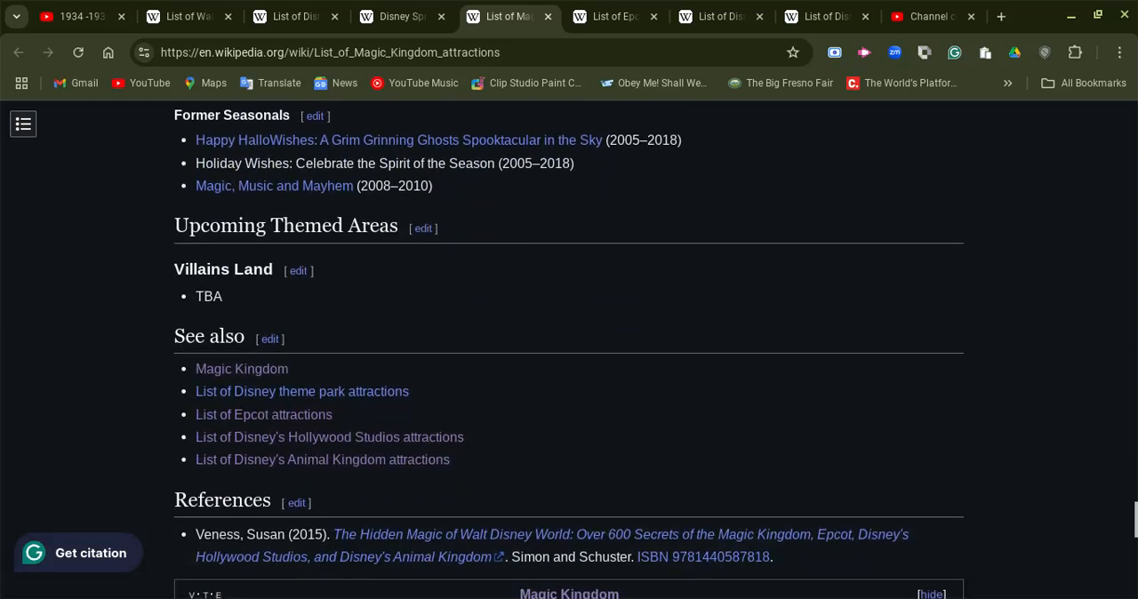
pyautogui.scroll(-3)
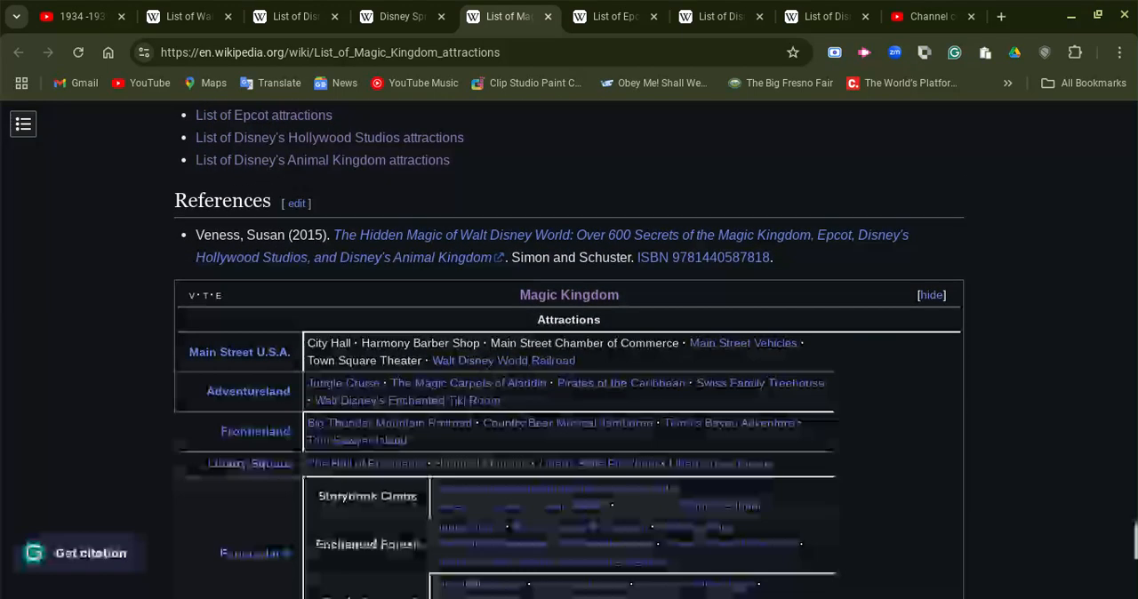
pyautogui.scroll(-3)
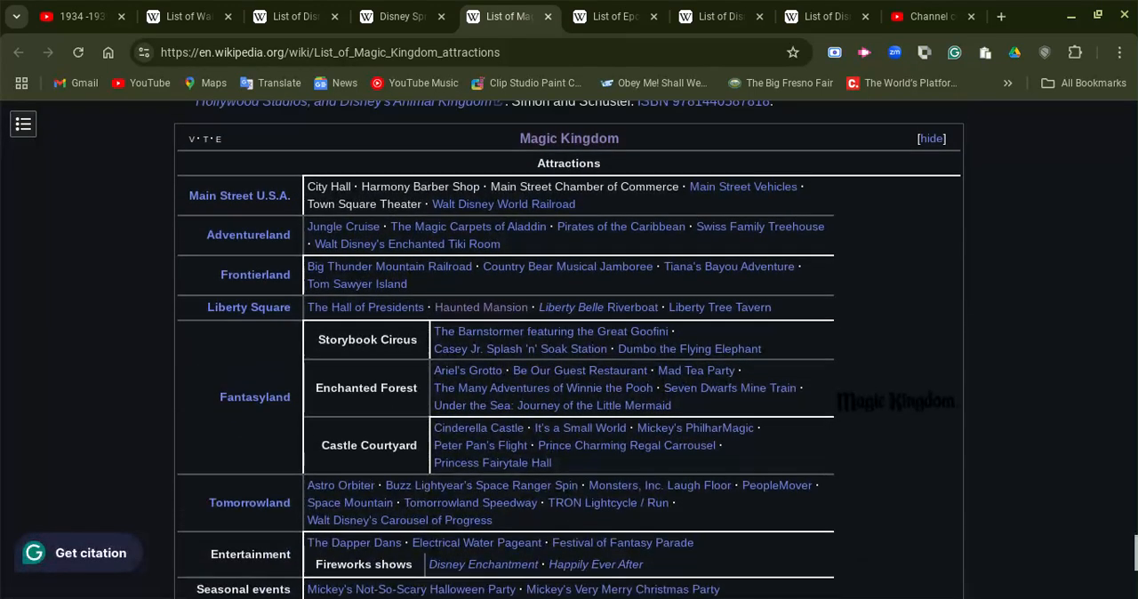
pyautogui.scroll(-3)
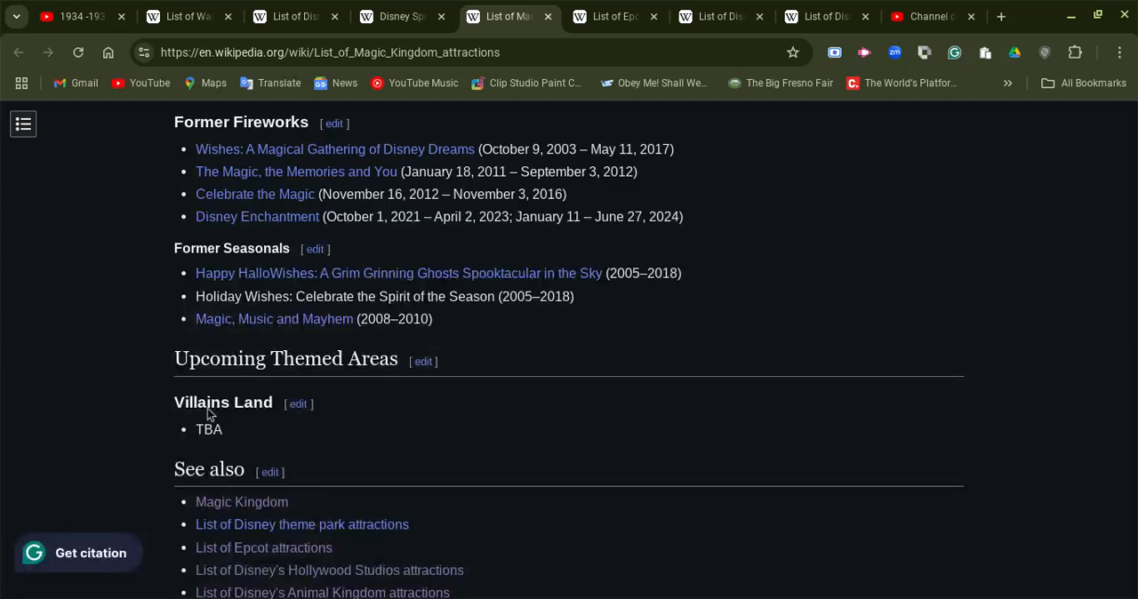
# Step: Scroll up to the article title, citation notice and Main Street, U.S.A. section
pyautogui.scroll(3)
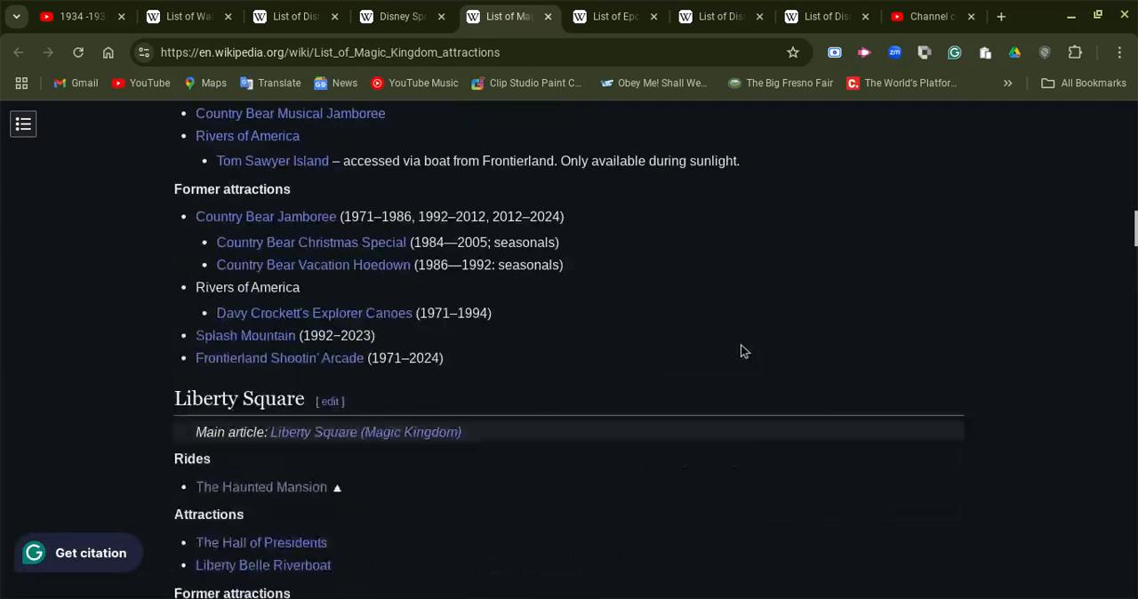
pyautogui.scroll(3)
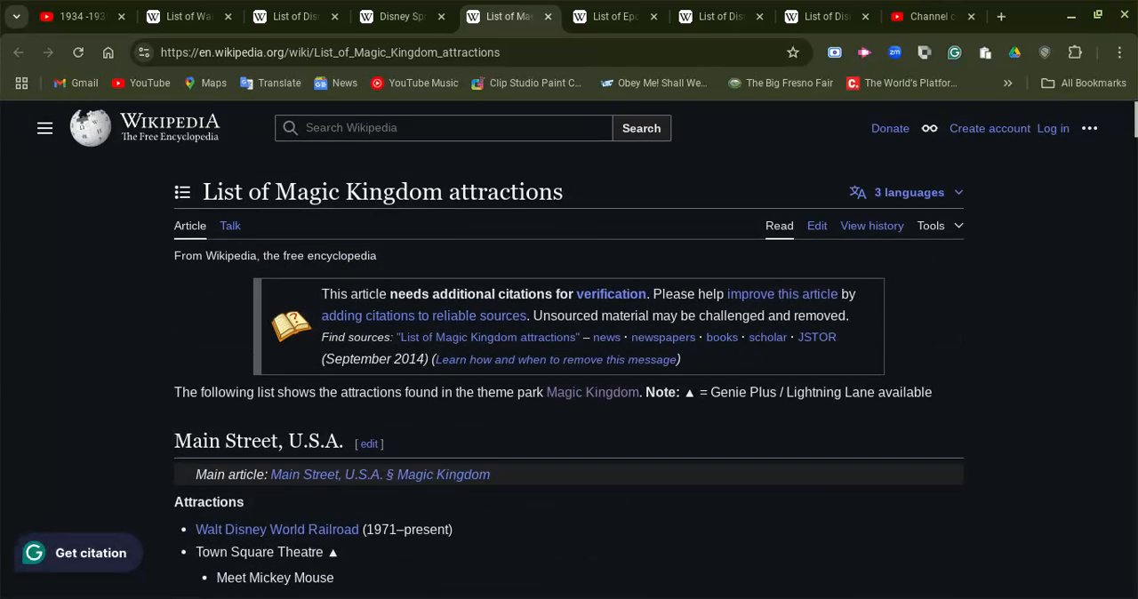
pyautogui.moveTo(80, 326)
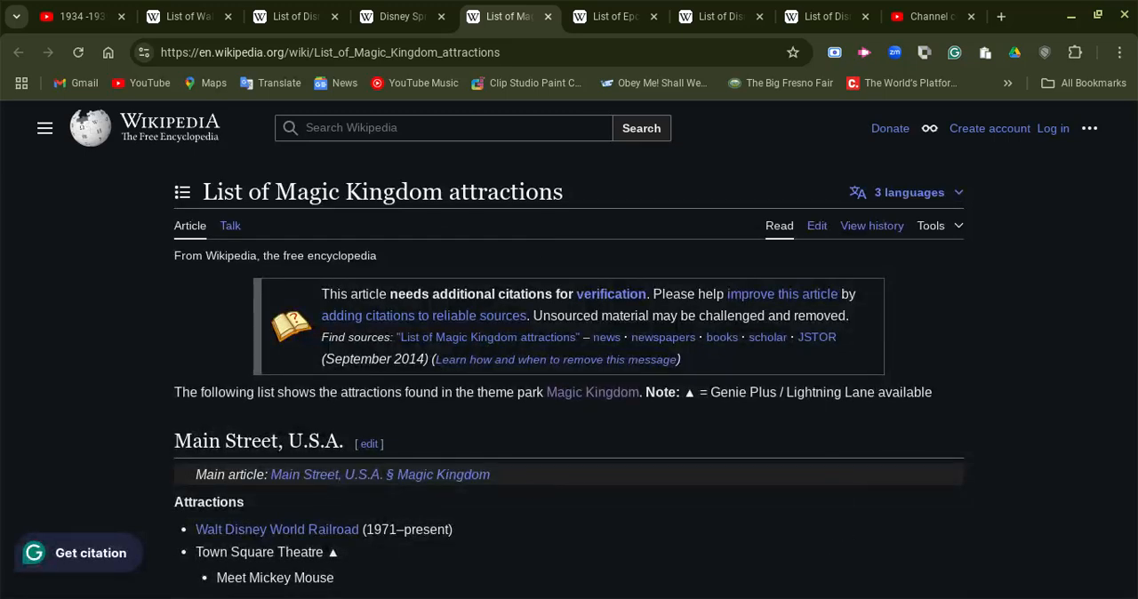
pyautogui.moveTo(957, 413)
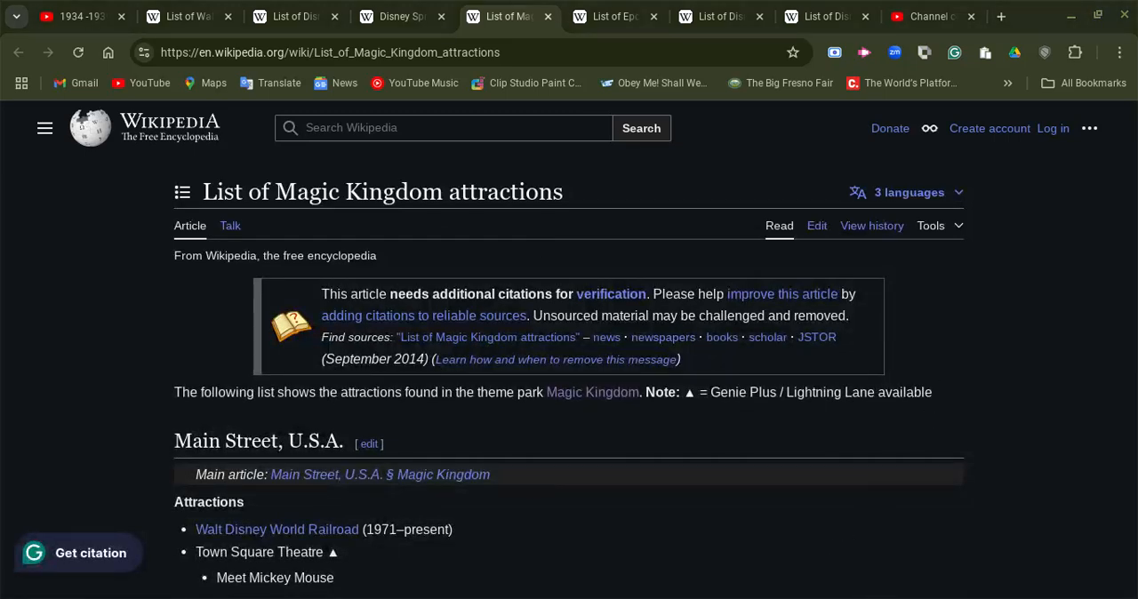
pyautogui.moveTo(121, 324)
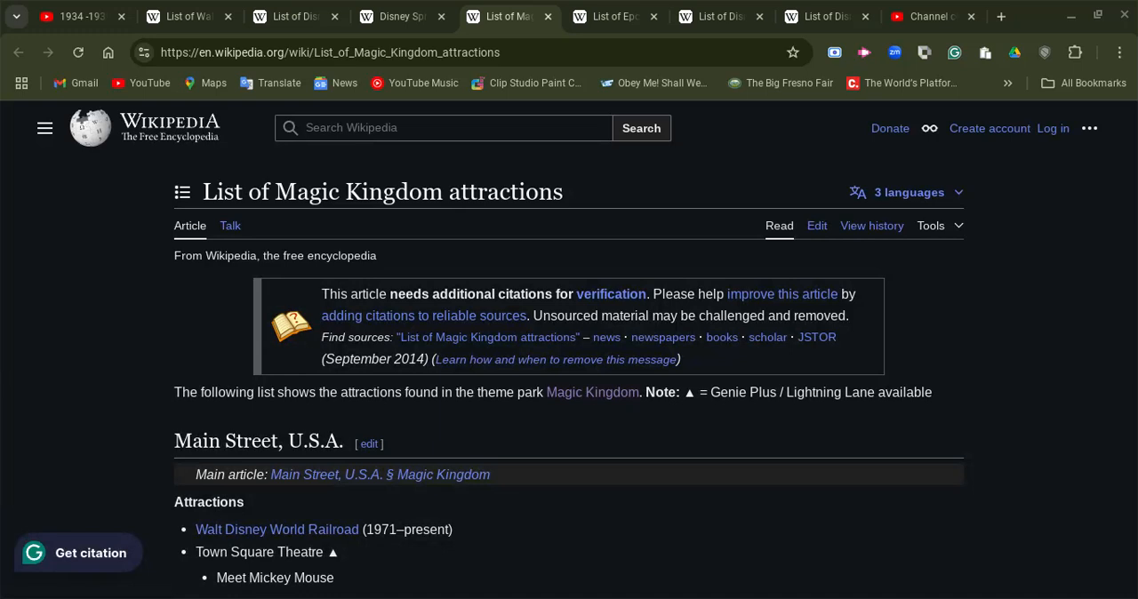
pyautogui.moveTo(98, 368)
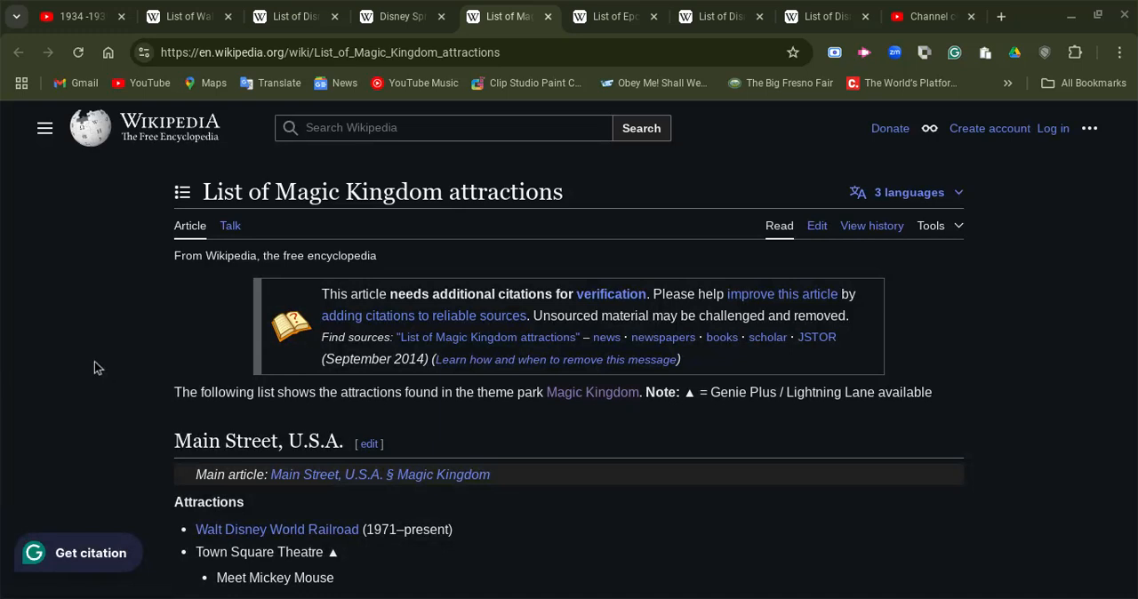
pyautogui.moveTo(224, 491)
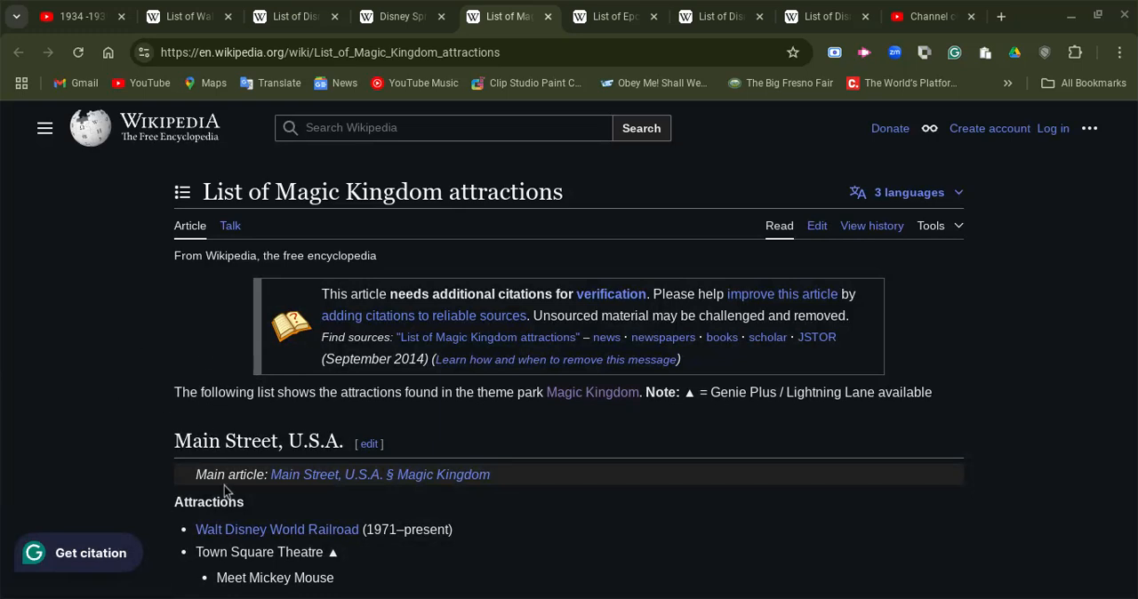
pyautogui.moveTo(220, 558)
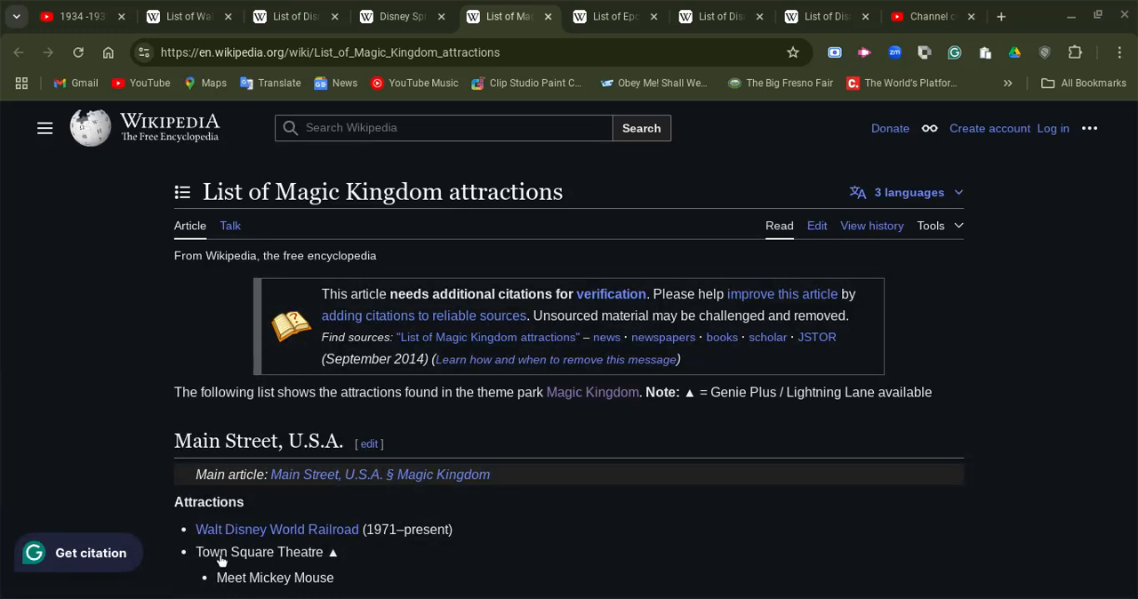